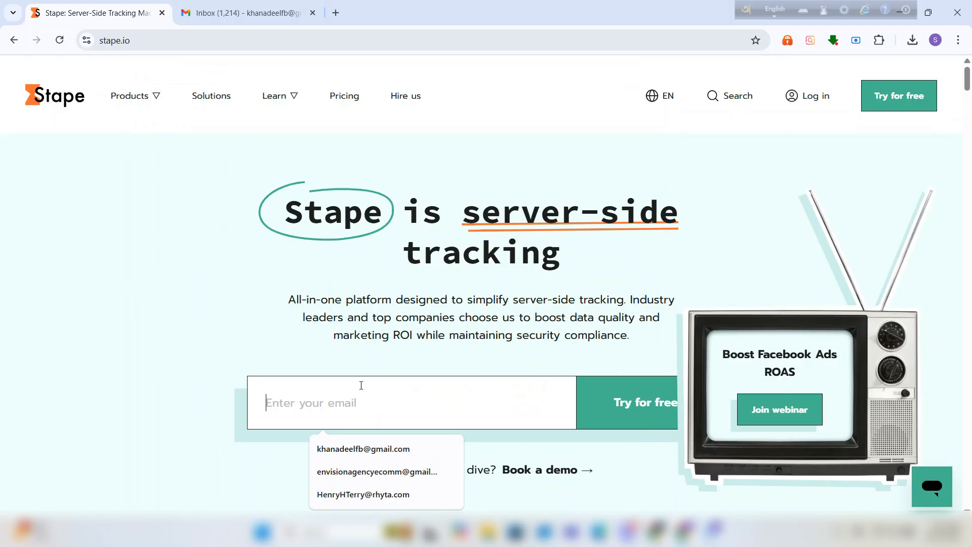
Start a free Stape sign-up with your email address, dismissing the webinar popup
click(363, 449)
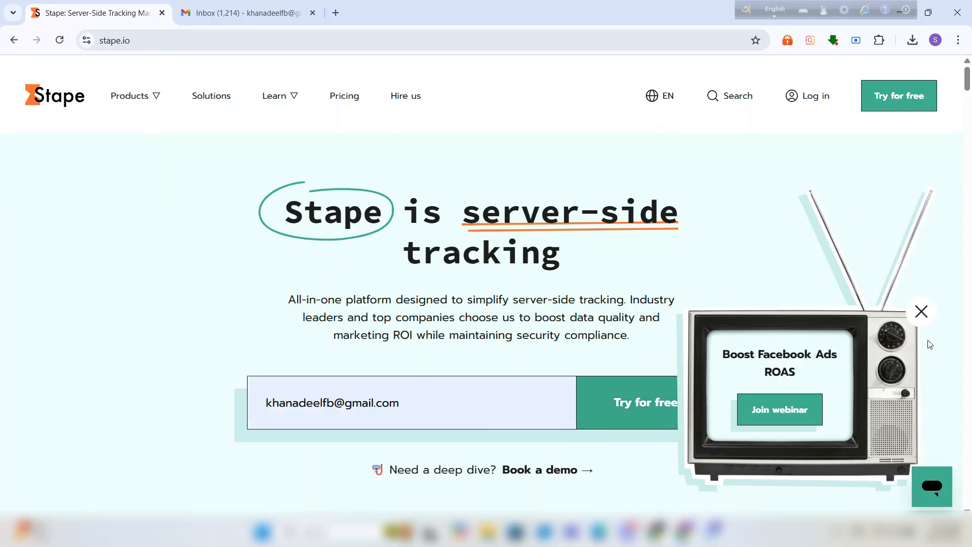
click(922, 310)
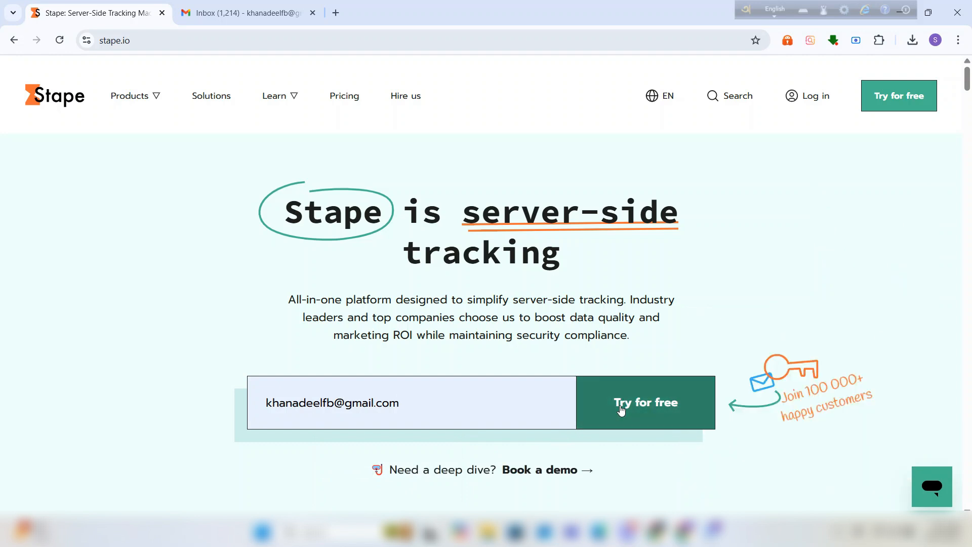
click(645, 402)
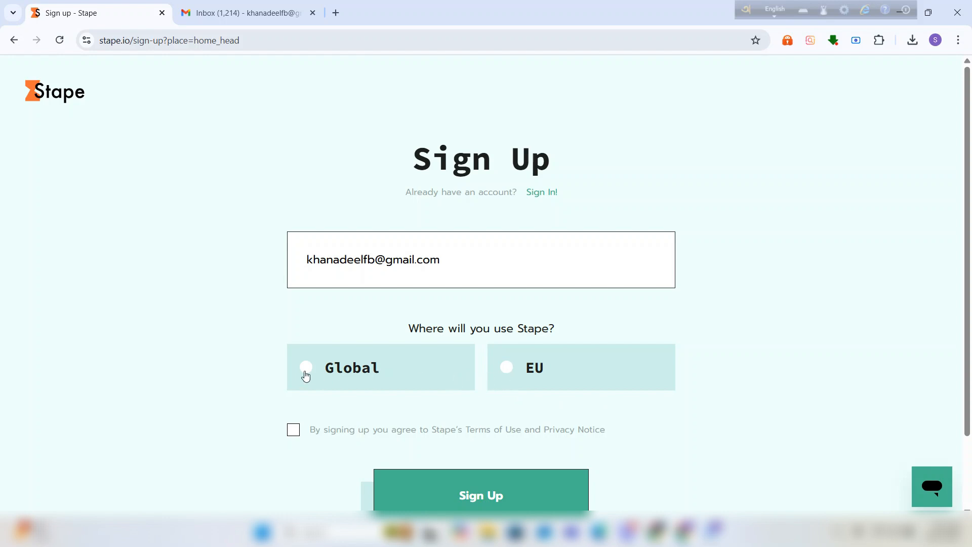
Choose Global usage, accept the terms of use, and submit the sign-up form
click(305, 366)
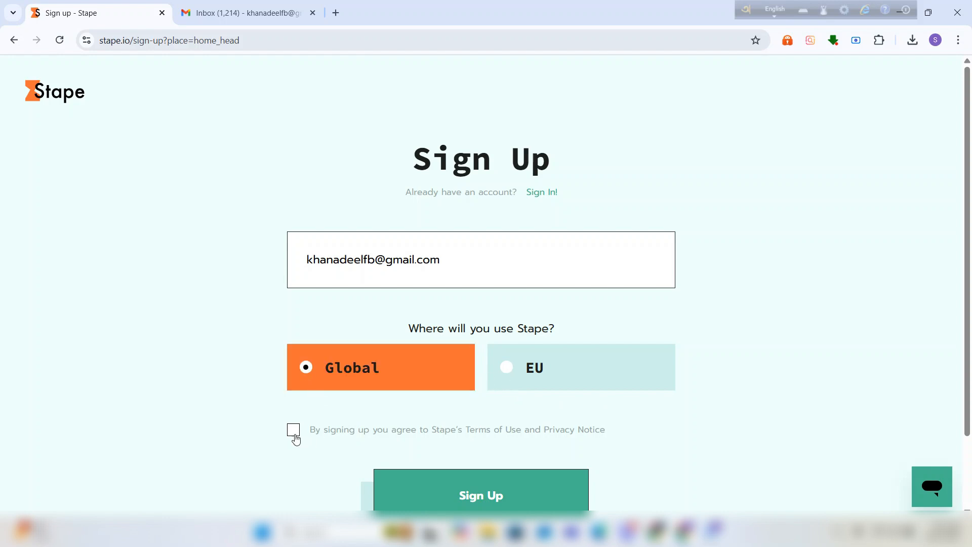
click(293, 429)
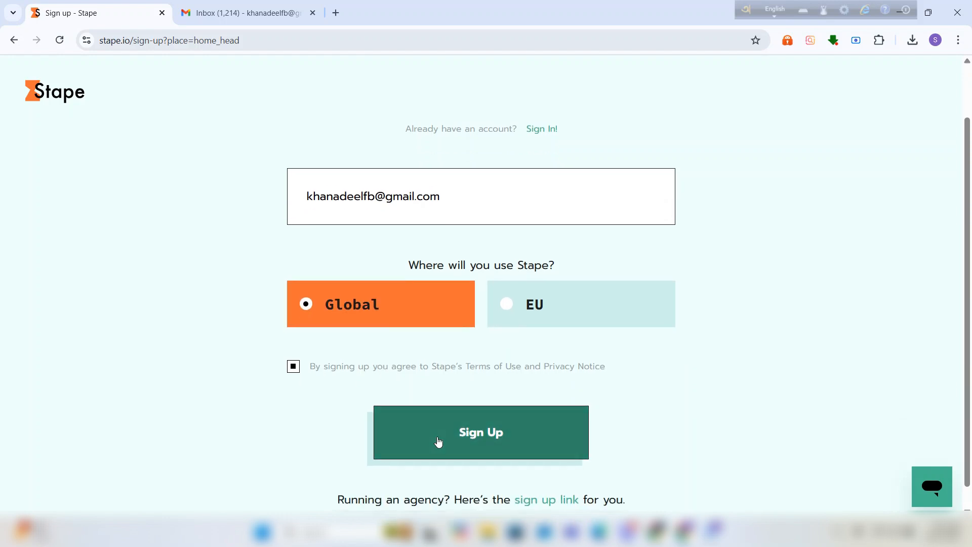
click(480, 433)
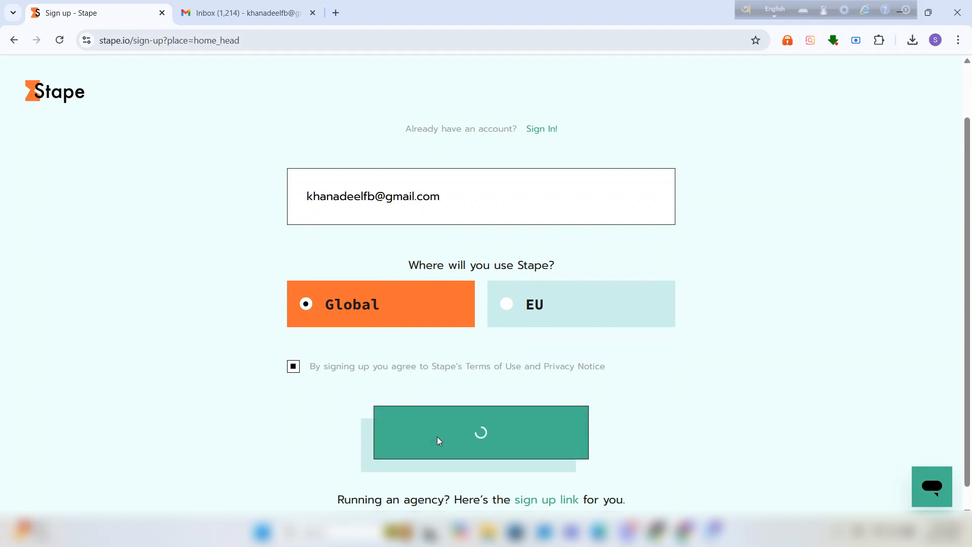
click(480, 433)
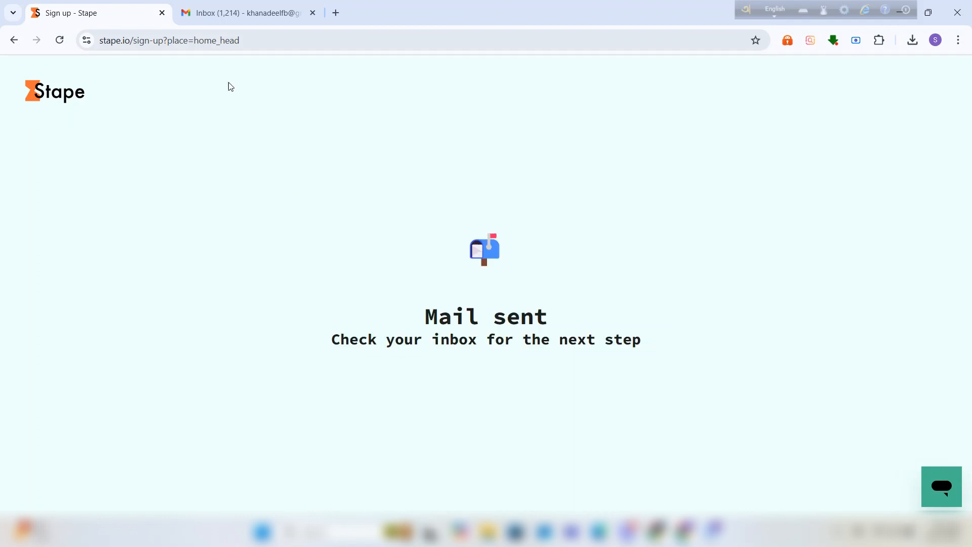
Follow the Stape welcome email's Set Password link and submit a new account password
click(244, 12)
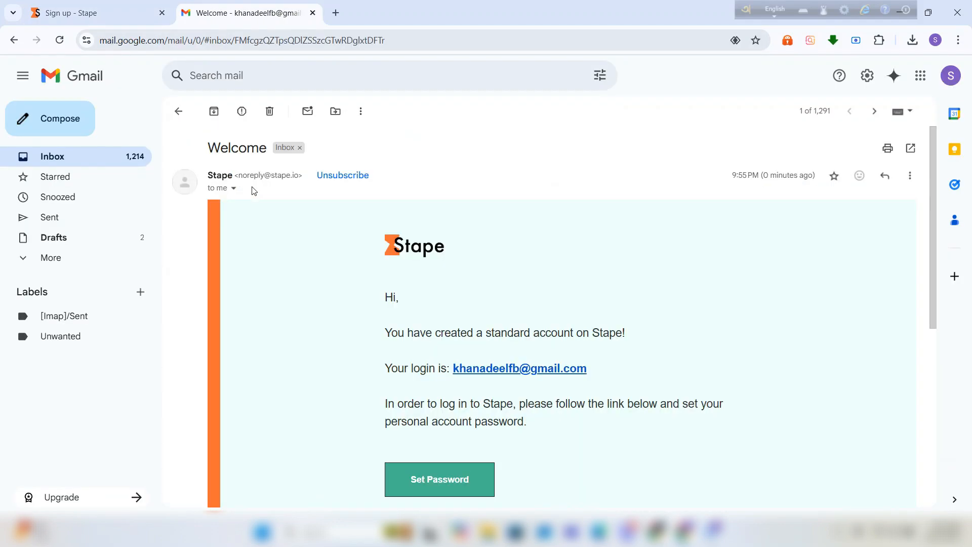
mouse_move(505, 463)
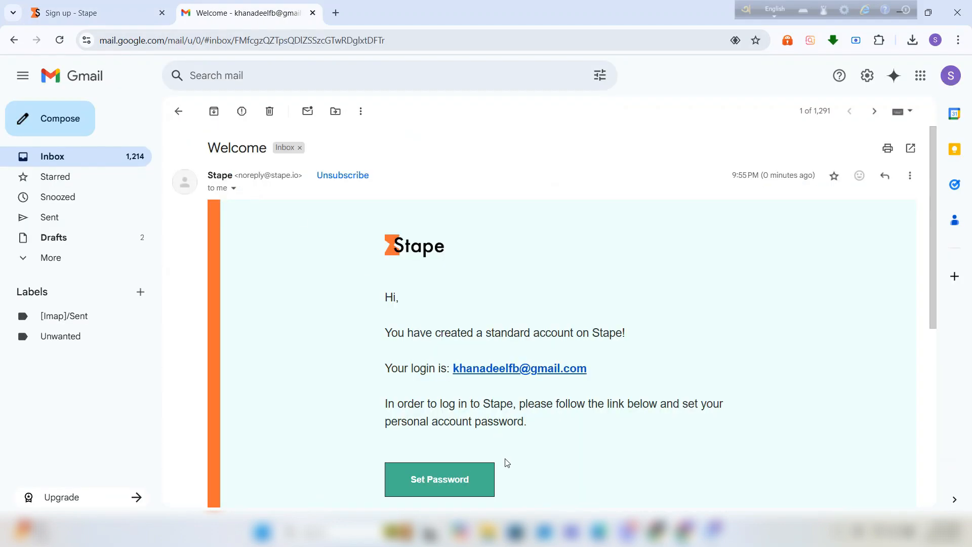
mouse_move(474, 479)
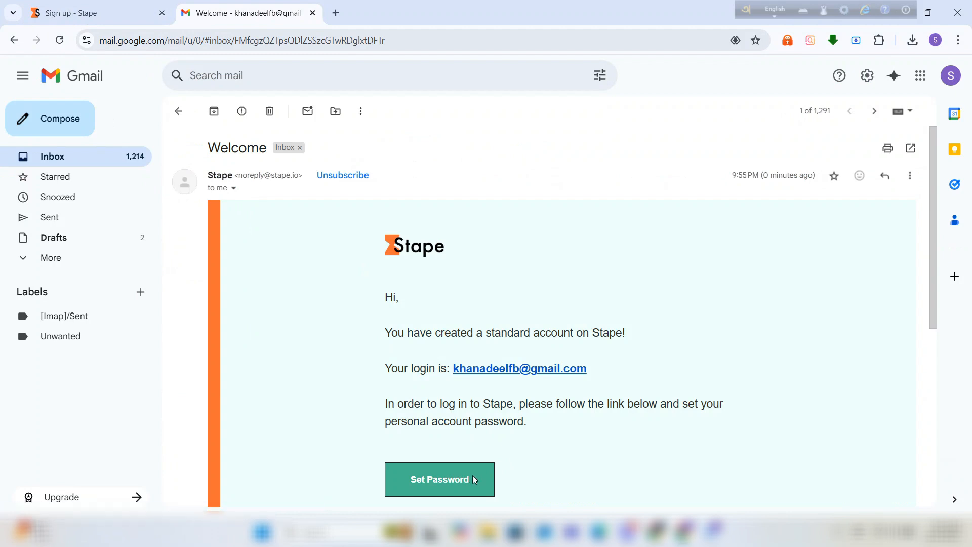
click(439, 478)
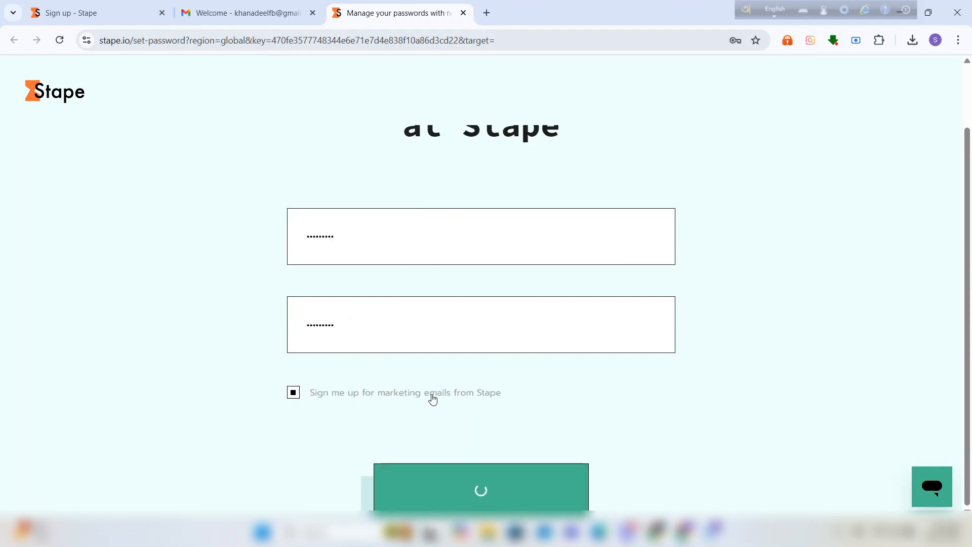
click(480, 490)
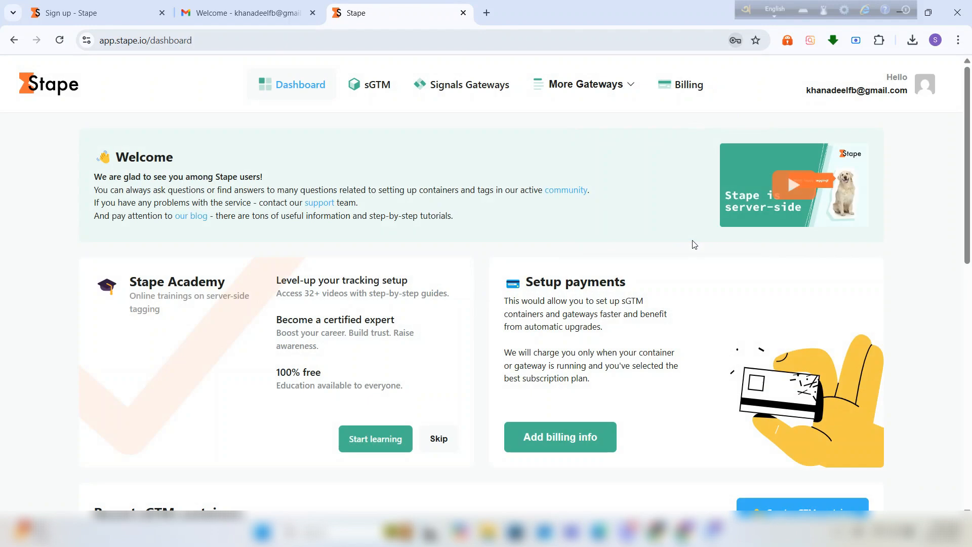
Start creating a new server GTM container from the Stape dashboard
scroll(down, 3)
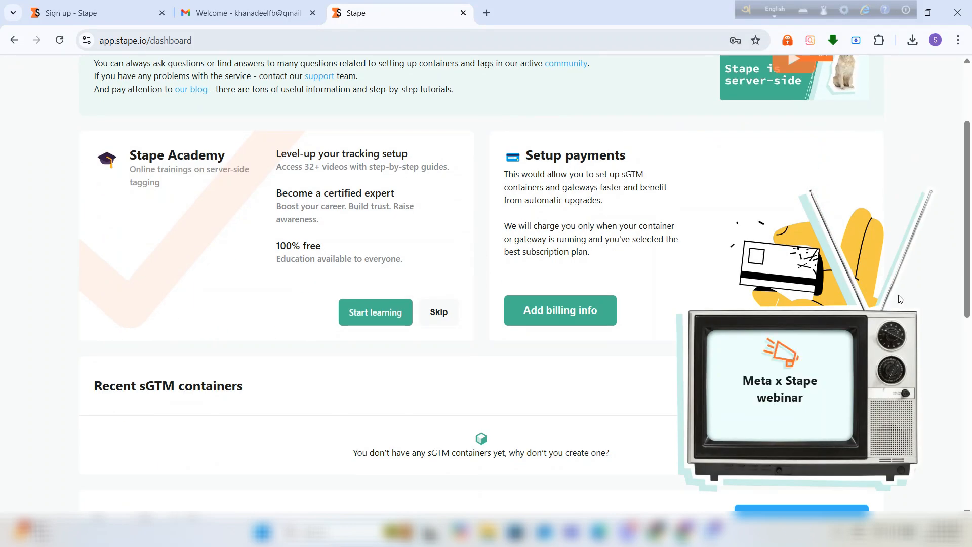
scroll(down, 3)
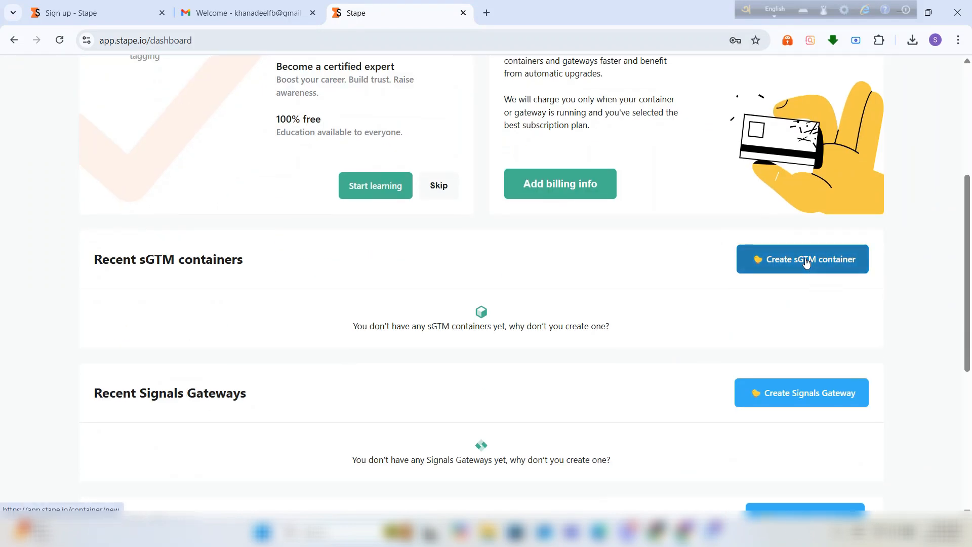
click(800, 259)
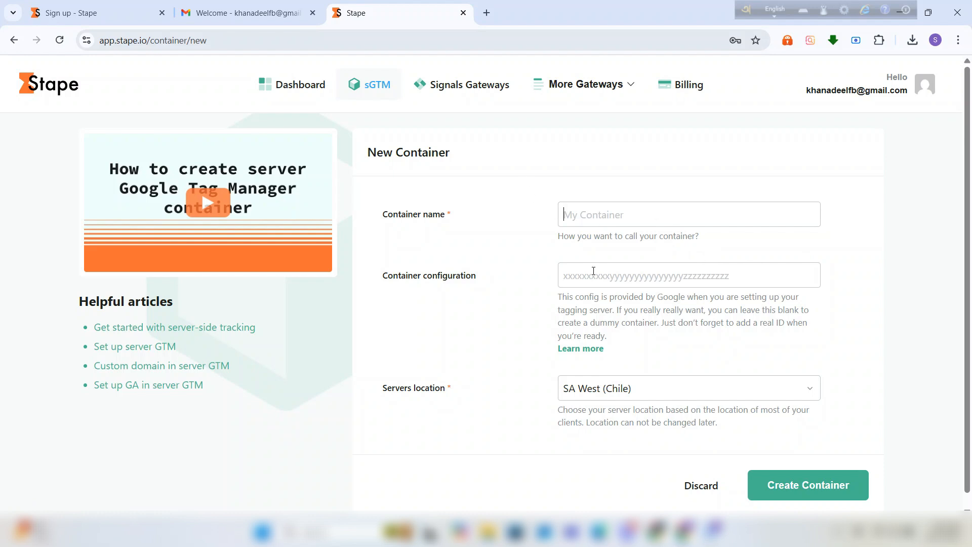
mouse_move(692, 341)
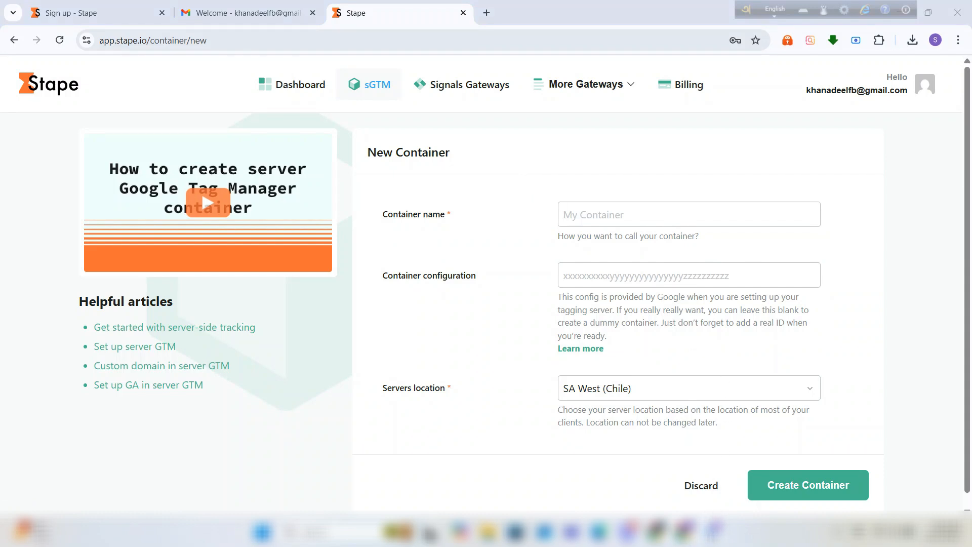
In Tag Manager Admin, begin creating a new Server-platform container for the account
click(248, 13)
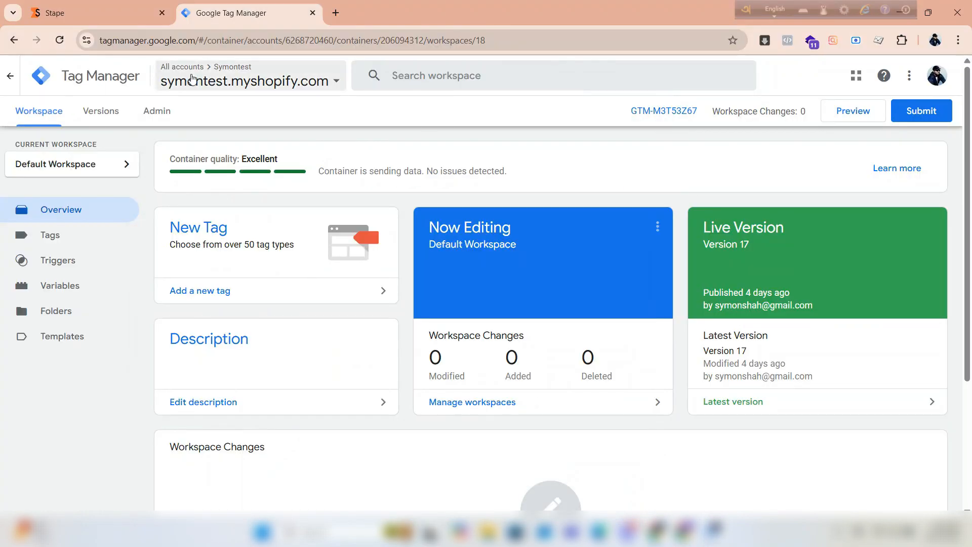
click(156, 111)
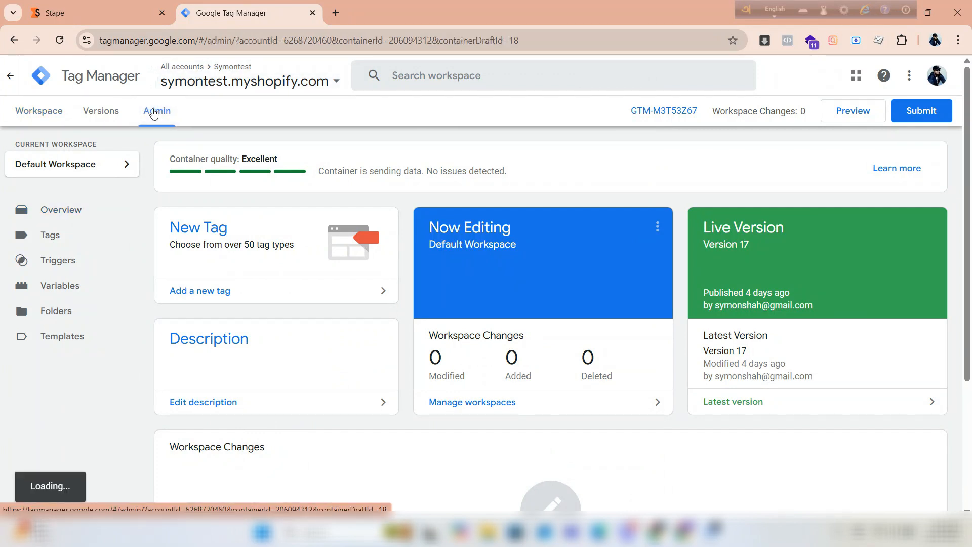
click(157, 110)
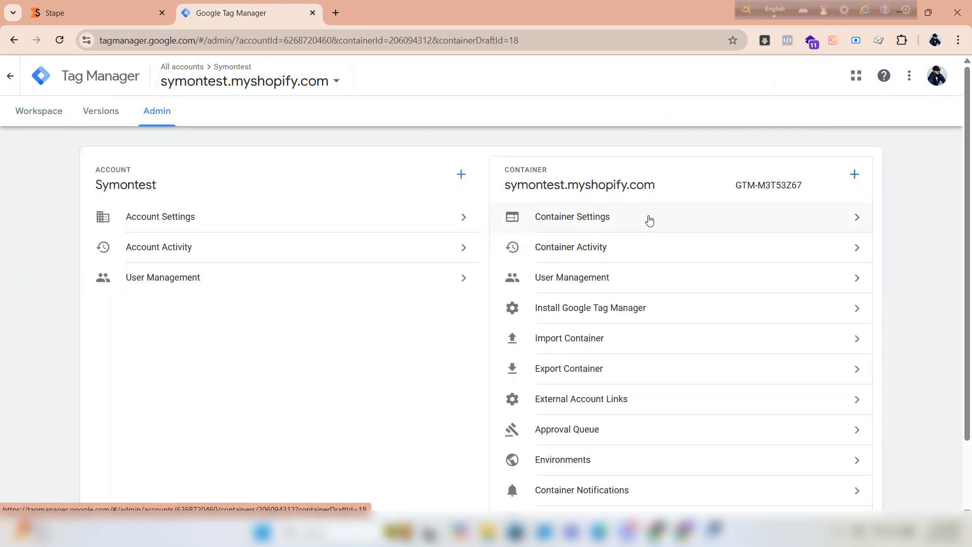
click(854, 174)
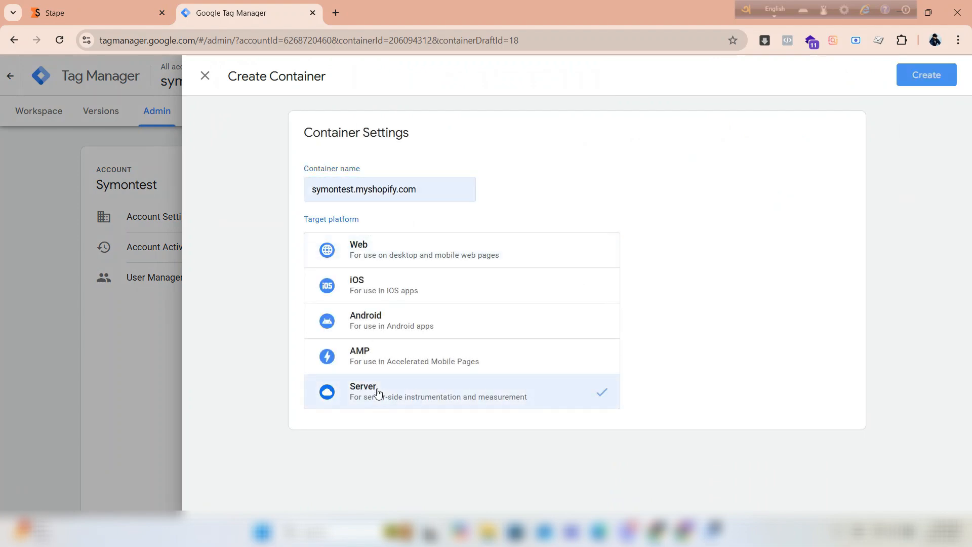
mouse_move(926, 74)
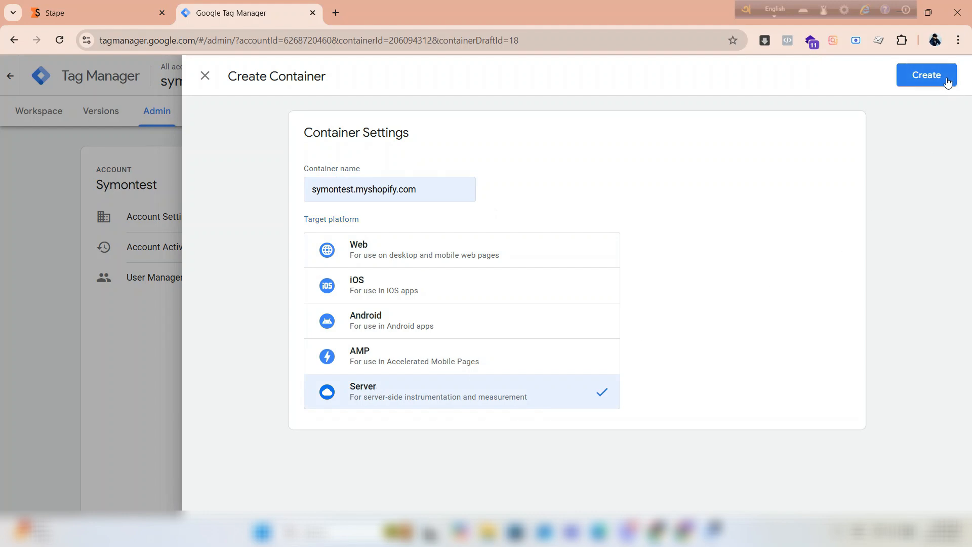
click(926, 75)
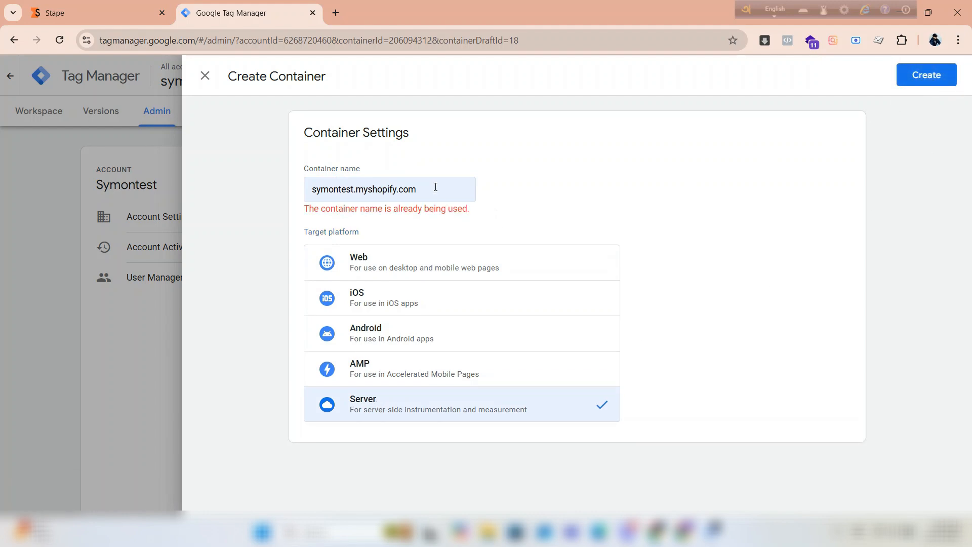
Rename it to 'symontest.myshopify.com container' to avoid the duplicate name and create it
click(389, 189)
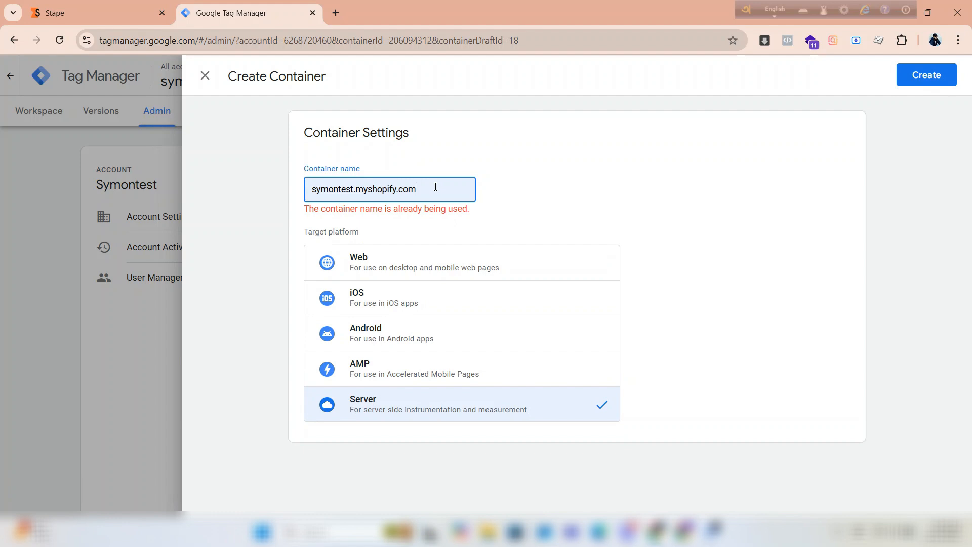
text(co)
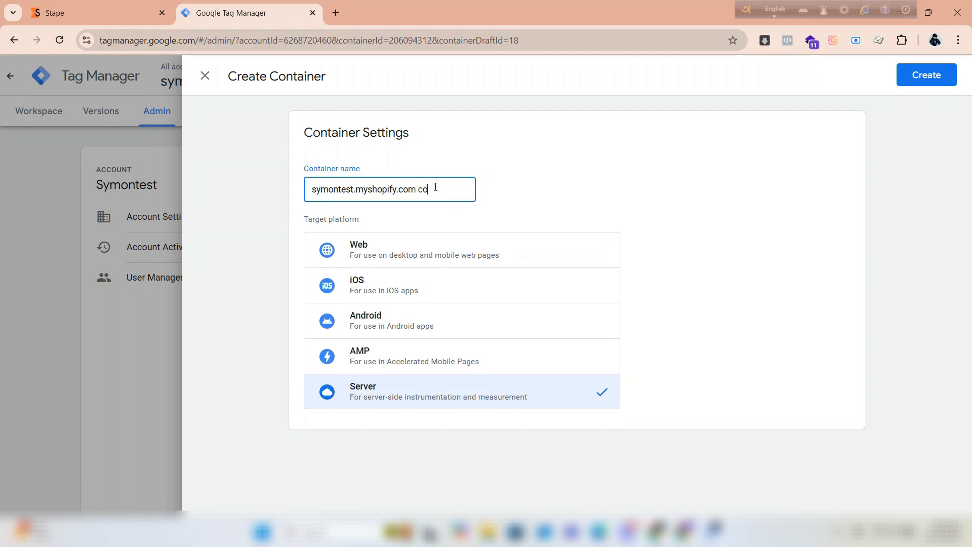
text(ntainer)
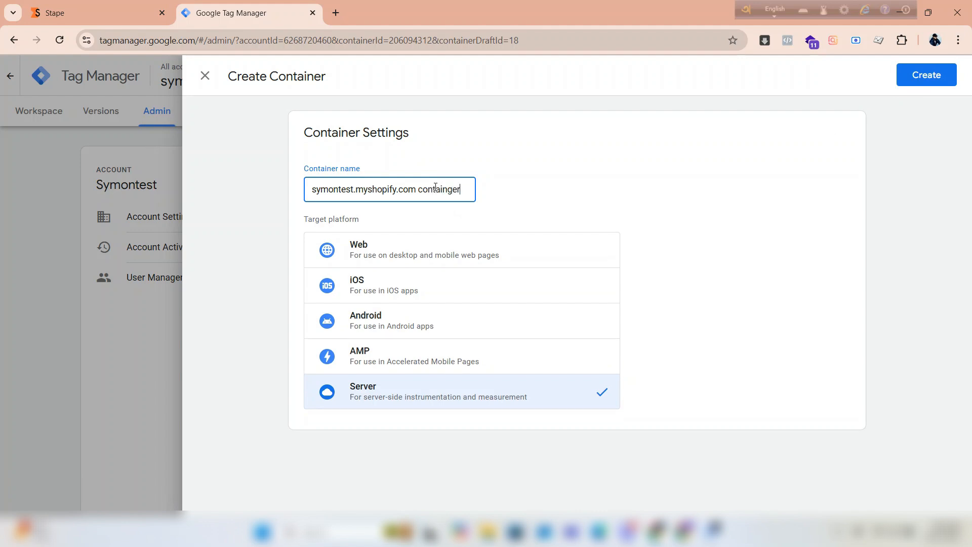
key(Backspace)
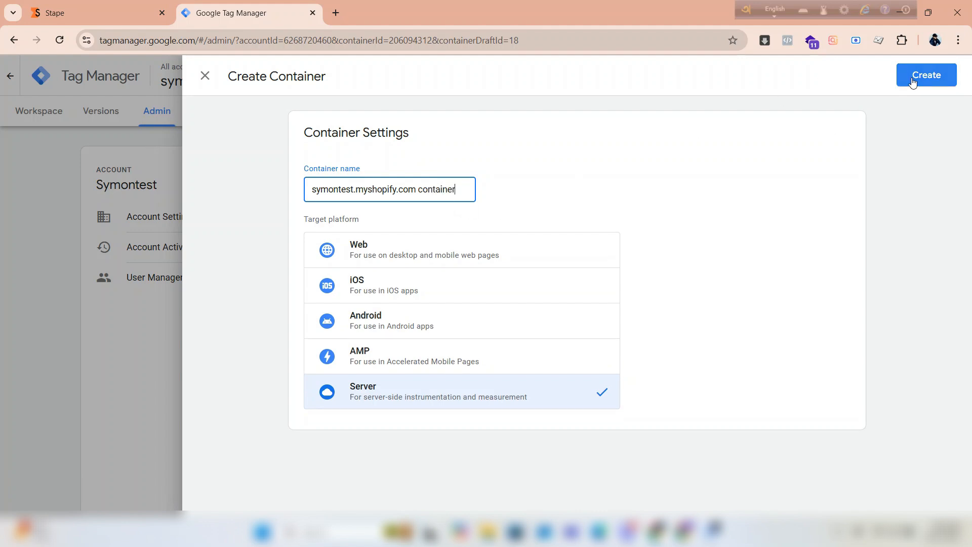
click(926, 75)
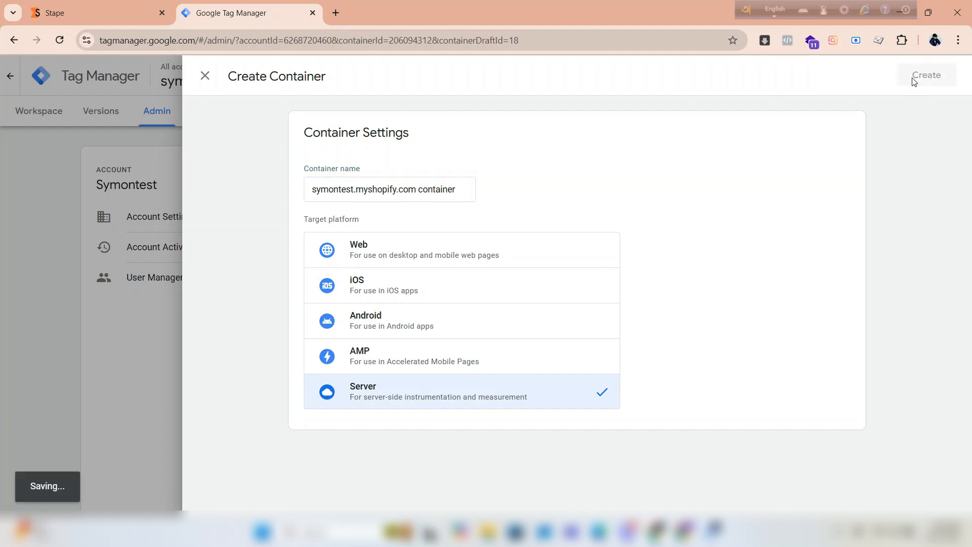
Select manual tagging-server provisioning and copy the Container Config string
click(926, 75)
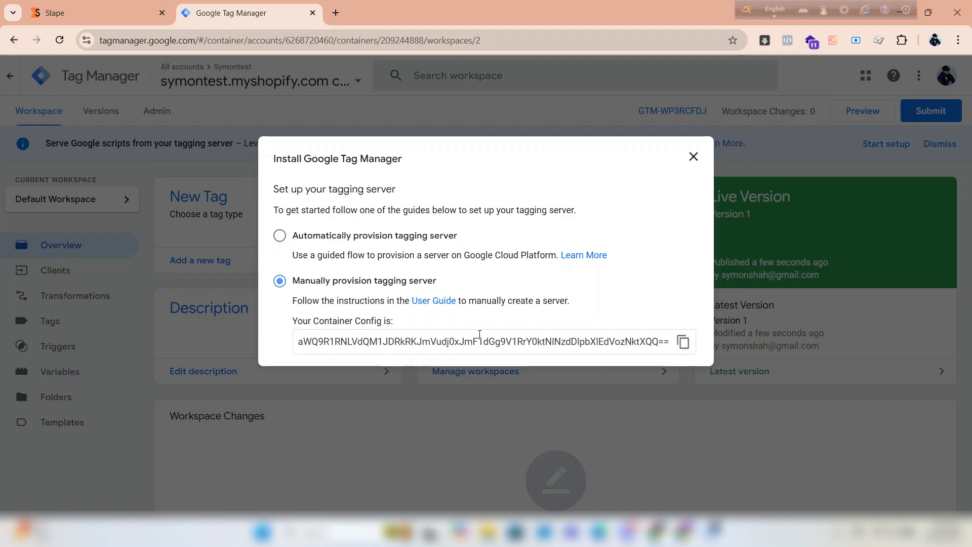
mouse_move(644, 333)
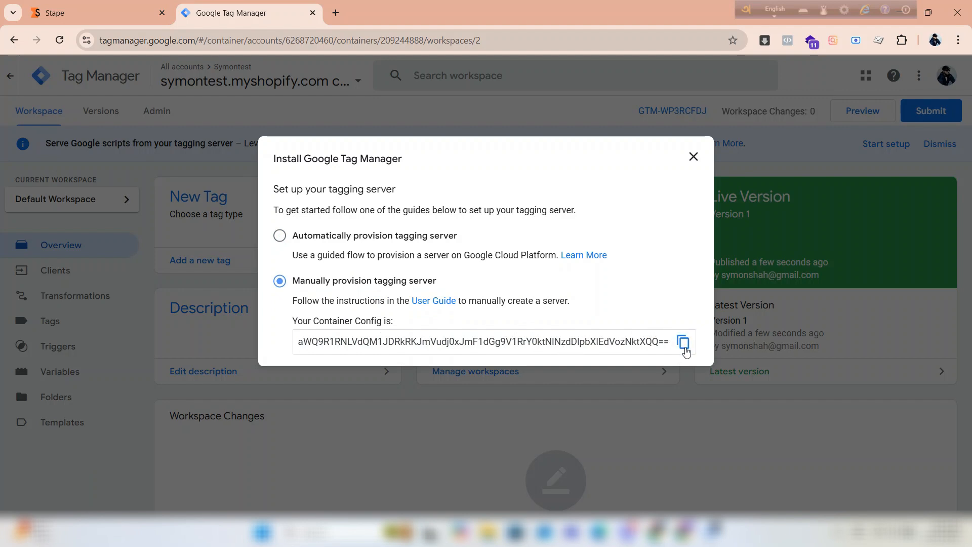
click(684, 341)
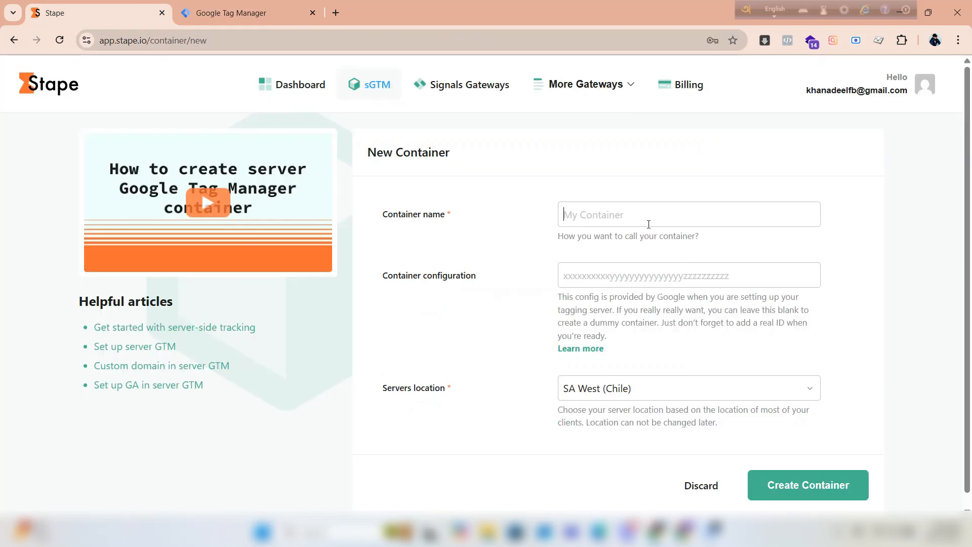
mouse_move(647, 220)
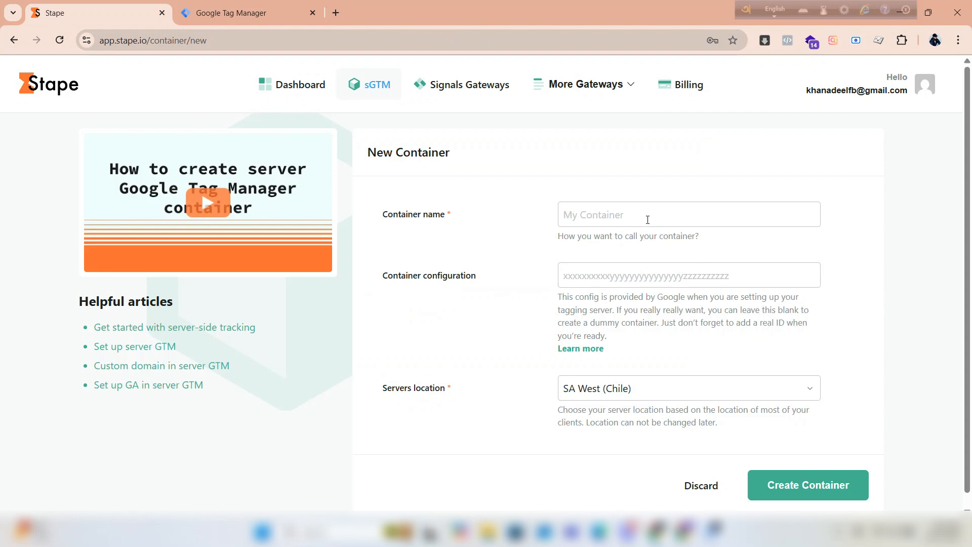
Create the Stape container 'Symon Test' with the pasted config in AP East (Singapore)
text(Symon)
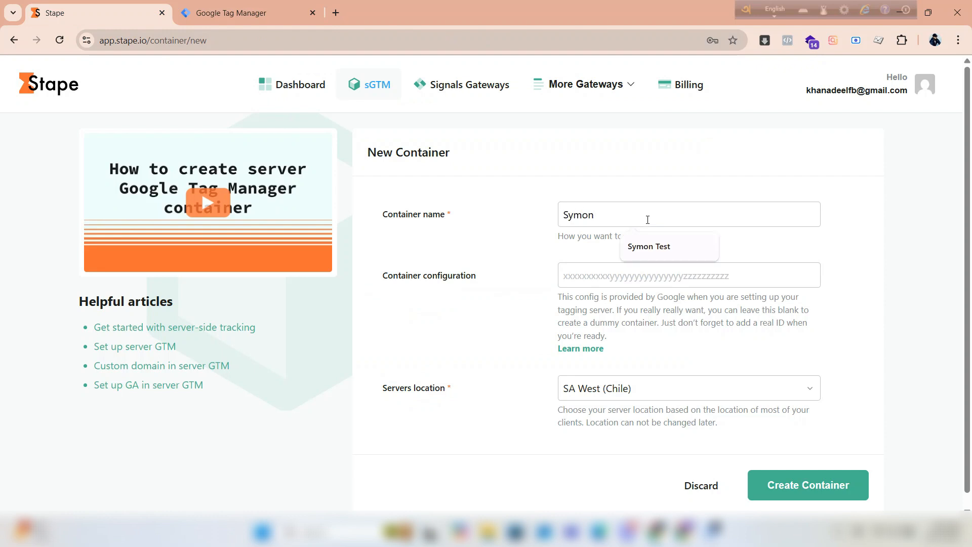
click(648, 246)
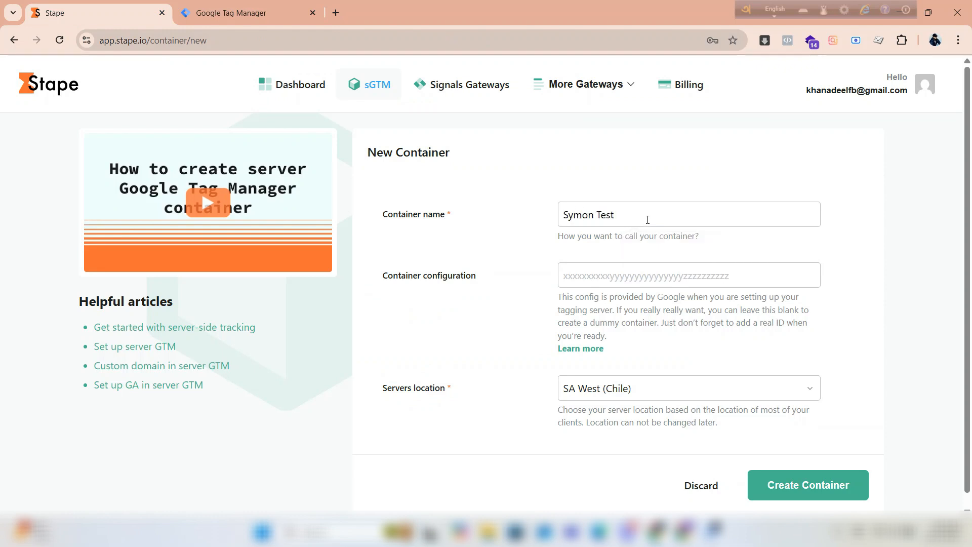
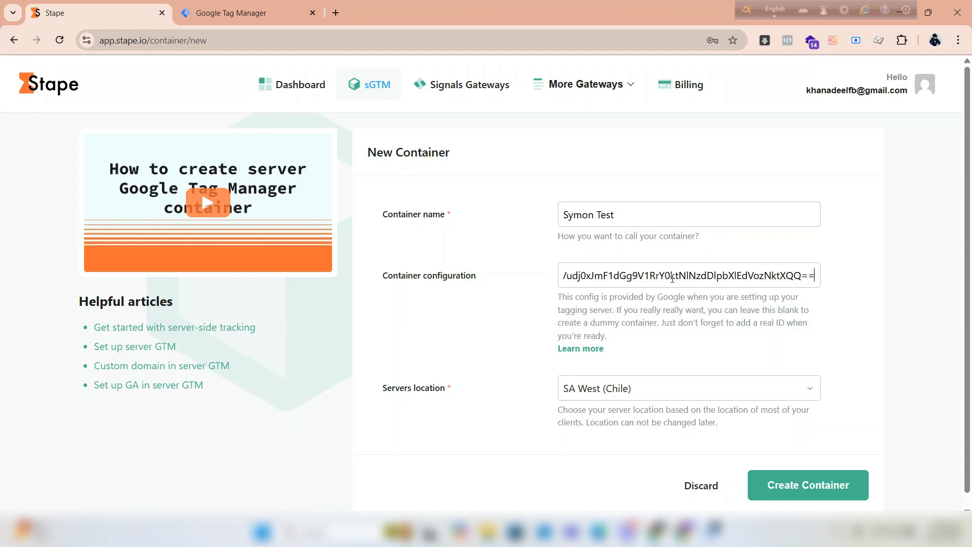
click(686, 387)
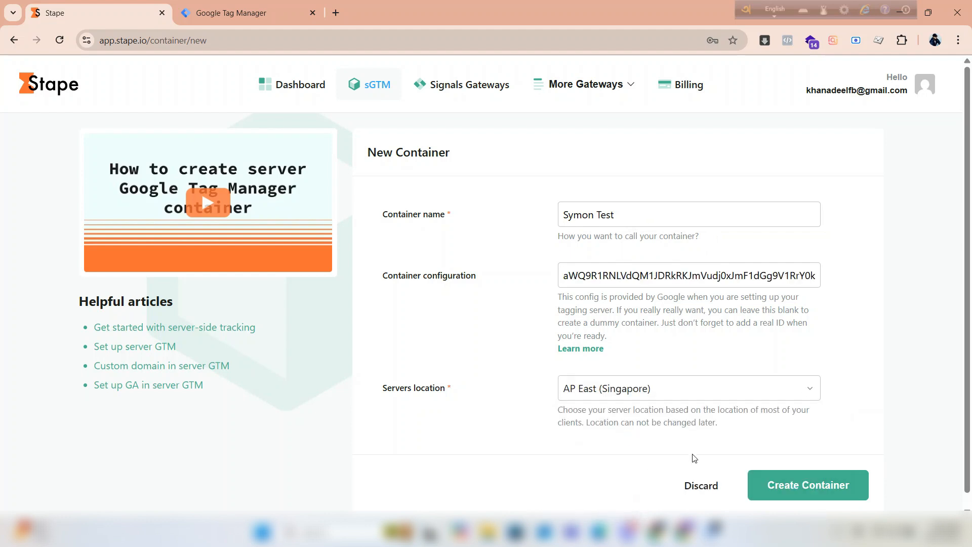
click(807, 485)
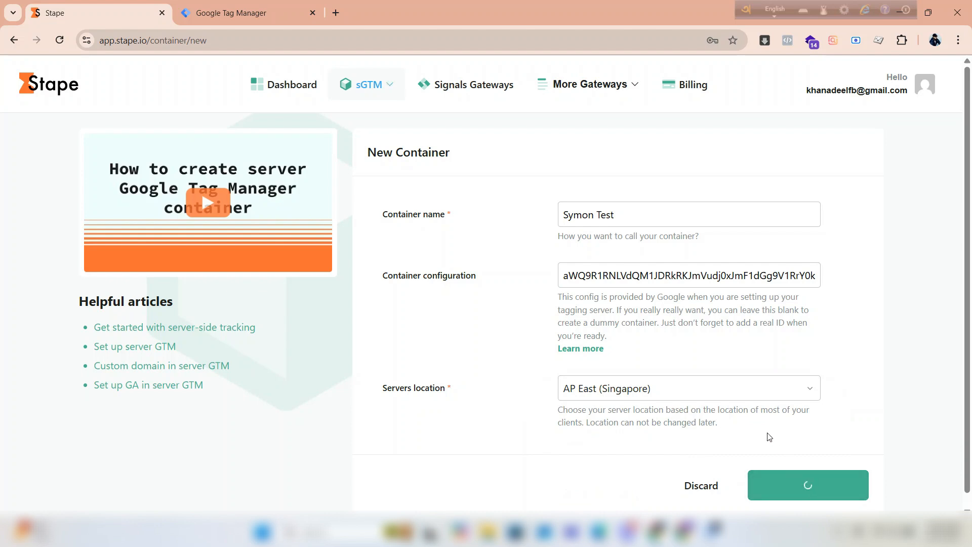
click(807, 485)
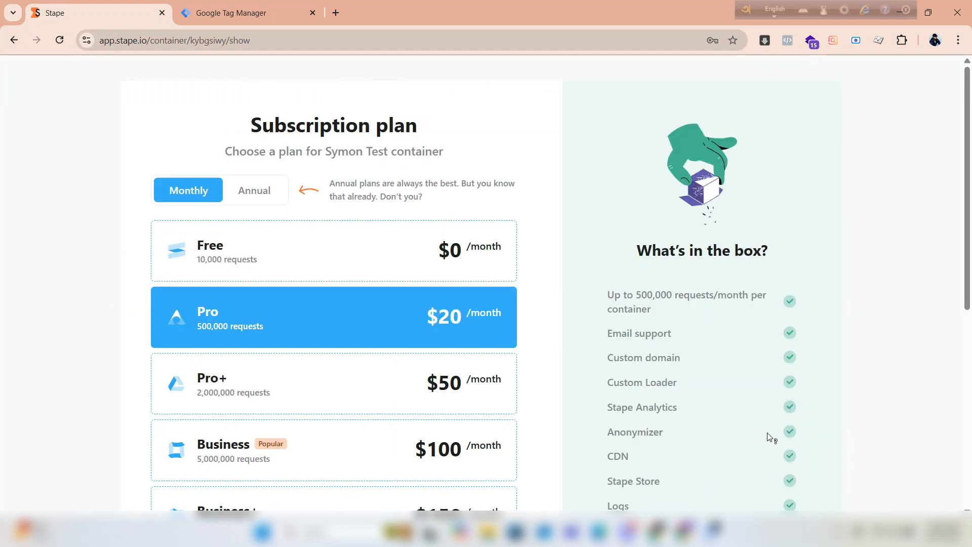
mouse_move(255, 192)
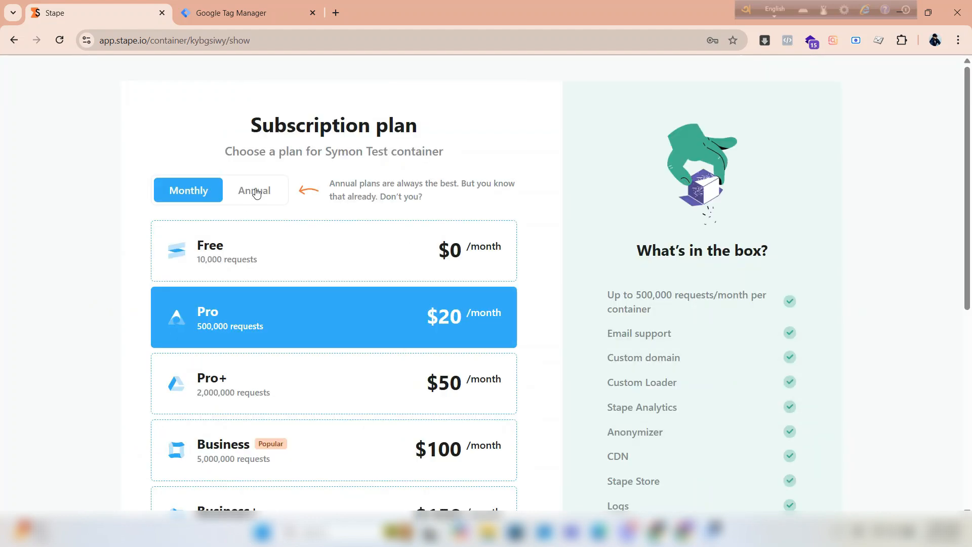
Choose the Free plan, switch off automatic upgrade to the next tier, and continue
scroll(down, 3)
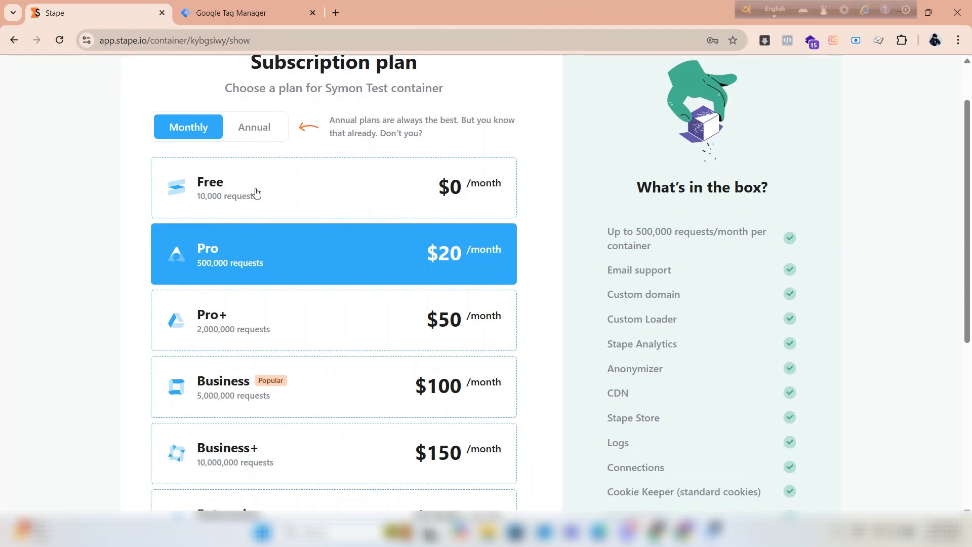
click(254, 188)
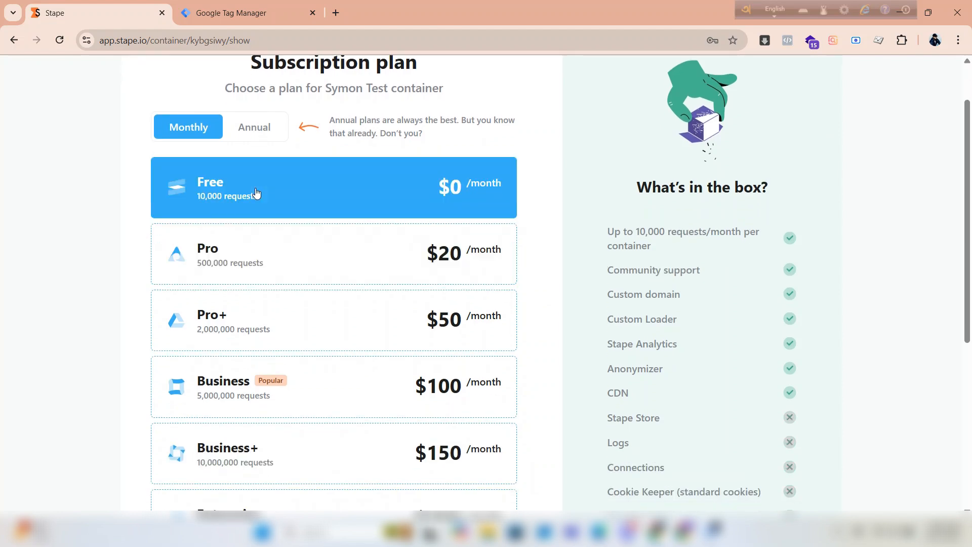
mouse_move(446, 219)
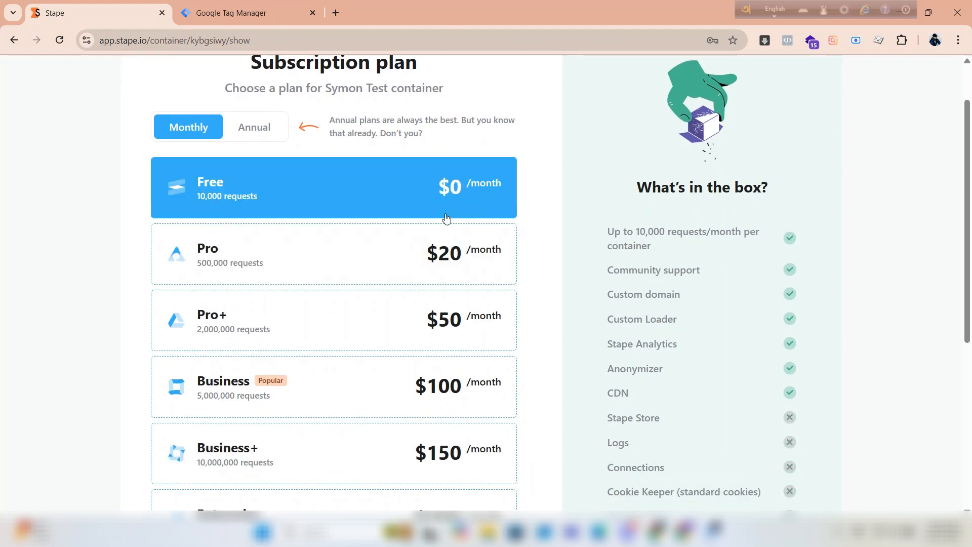
scroll(down, 3)
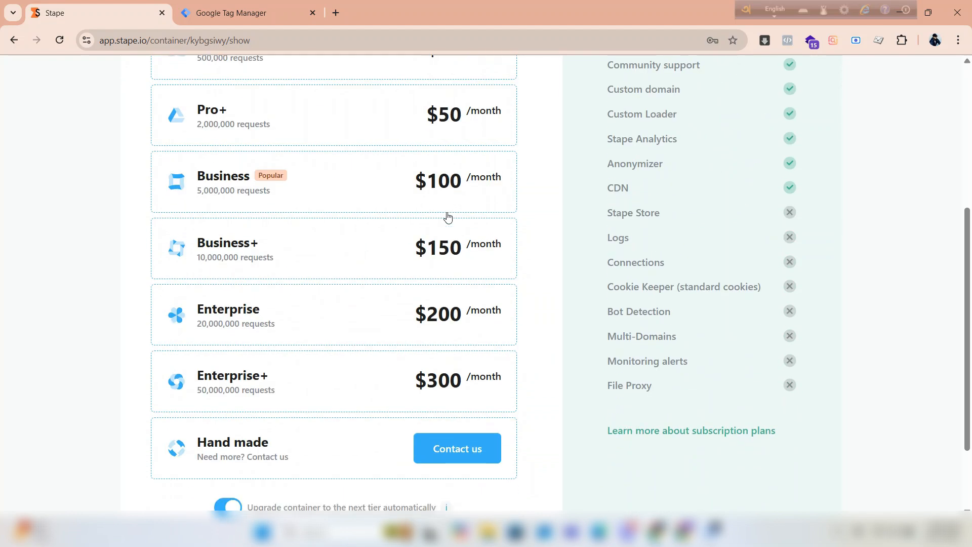
scroll(down, 3)
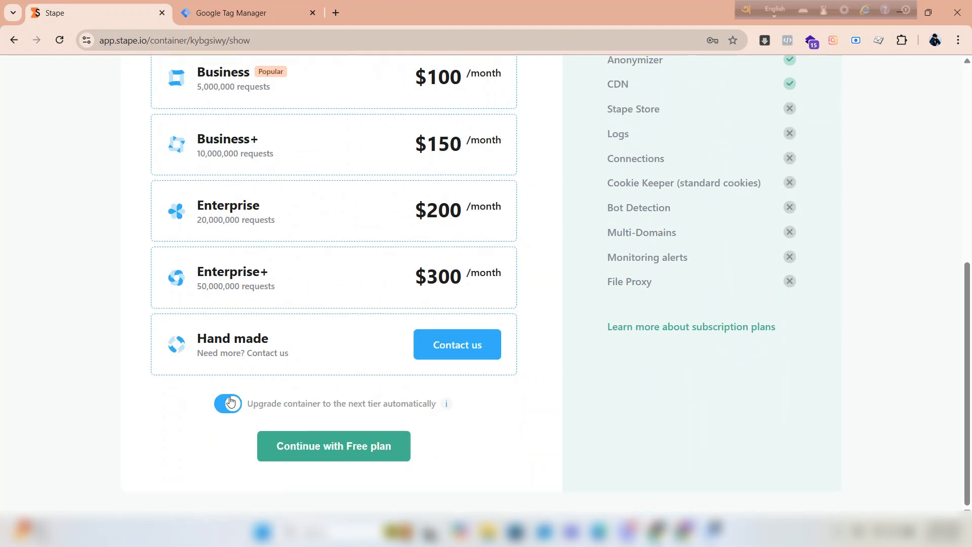
click(227, 404)
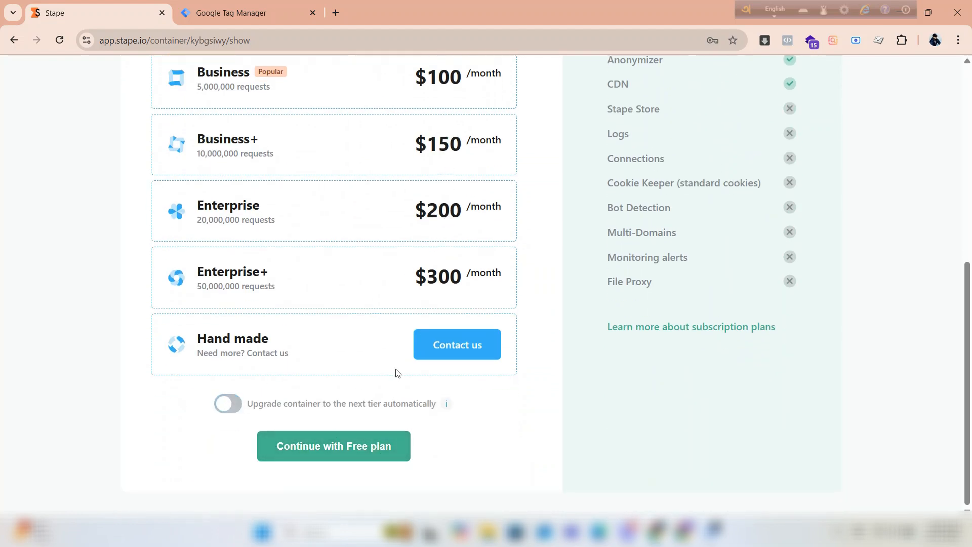
mouse_move(332, 357)
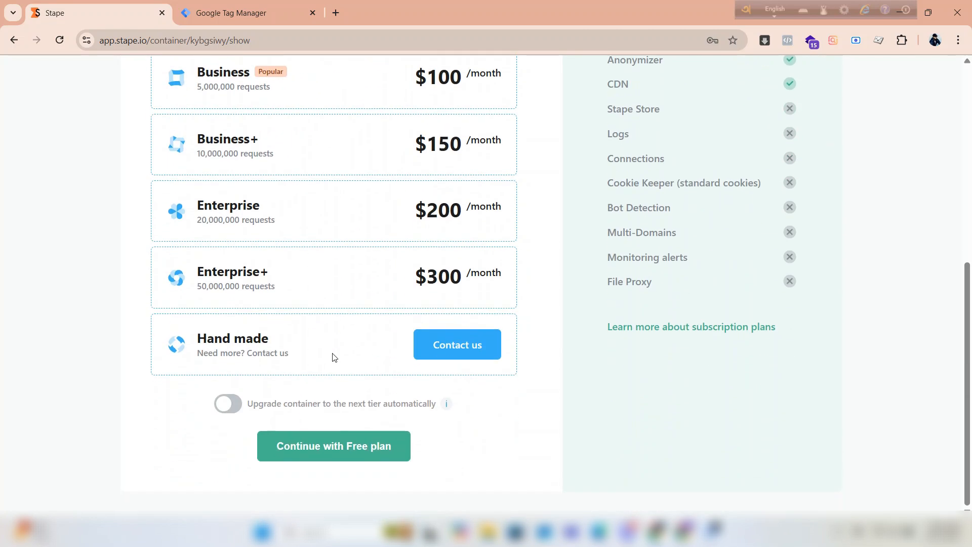
click(333, 445)
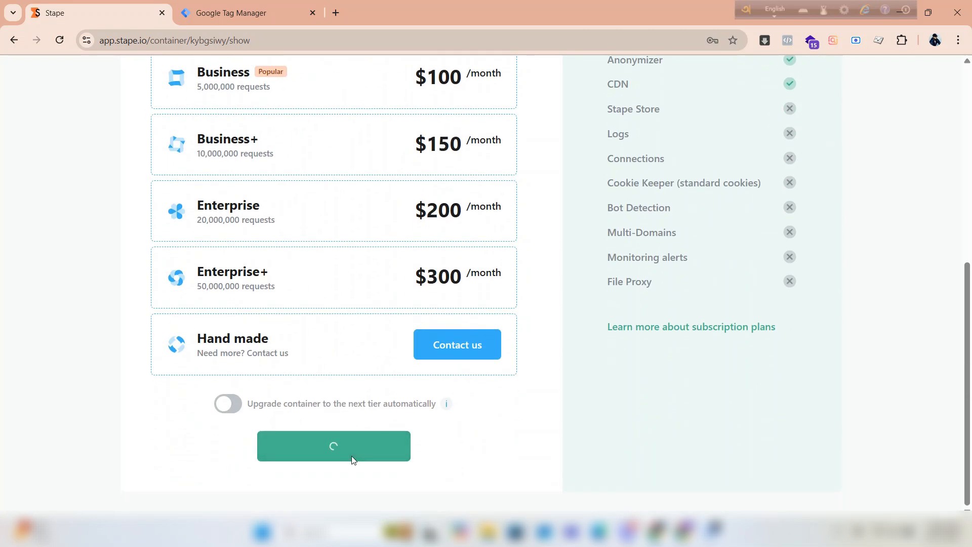
click(333, 446)
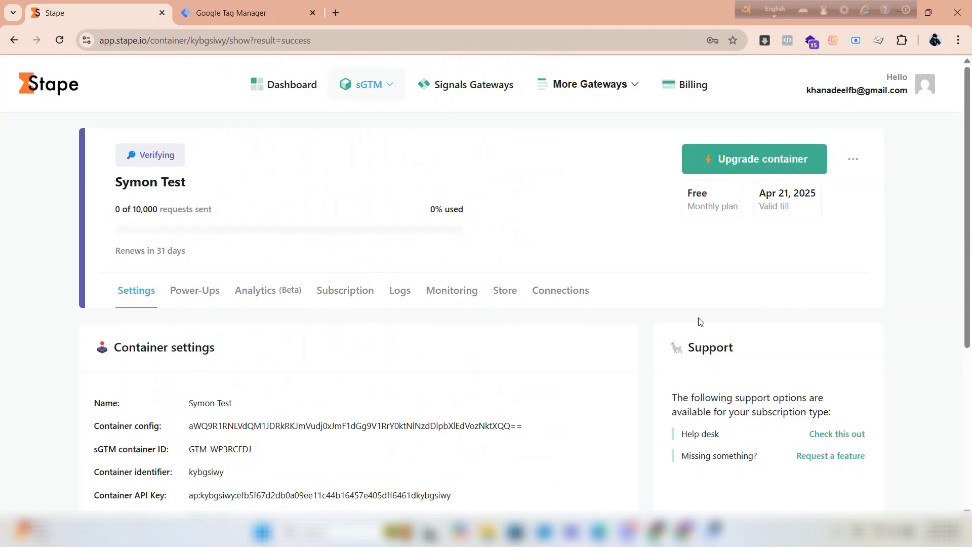
mouse_move(196, 149)
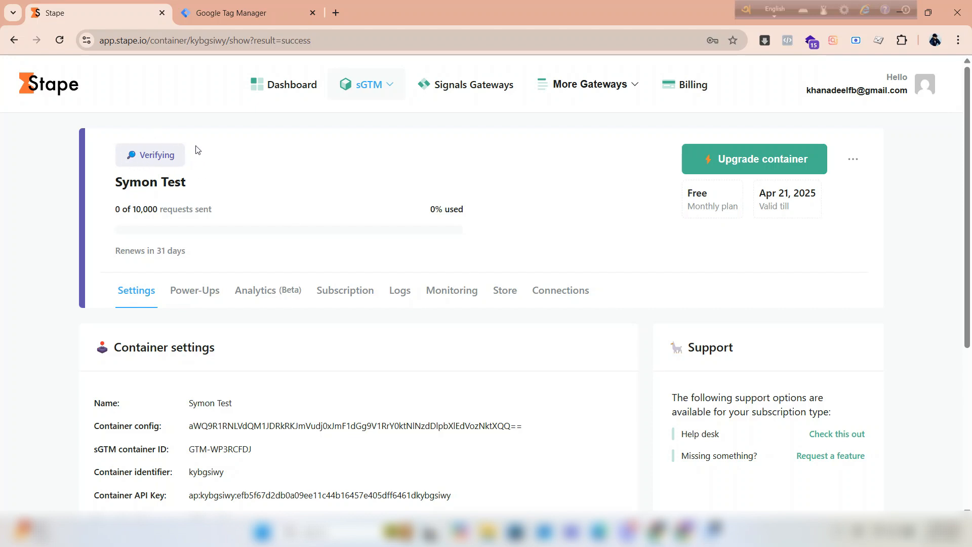
mouse_move(485, 196)
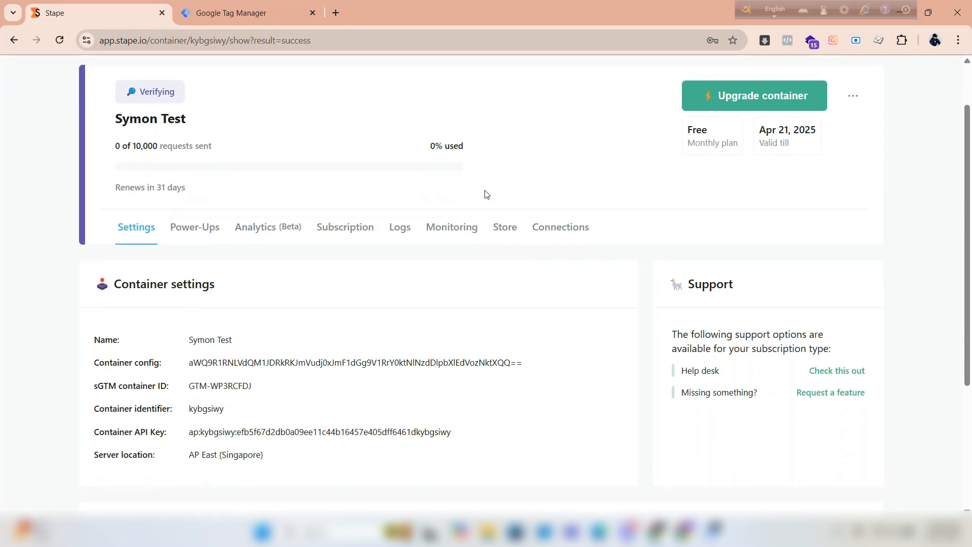
scroll(down, 3)
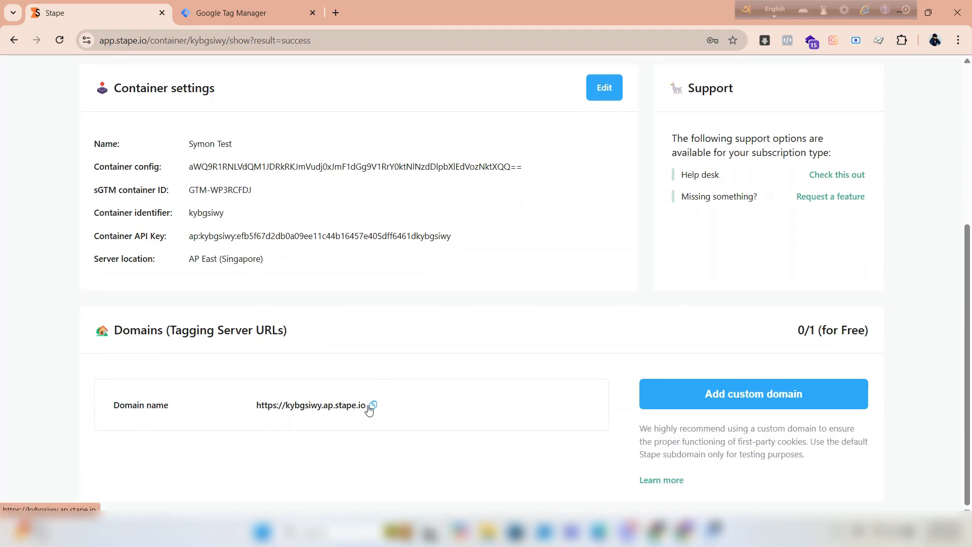
click(242, 12)
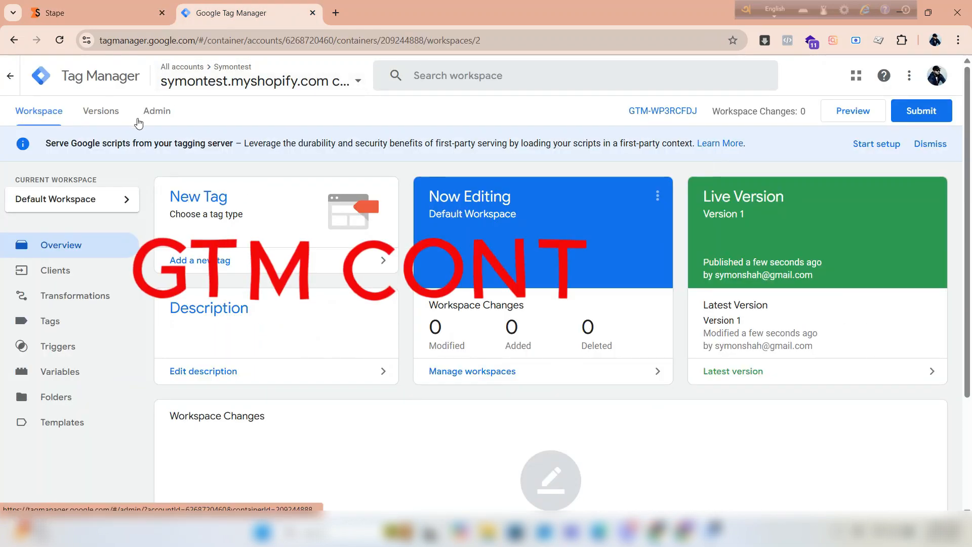
click(156, 110)
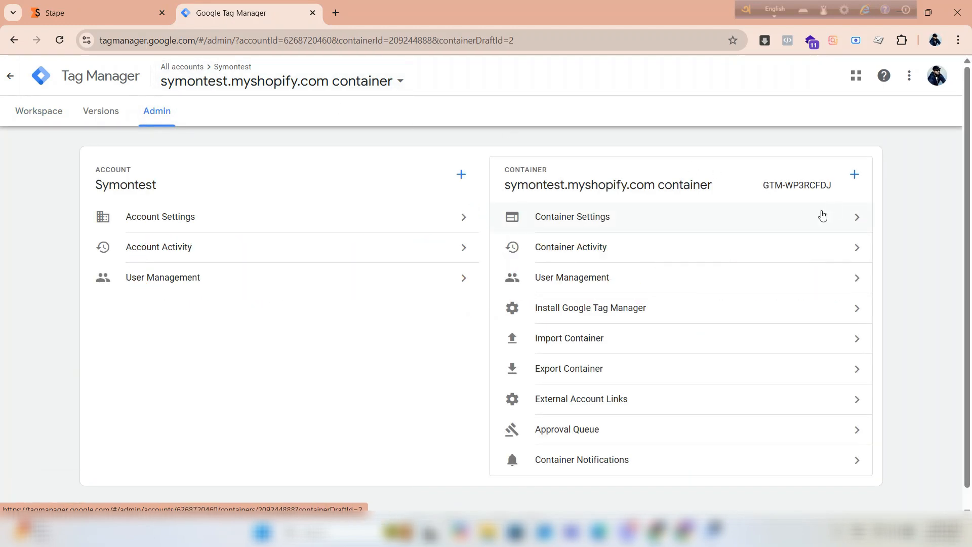
click(571, 217)
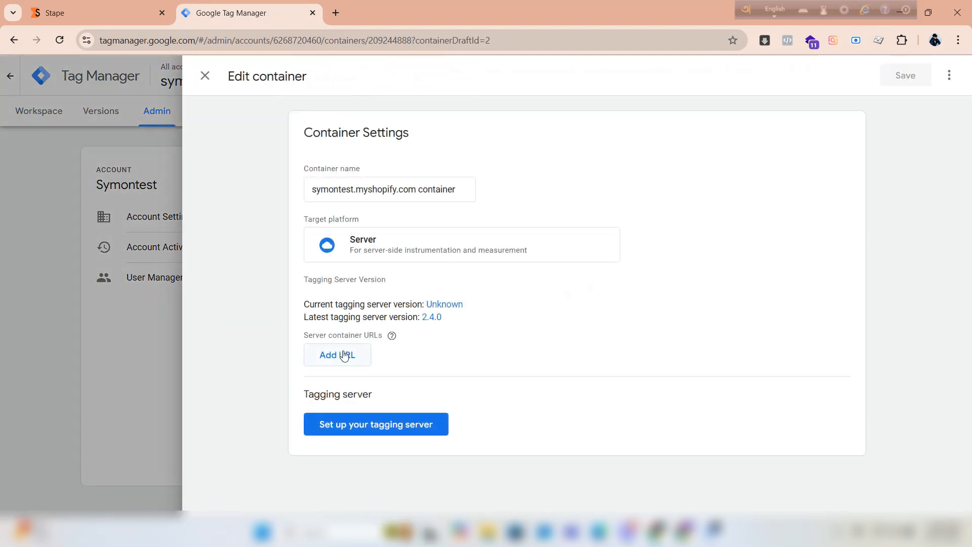
click(337, 355)
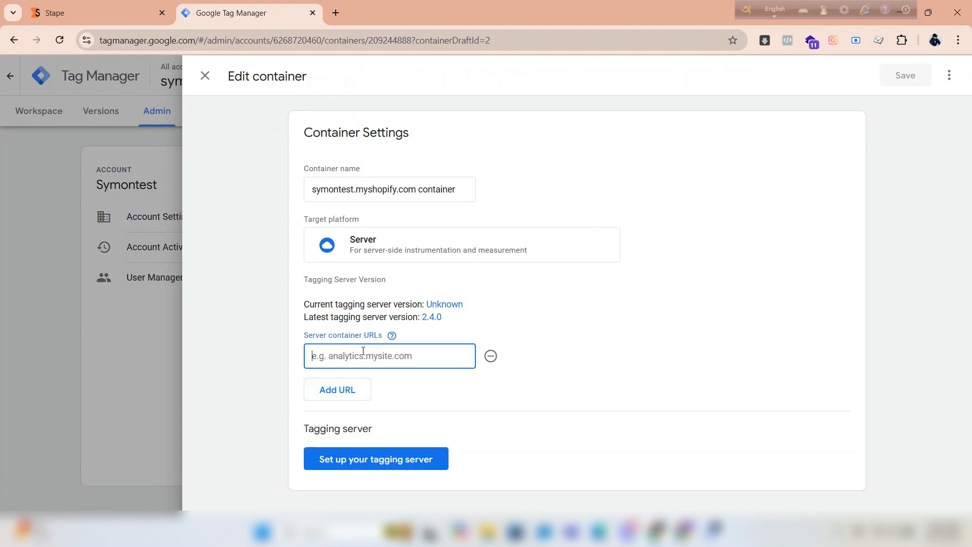
text(https://kybgsiwy.ap.stape.io)
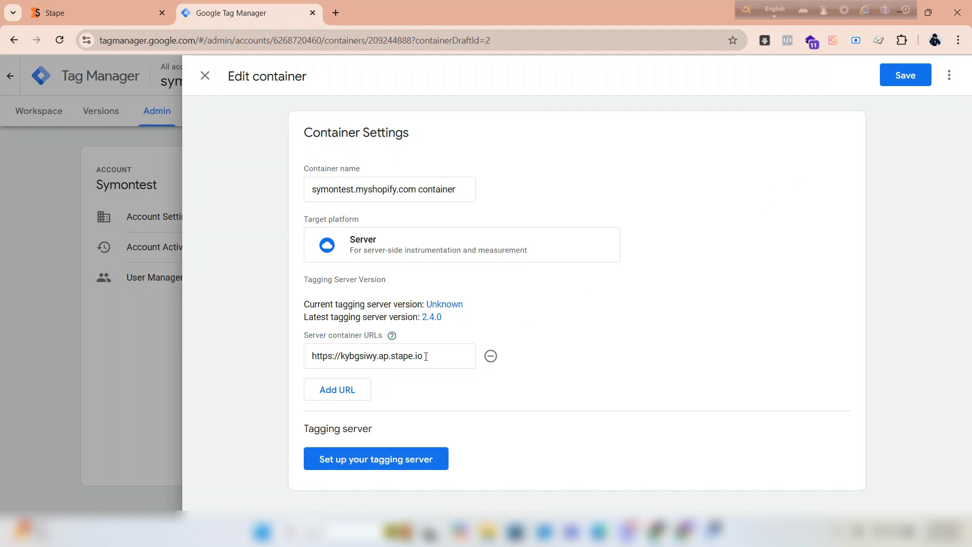
click(905, 74)
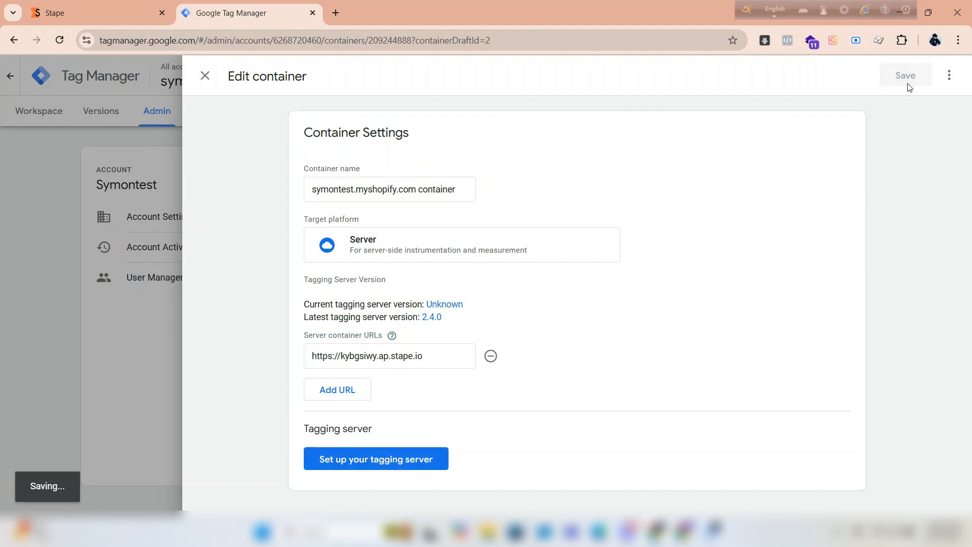
Submit and publish a new container version, skipping the version description
click(906, 75)
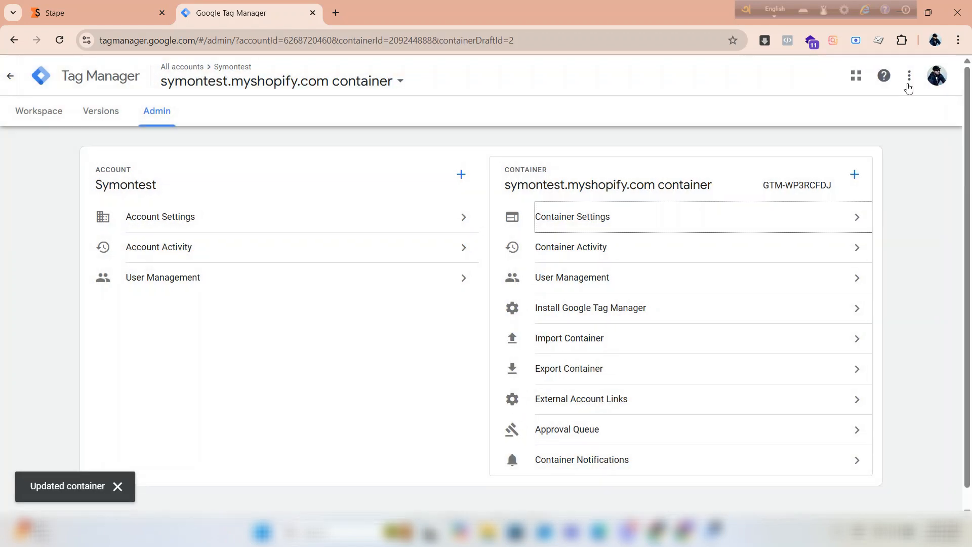
click(38, 111)
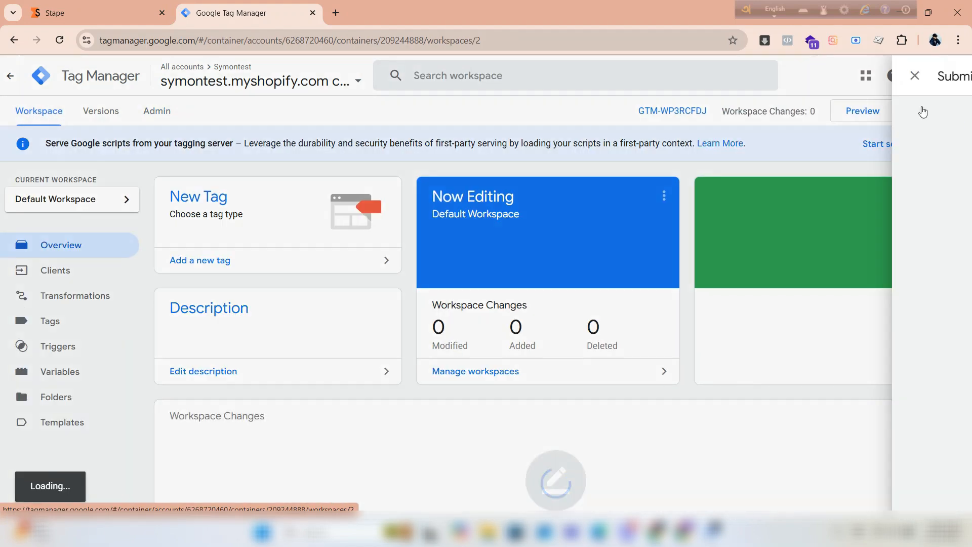
click(957, 76)
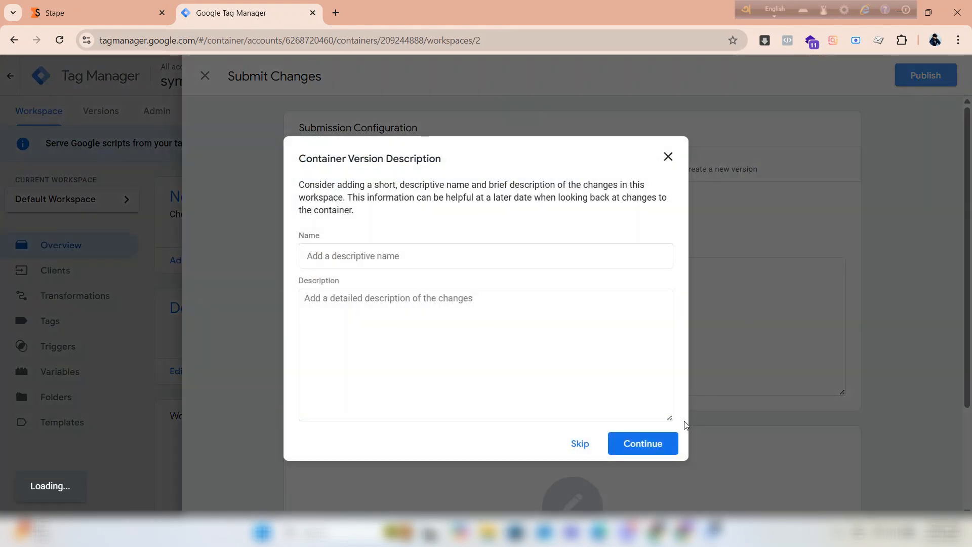
click(642, 444)
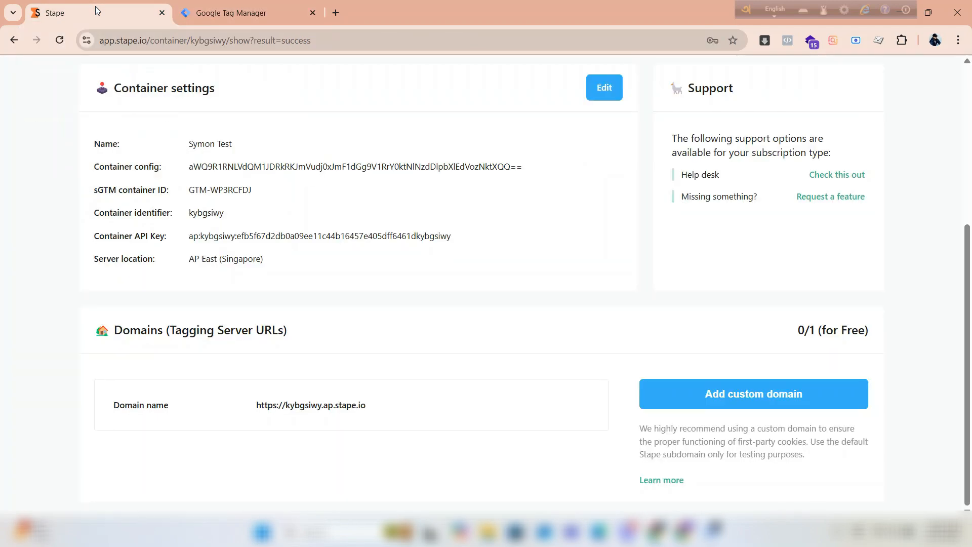
scroll(up, 3)
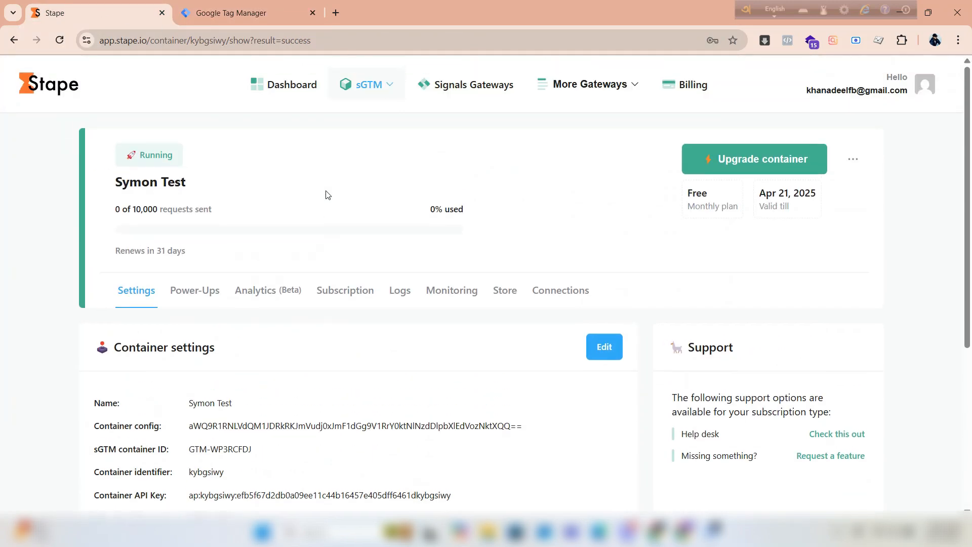
mouse_move(263, 225)
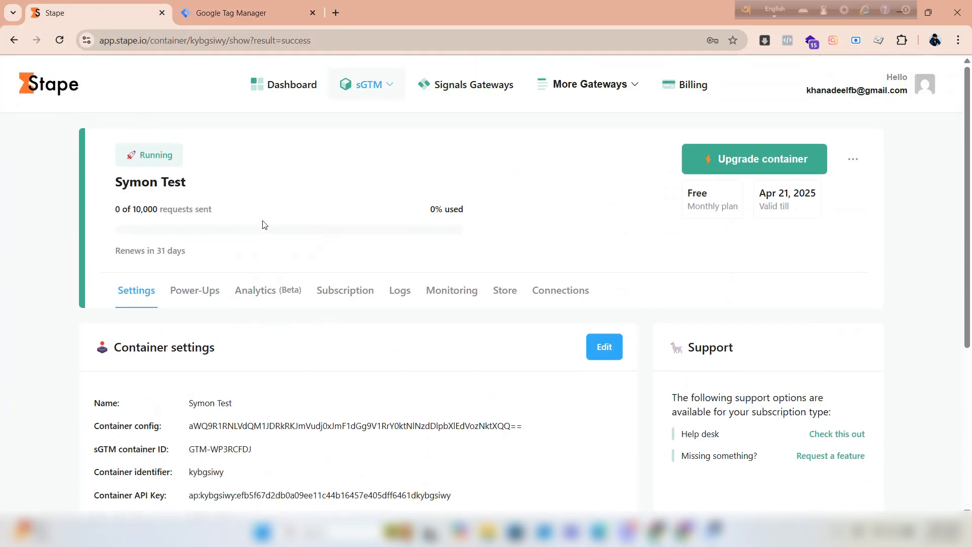
mouse_move(15, 129)
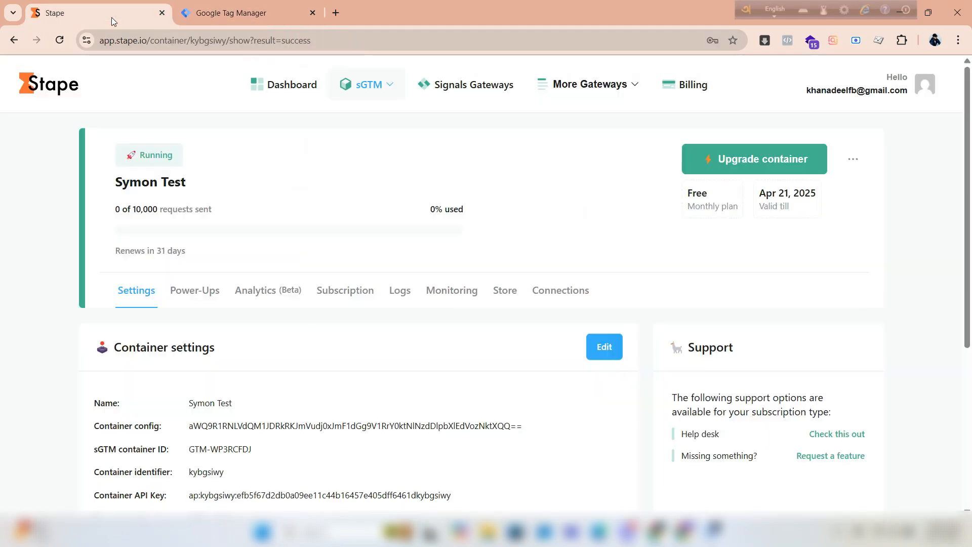
In the symontest.myshopify.com web container's Tags list, open the GA4 Tag for editing
click(245, 12)
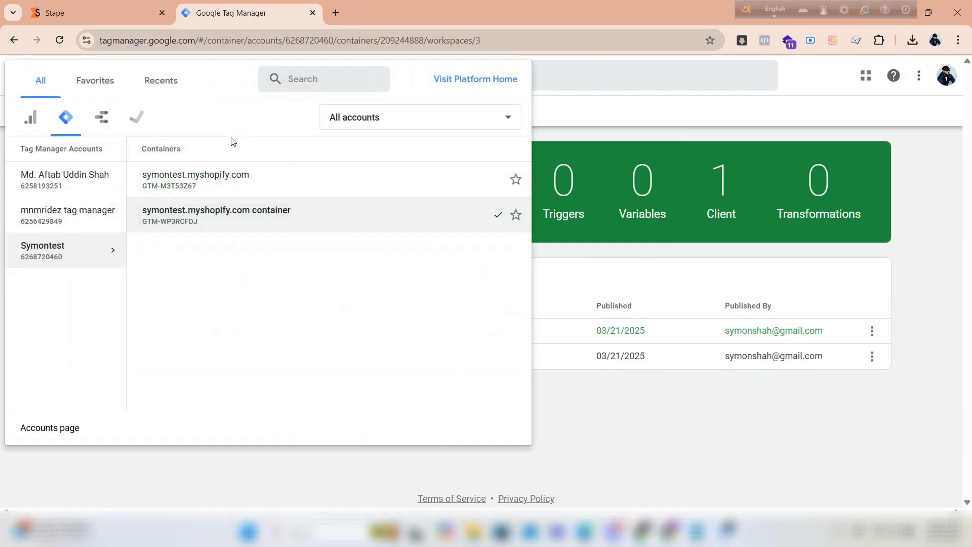
click(215, 214)
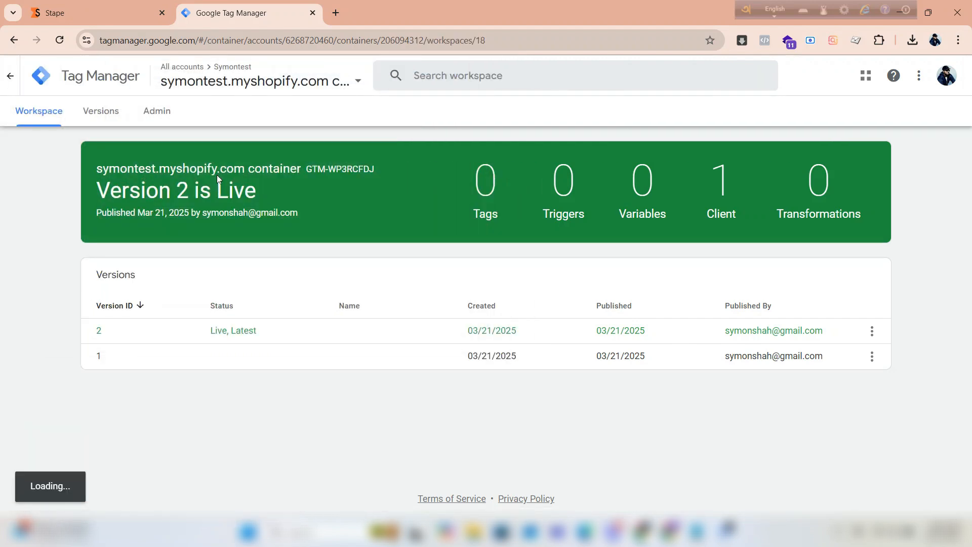
click(38, 112)
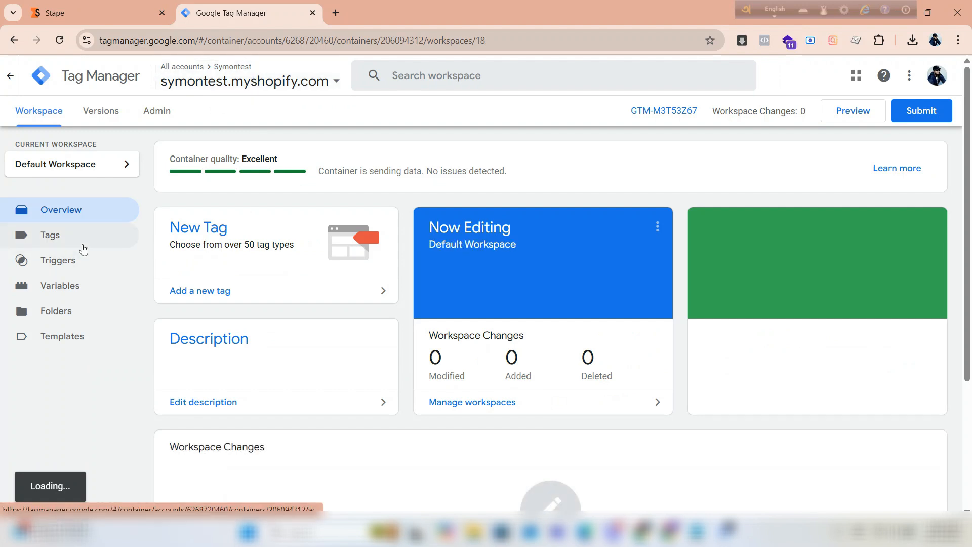
click(49, 234)
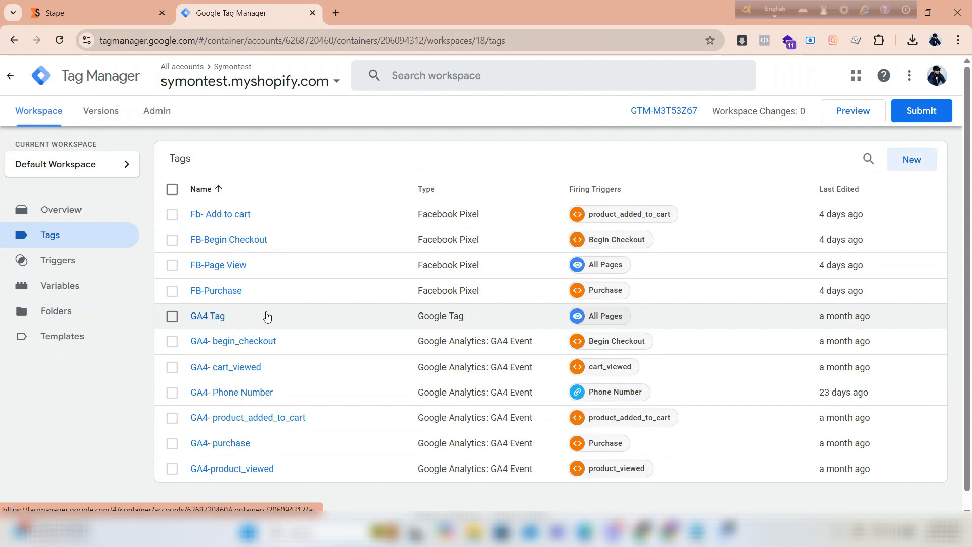
click(207, 316)
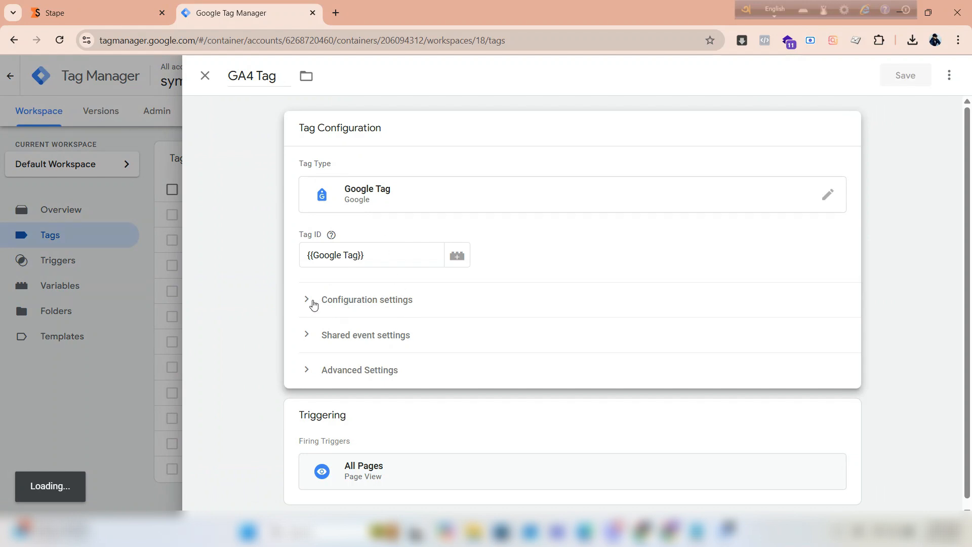
Add a configuration parameter named server_container_url, copied from the Notepad list
click(306, 300)
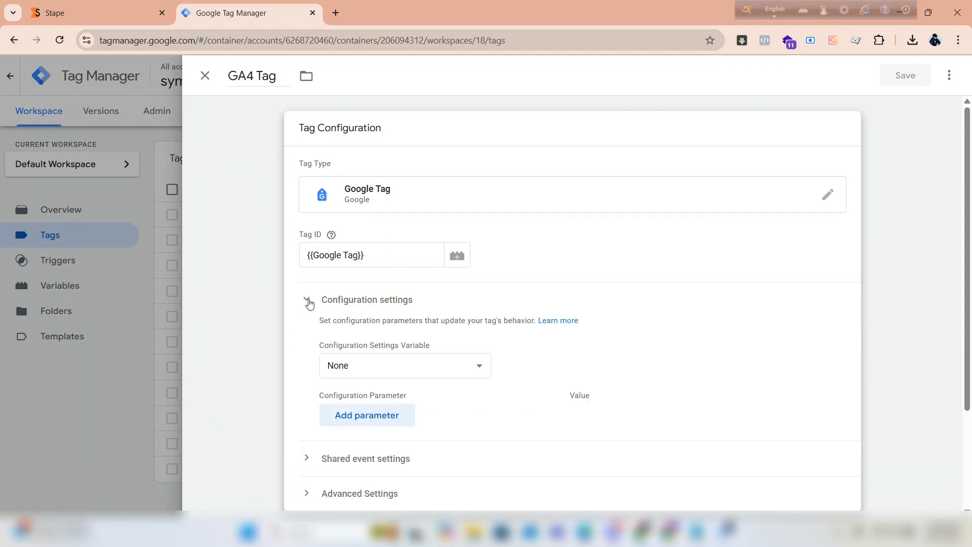
click(366, 415)
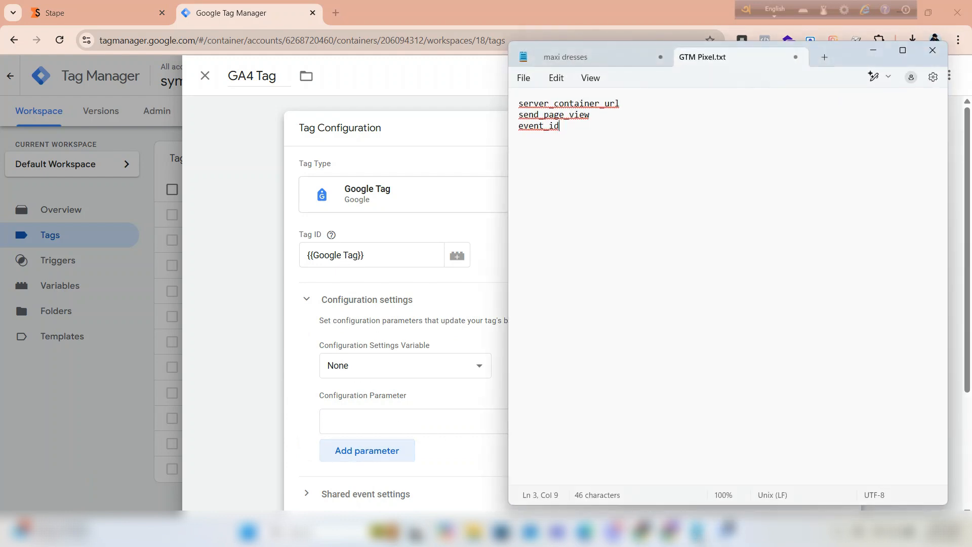
click(620, 103)
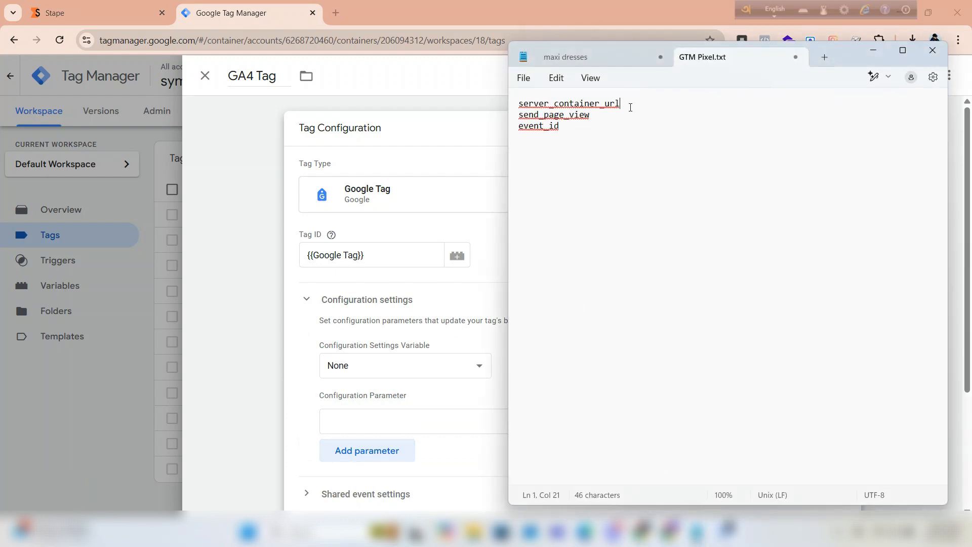
double_click(568, 103)
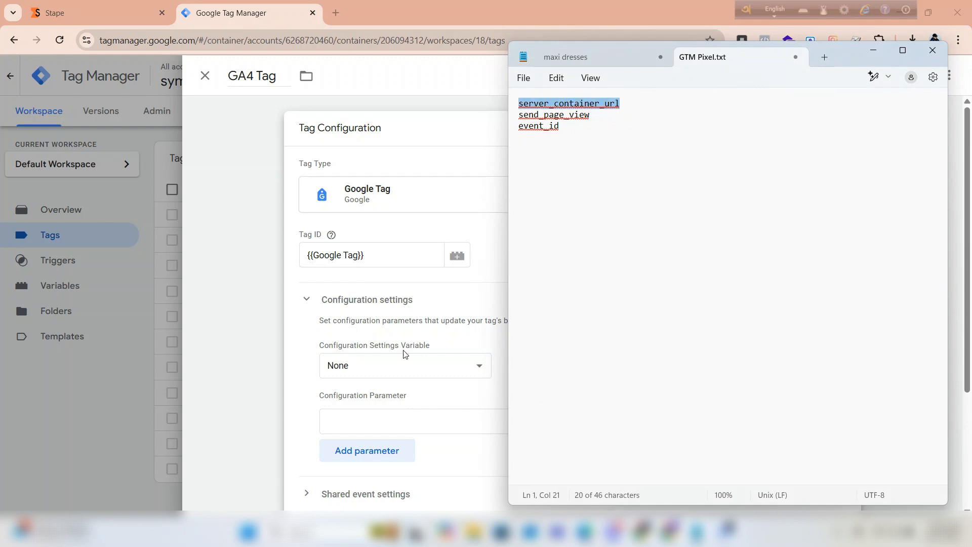
mouse_move(393, 366)
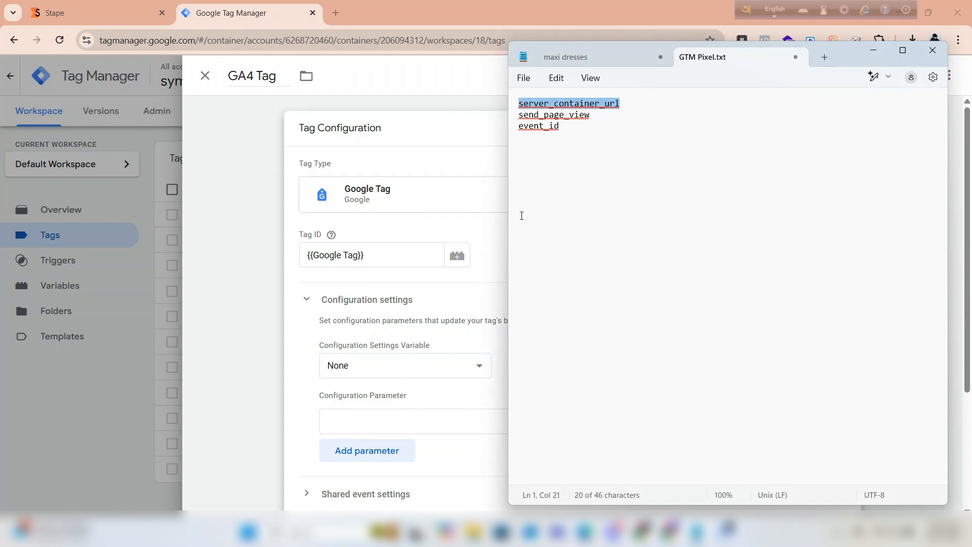
mouse_move(500, 244)
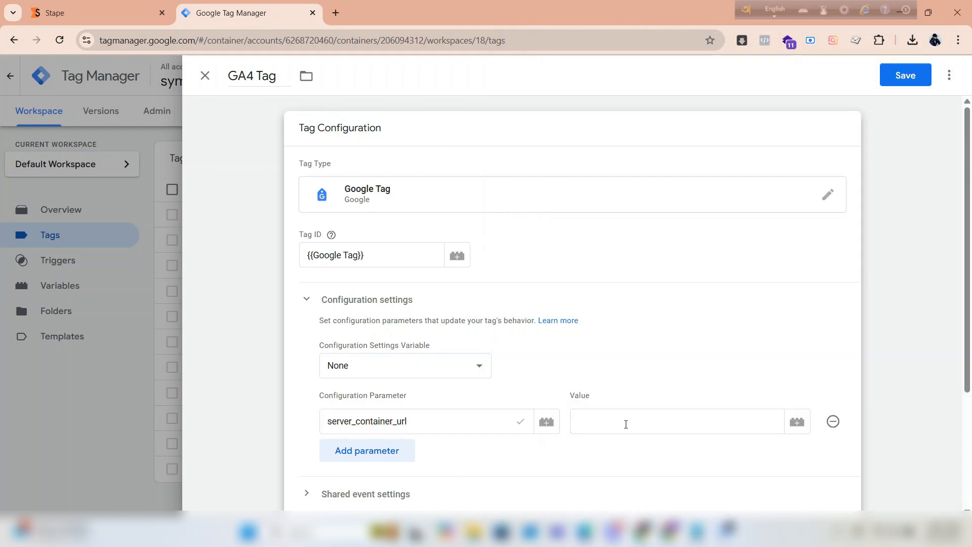
click(676, 421)
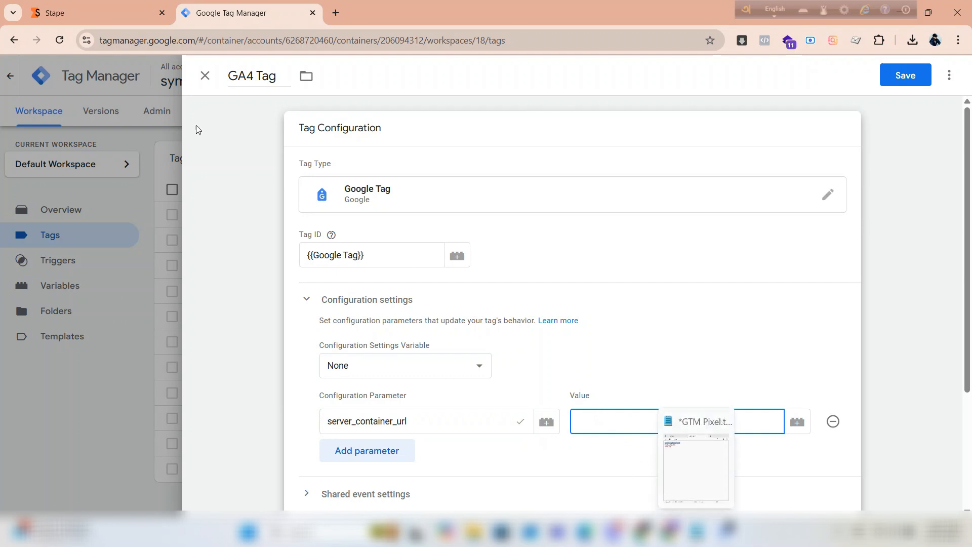
click(93, 12)
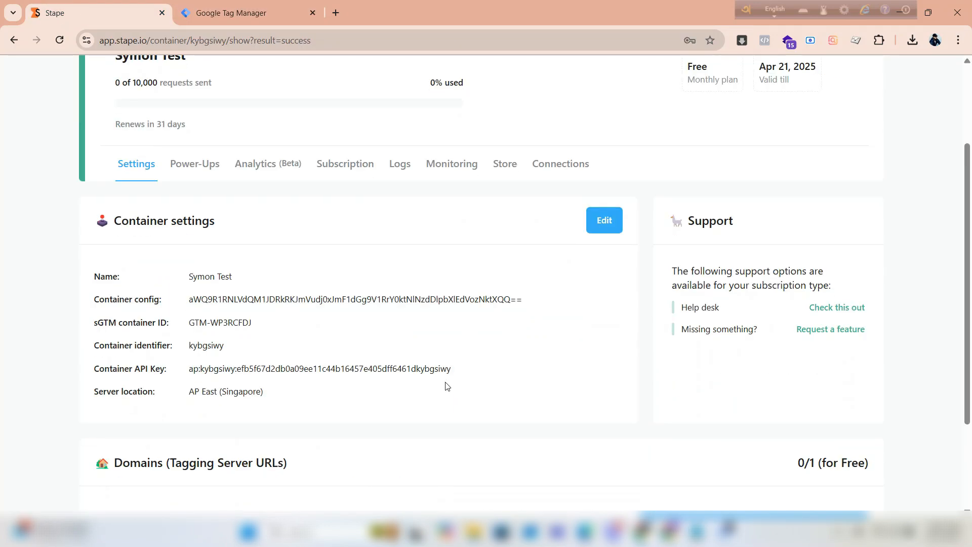
click(247, 12)
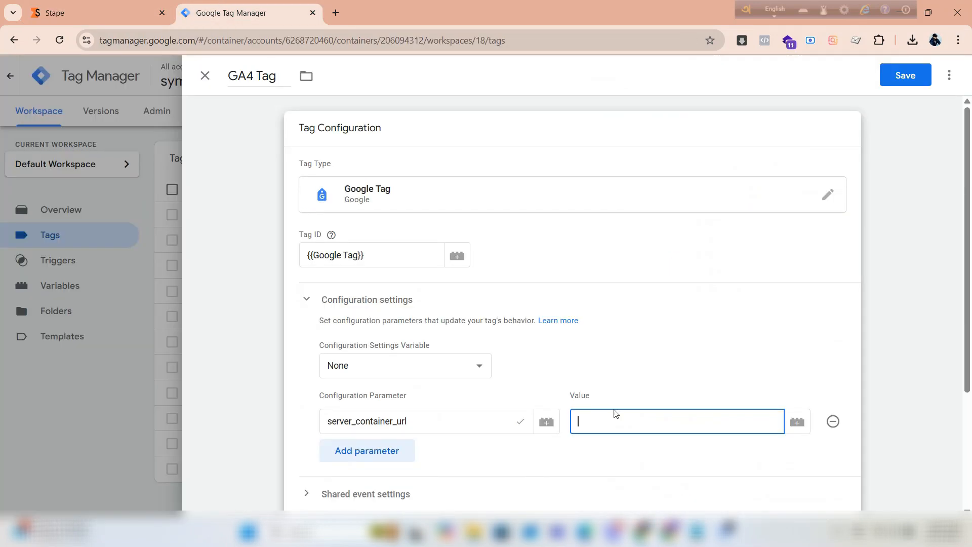
text(https://kybgsiwy.ap.stape.io)
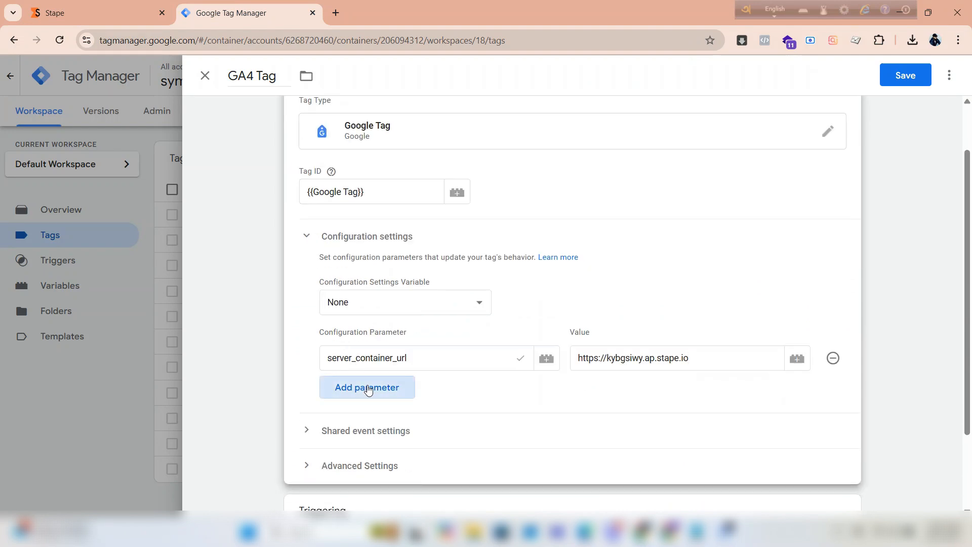
Add a send_page_view configuration parameter with value true
click(366, 387)
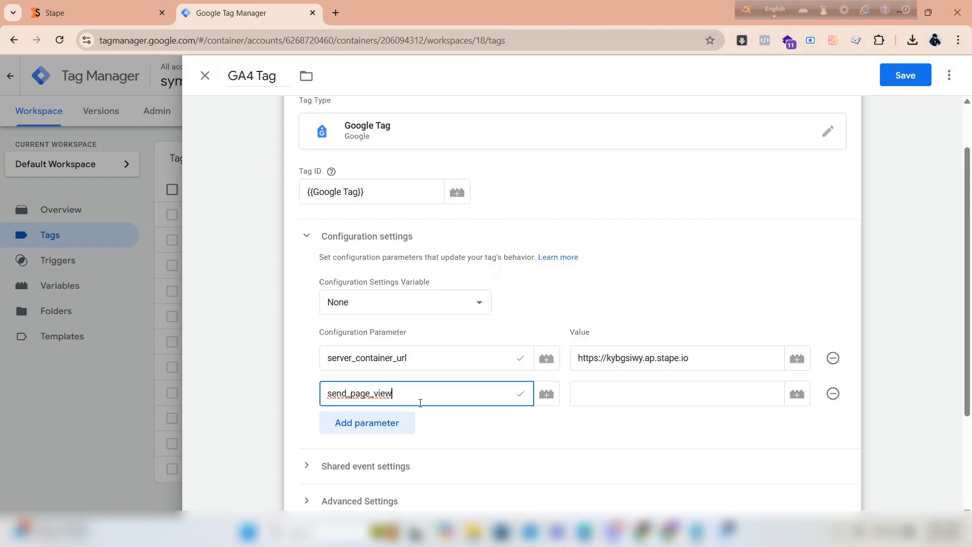
click(677, 393)
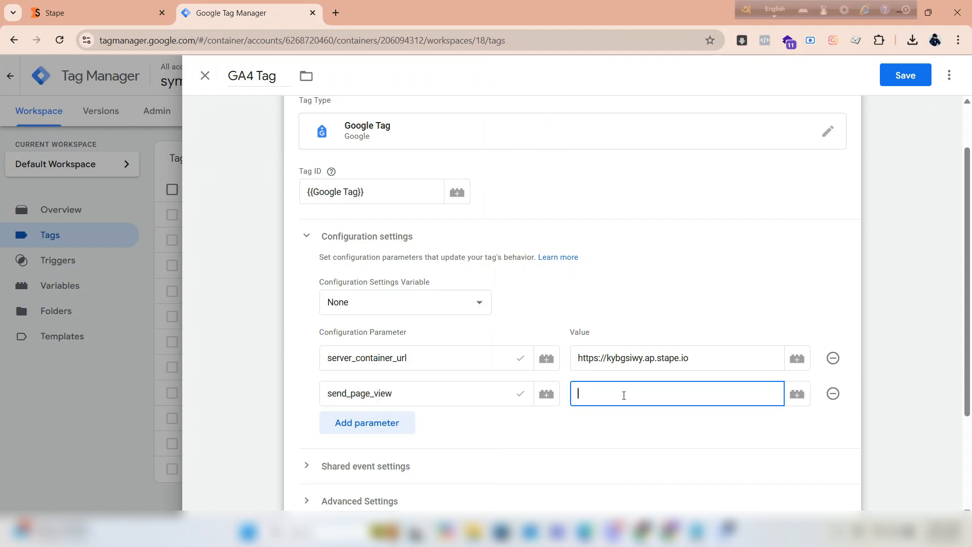
text(t)
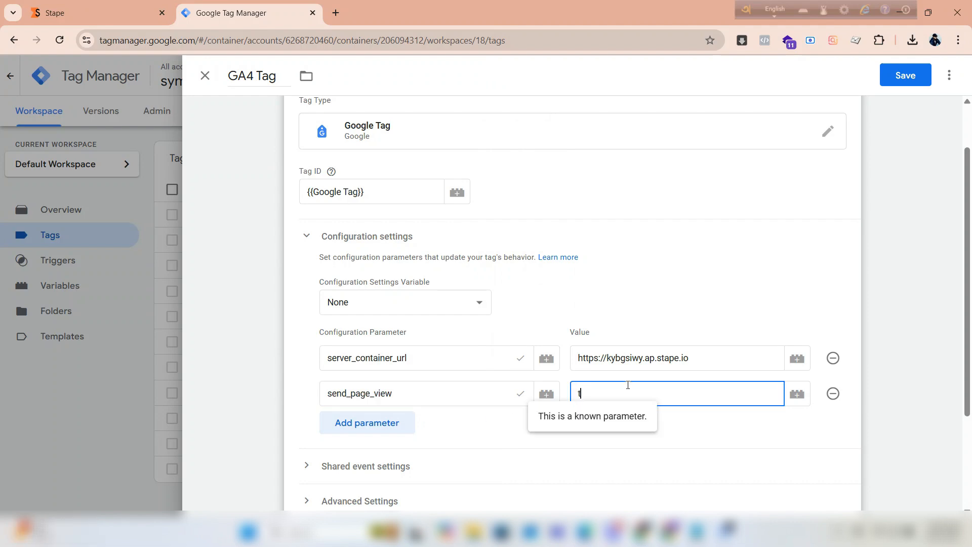
text(ru)
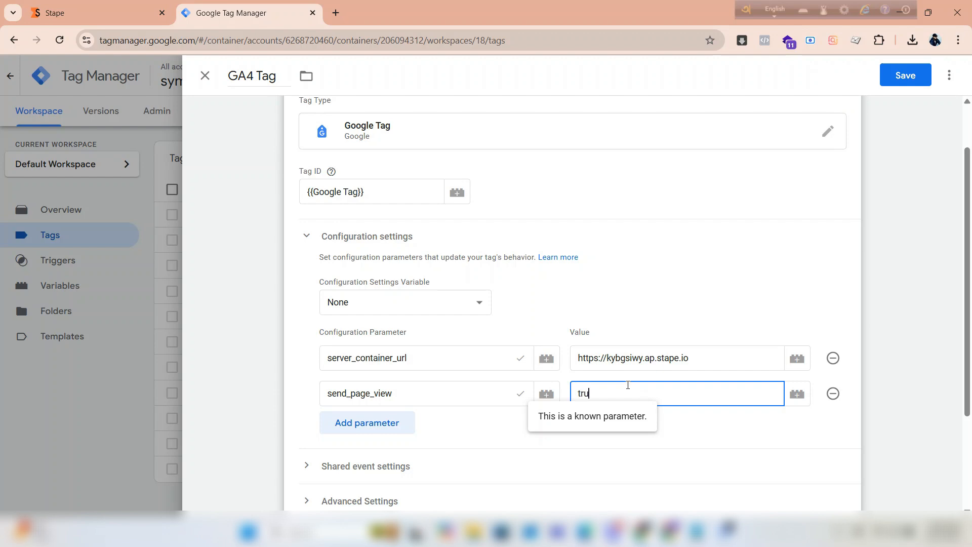
text(e)
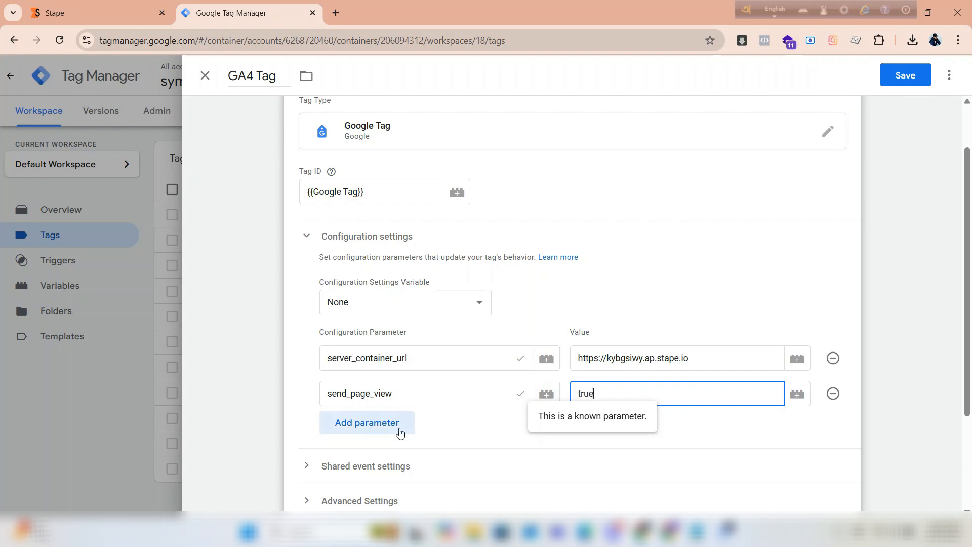
Add an event_id configuration parameter set to the {{Event ID}} variable
click(367, 422)
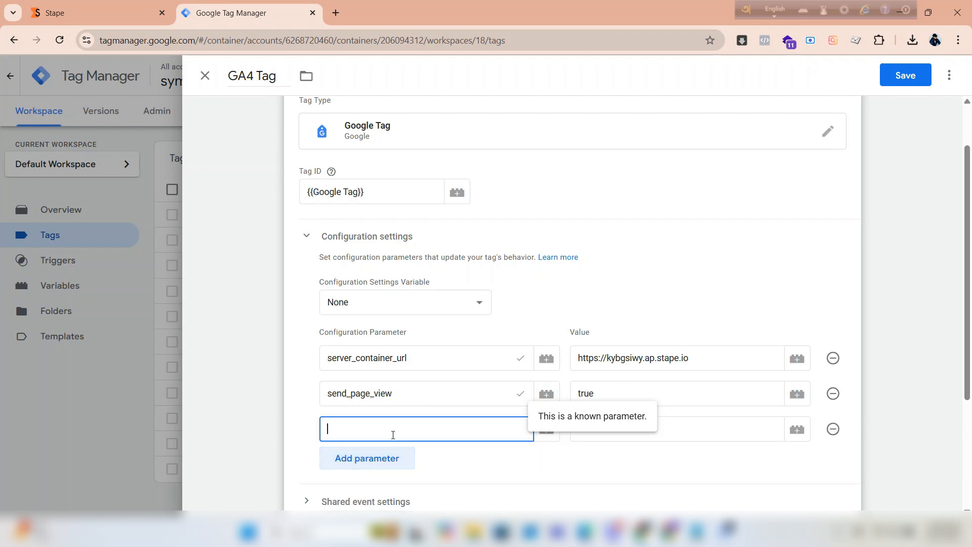
text(eve)
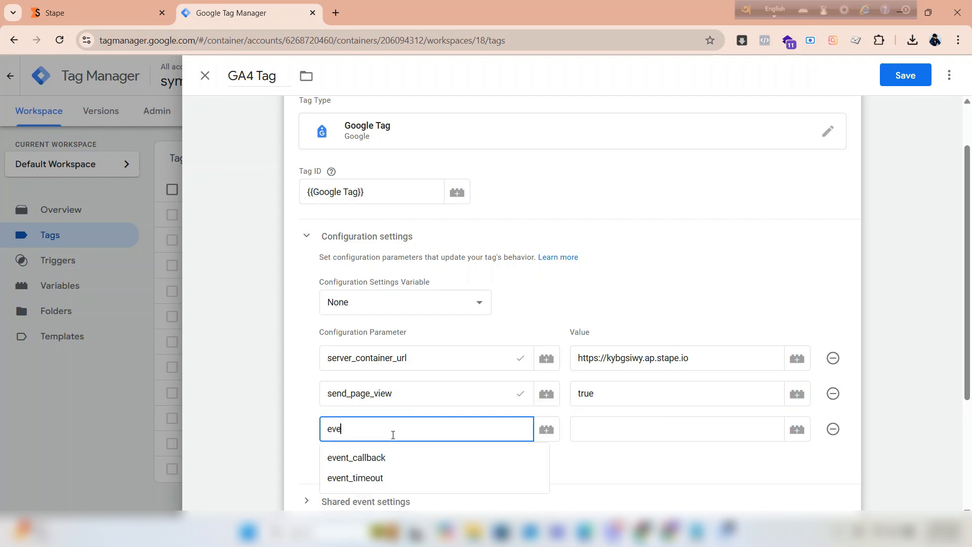
text(nt_id)
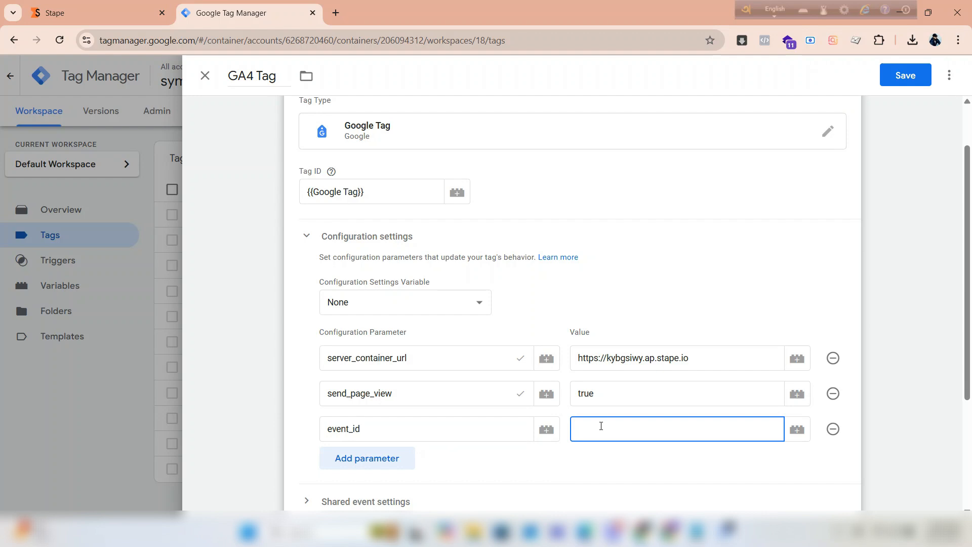
text({{event)
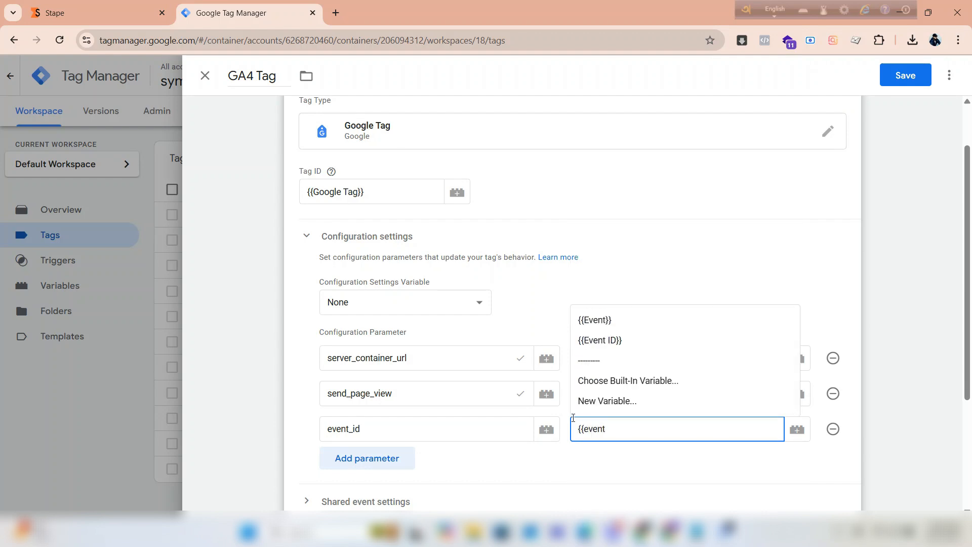
click(599, 341)
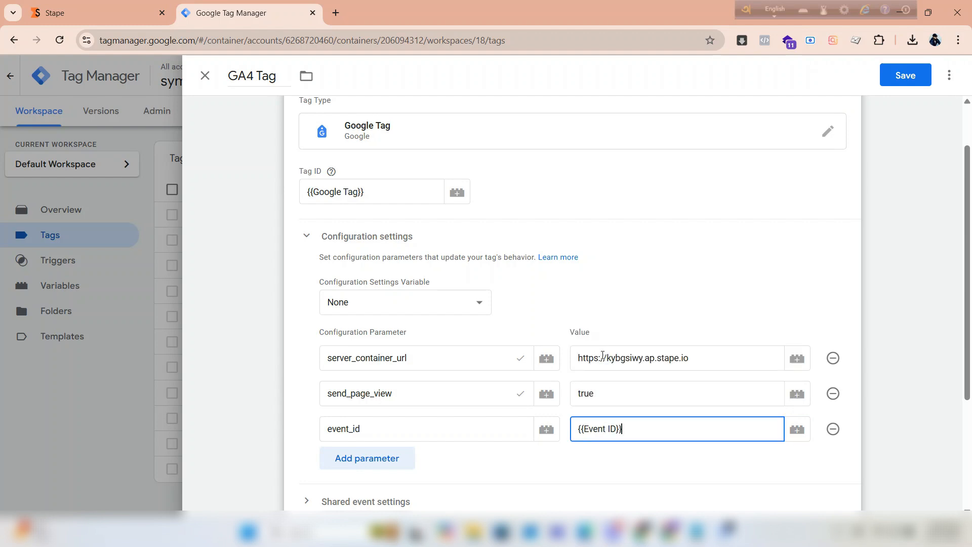
Review the GA4 Tag's parameters and save it, returning to the tags list
scroll(down, 3)
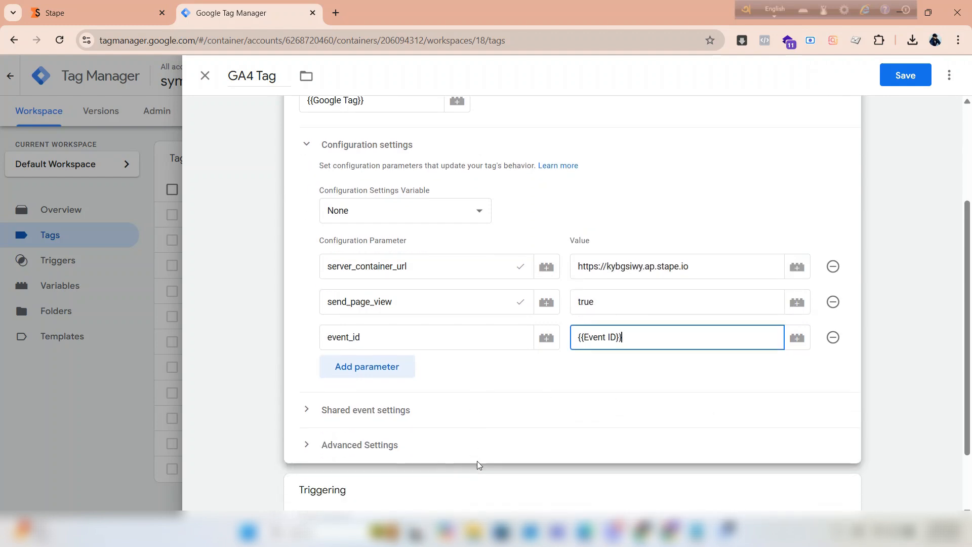
scroll(down, 3)
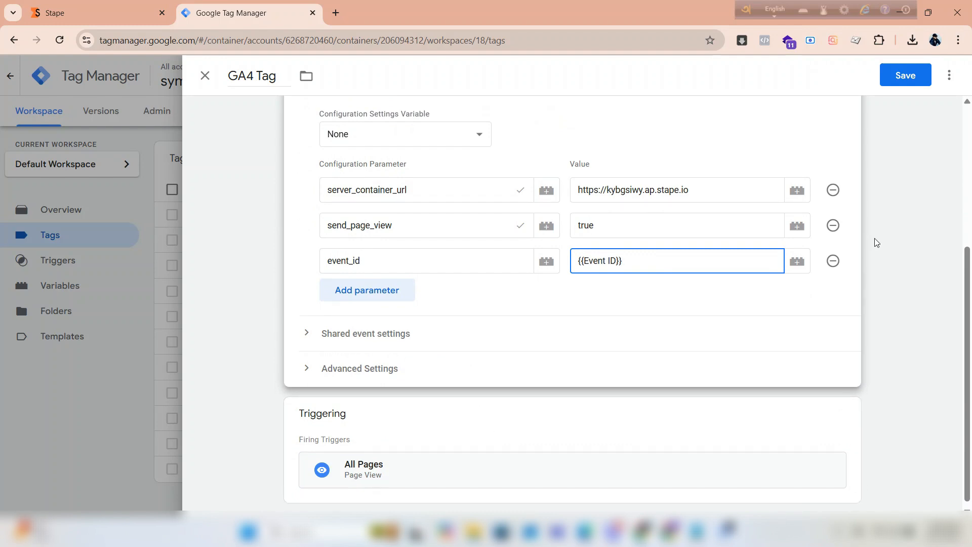
scroll(up, 3)
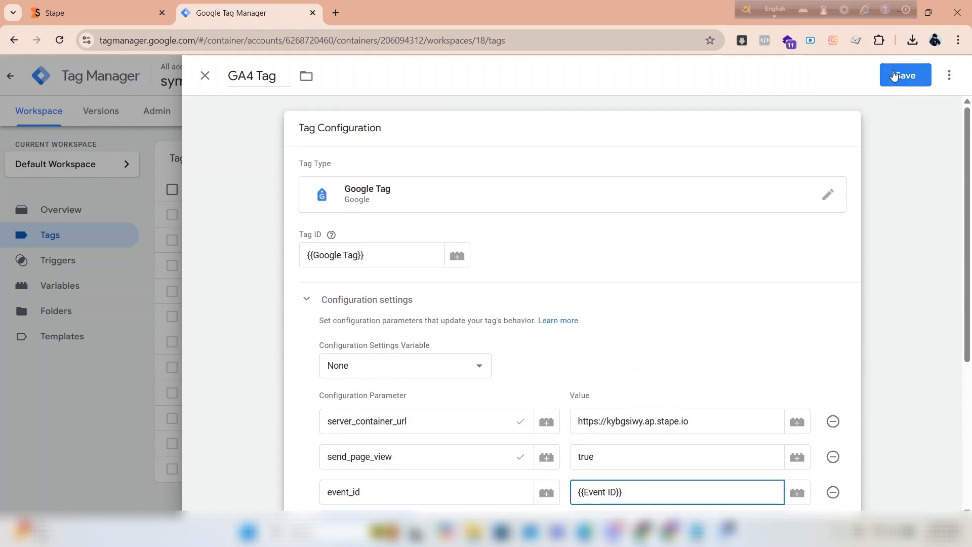
click(904, 75)
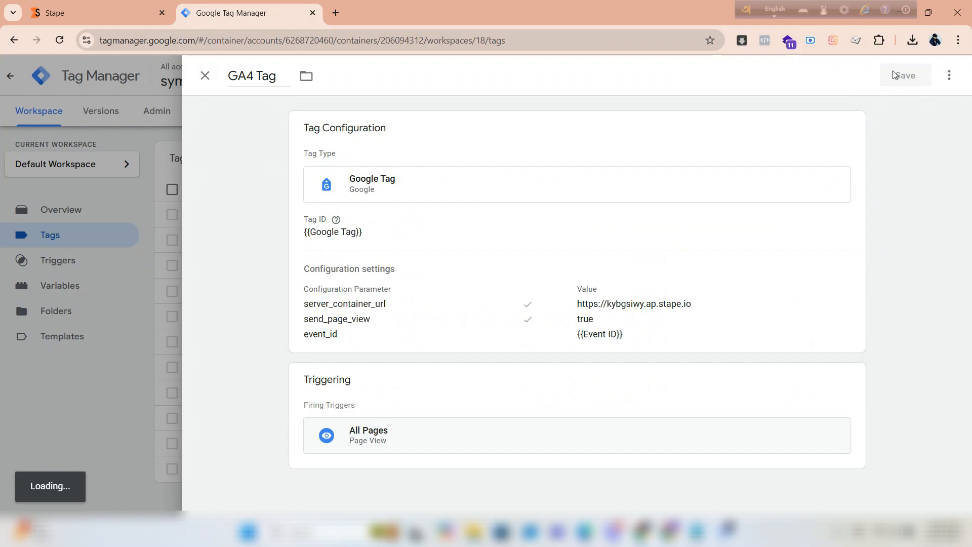
click(205, 76)
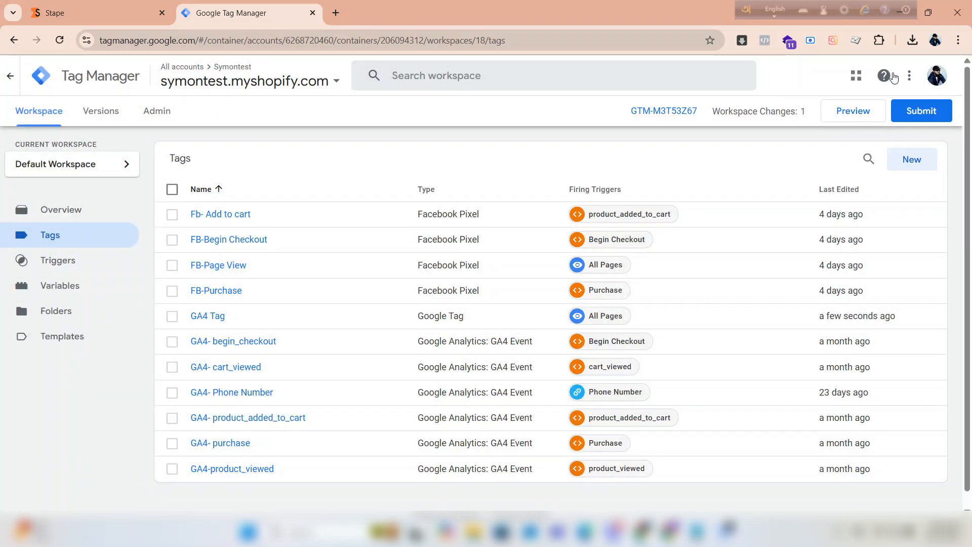
Submit and publish the workspace as Version 18 without a description, then return to the overview
click(920, 111)
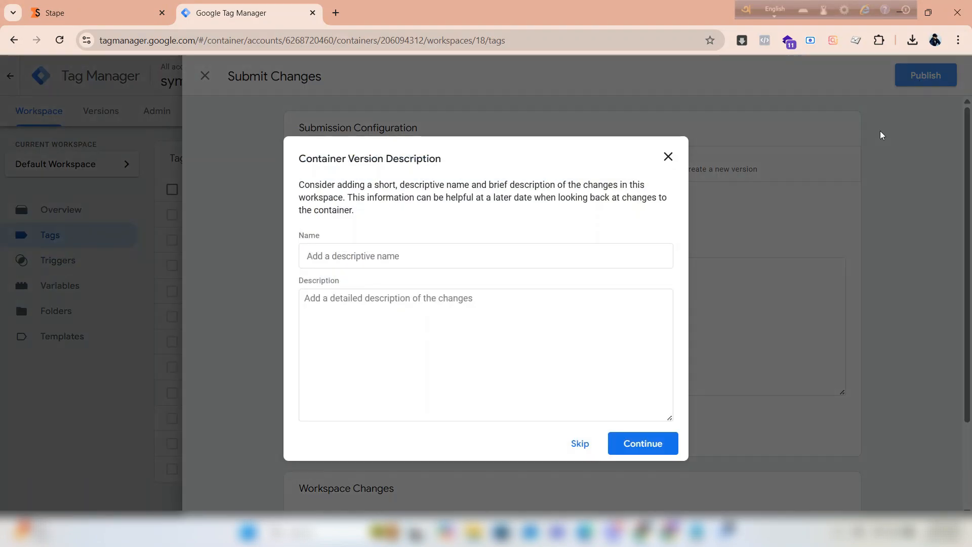
click(579, 444)
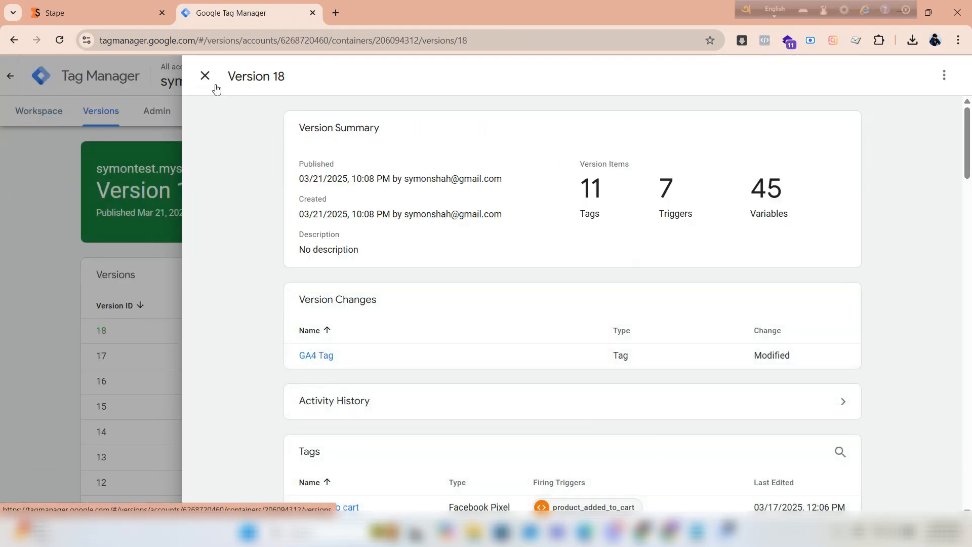
click(205, 75)
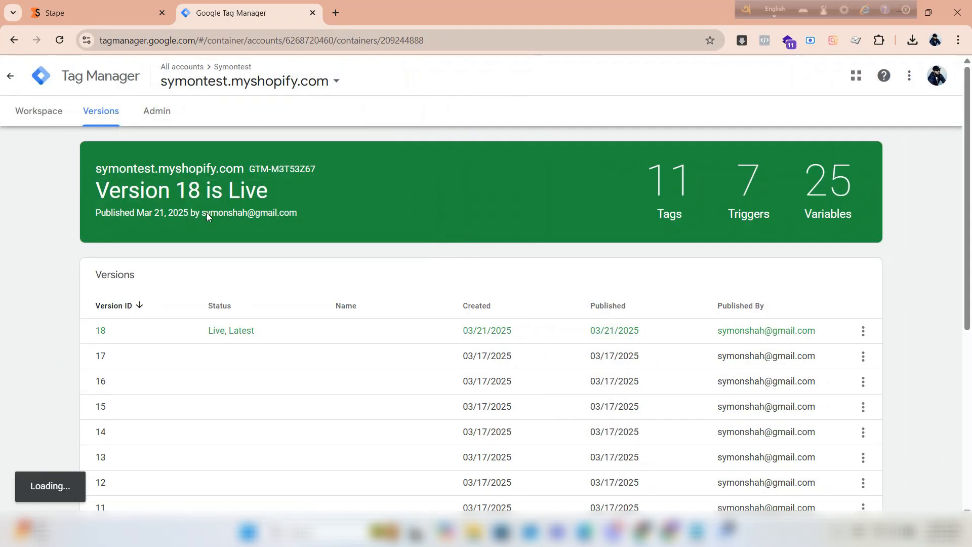
click(38, 110)
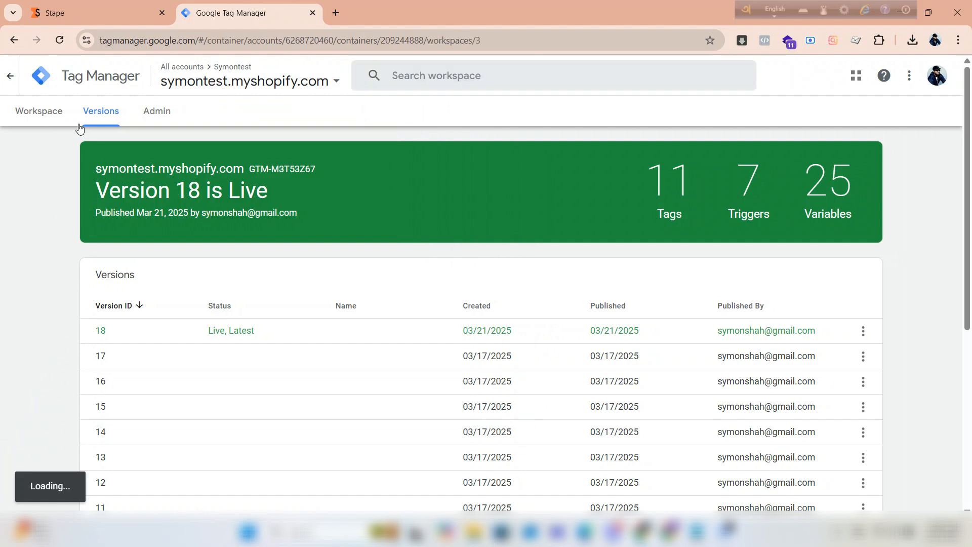
mouse_move(45, 336)
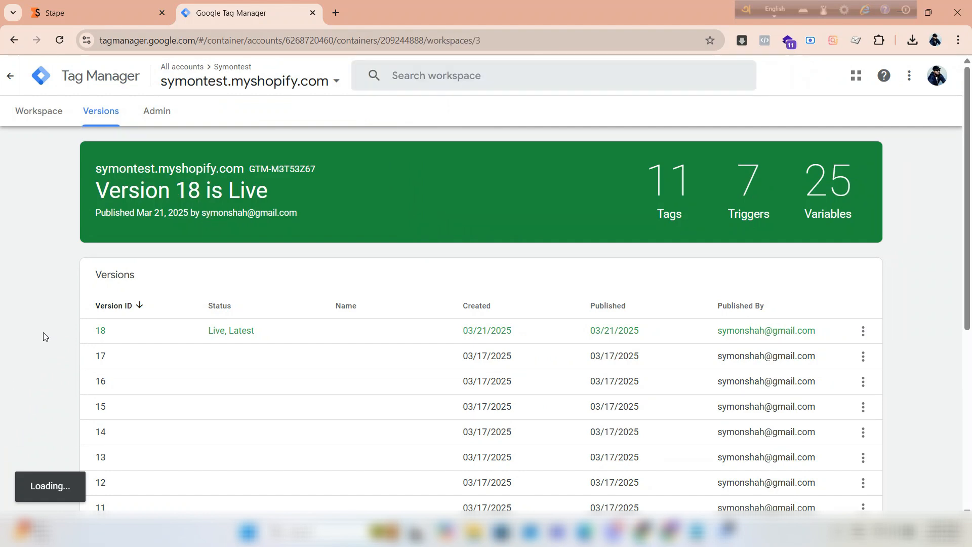
click(39, 111)
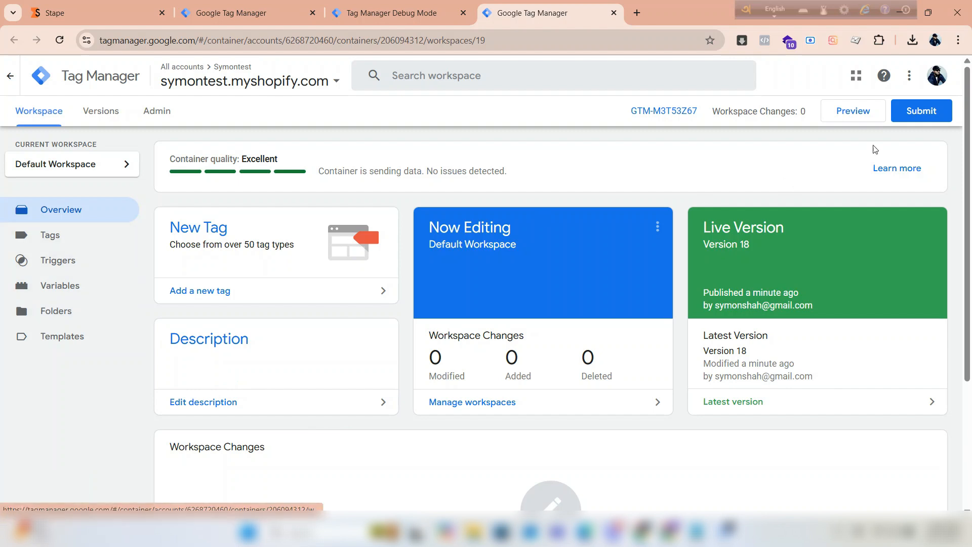
Connect Tag Assistant preview to symontest.myshopify.com so the GA4 Tag shows as fired
click(853, 111)
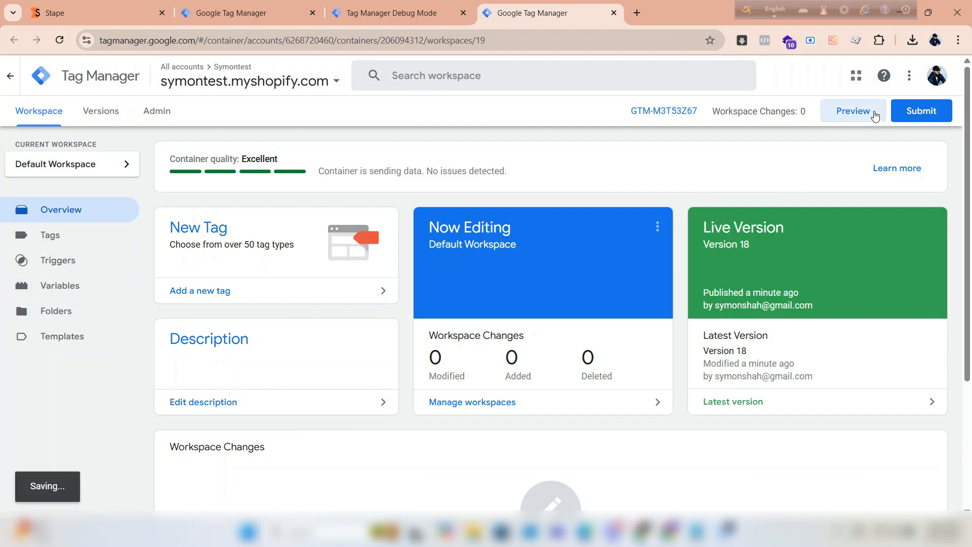
click(853, 110)
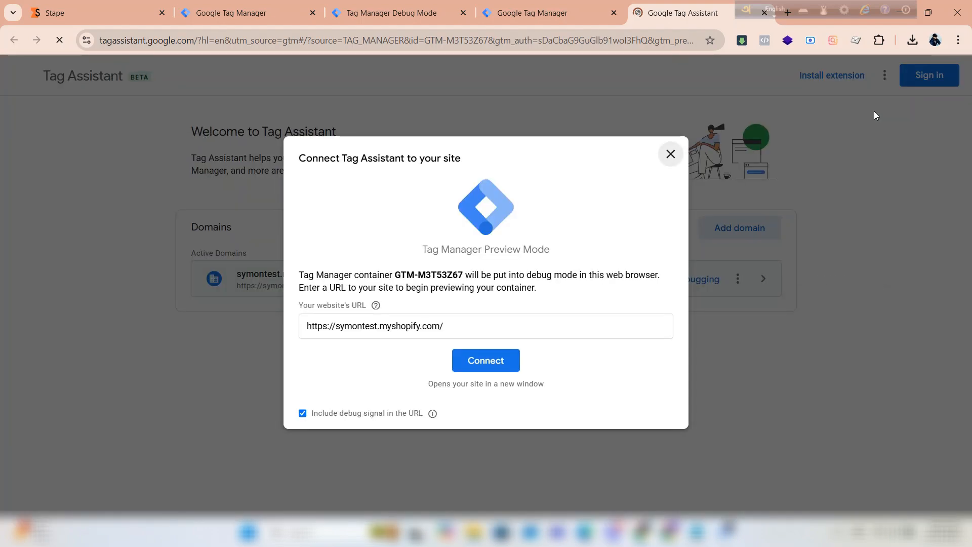
click(485, 361)
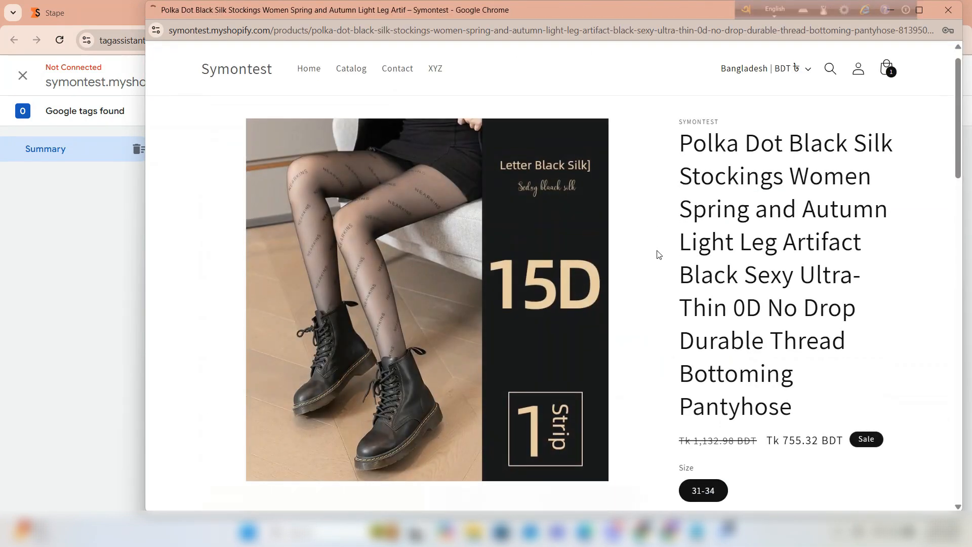
scroll(down, 3)
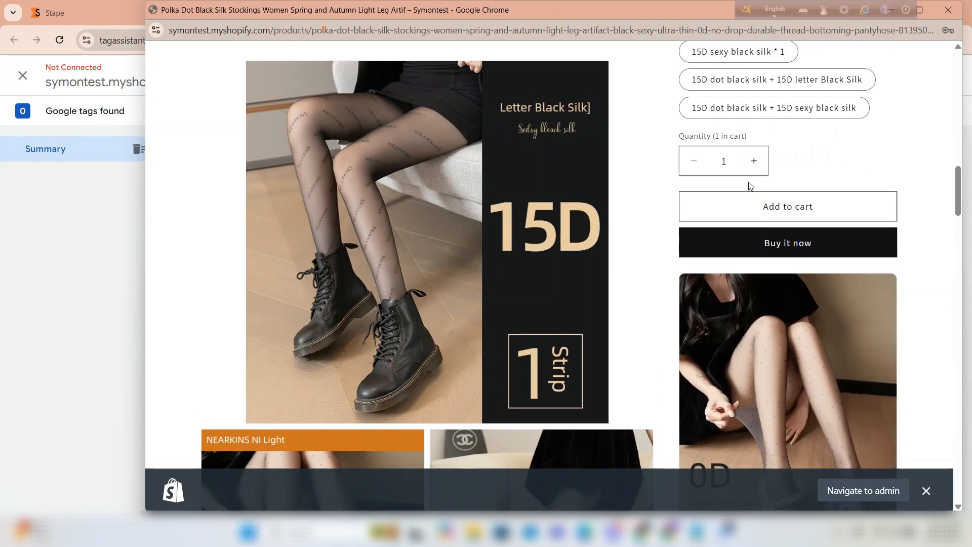
click(788, 207)
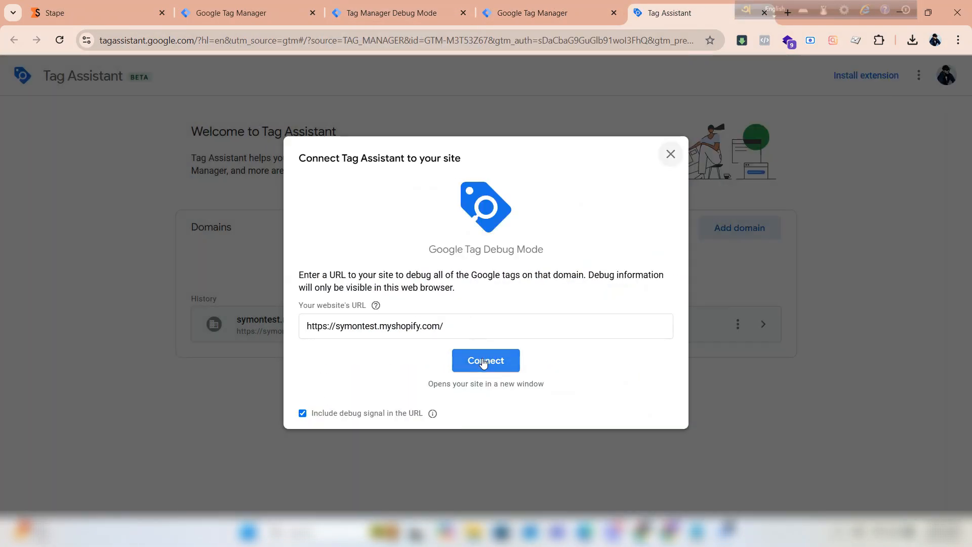
click(485, 360)
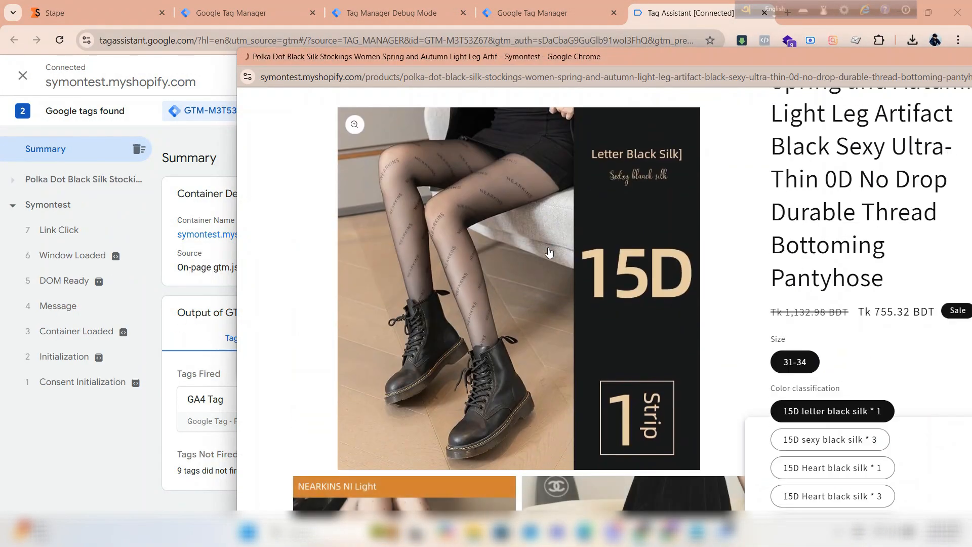
Check the server preview's incoming page_view and product_viewed requests, then return to the server container
click(236, 12)
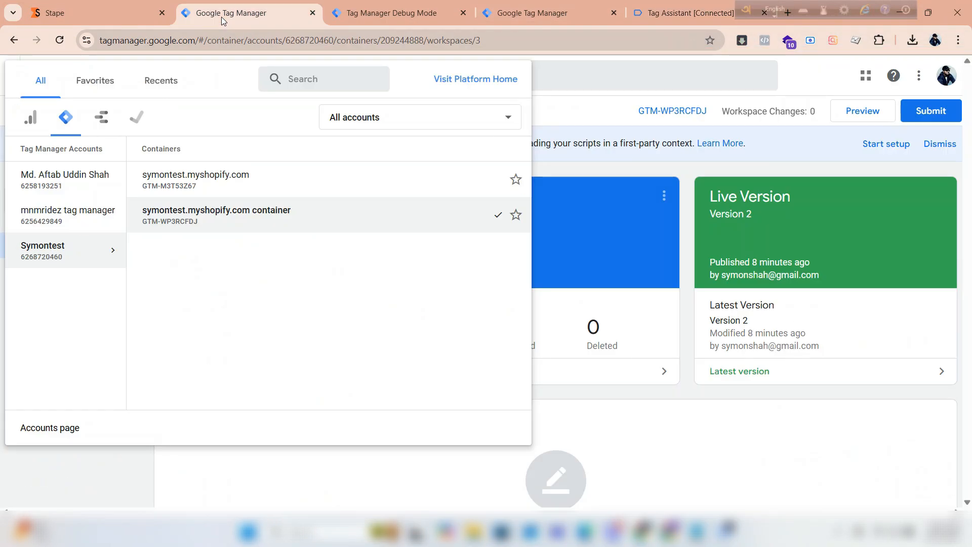
click(396, 12)
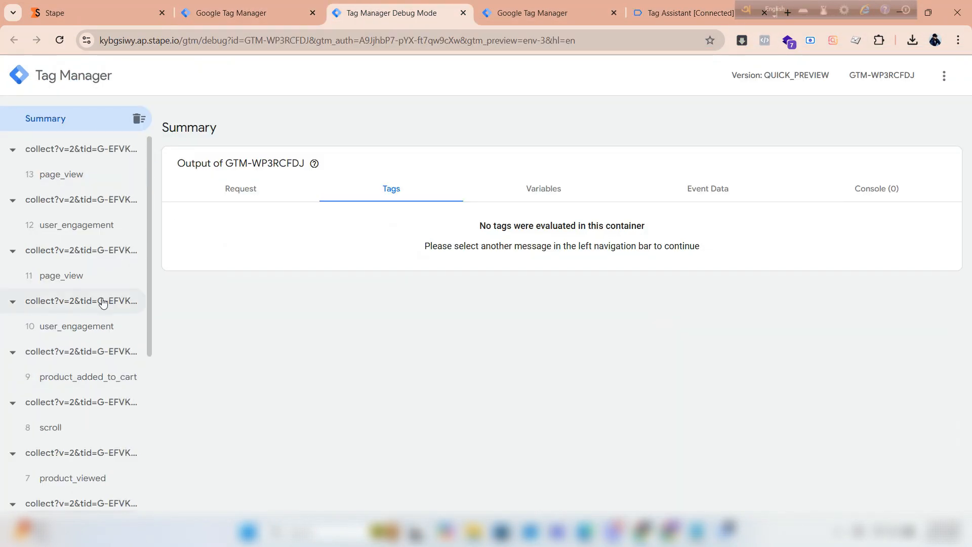
scroll(down, 3)
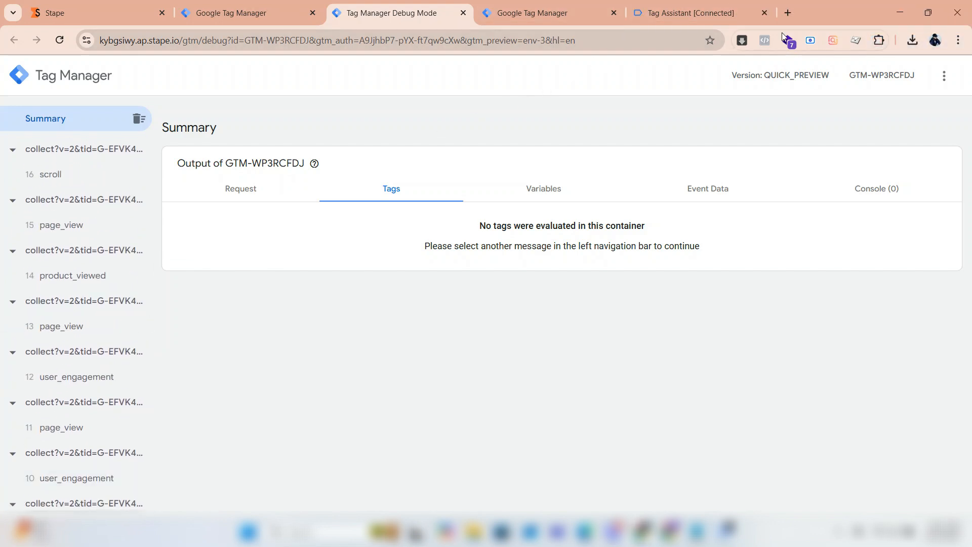
click(242, 12)
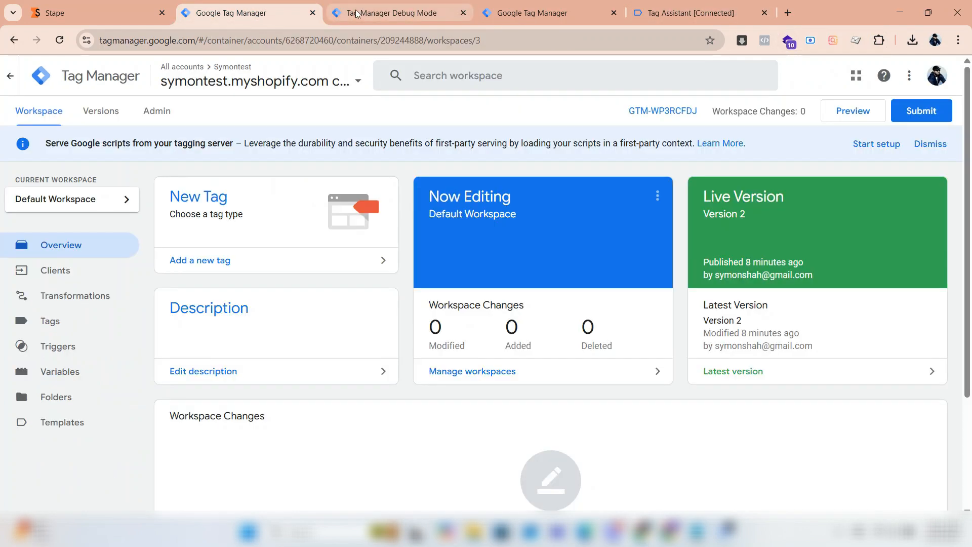
Search the community tag template gallery for 'conversion api' in the server container
click(547, 12)
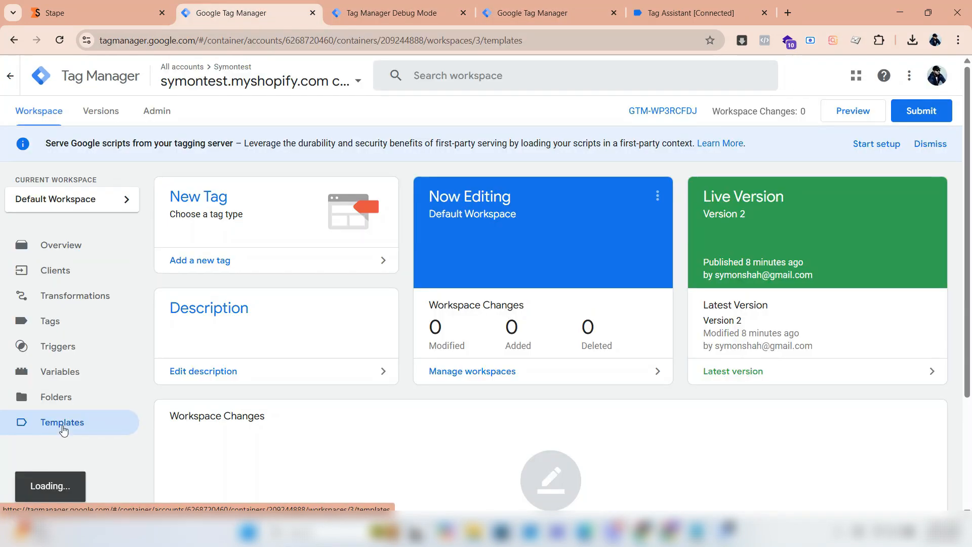
click(62, 421)
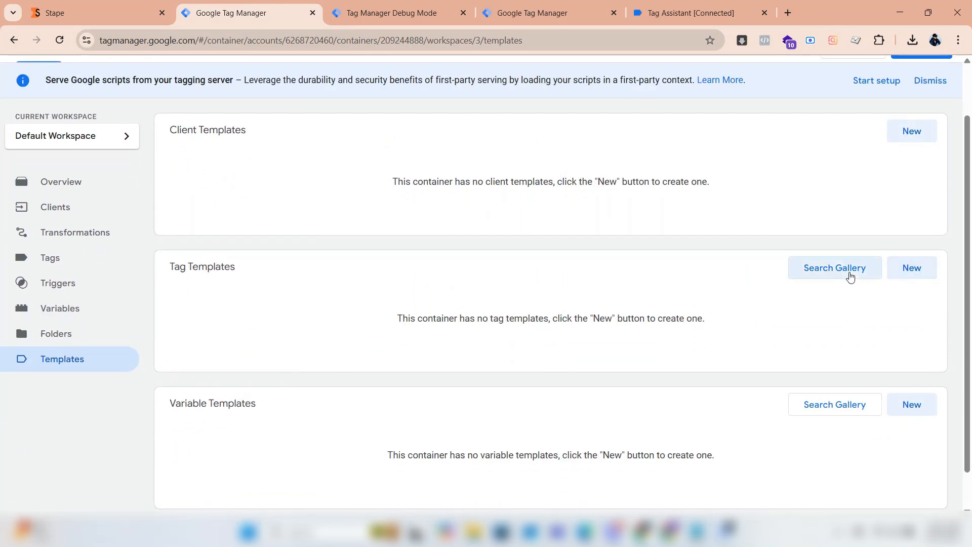
click(834, 268)
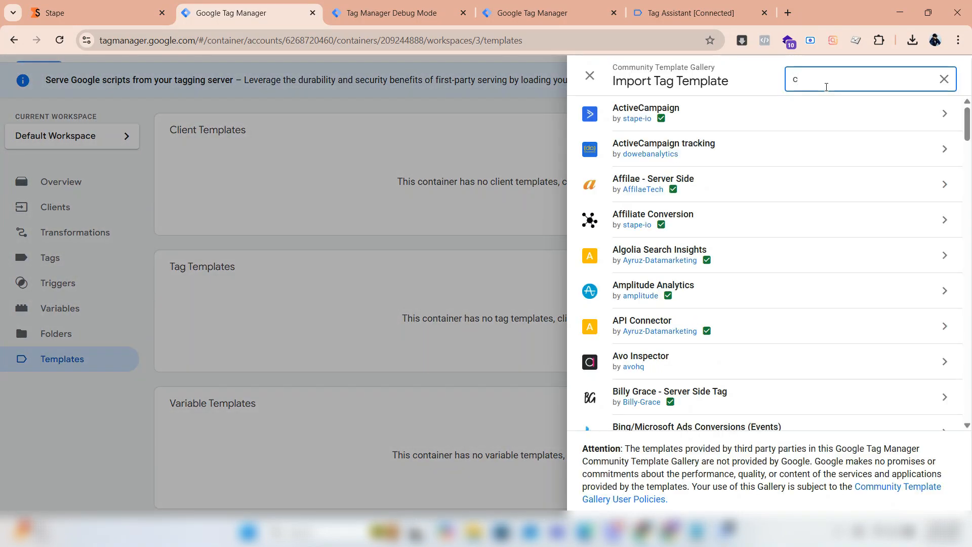
text(onvers)
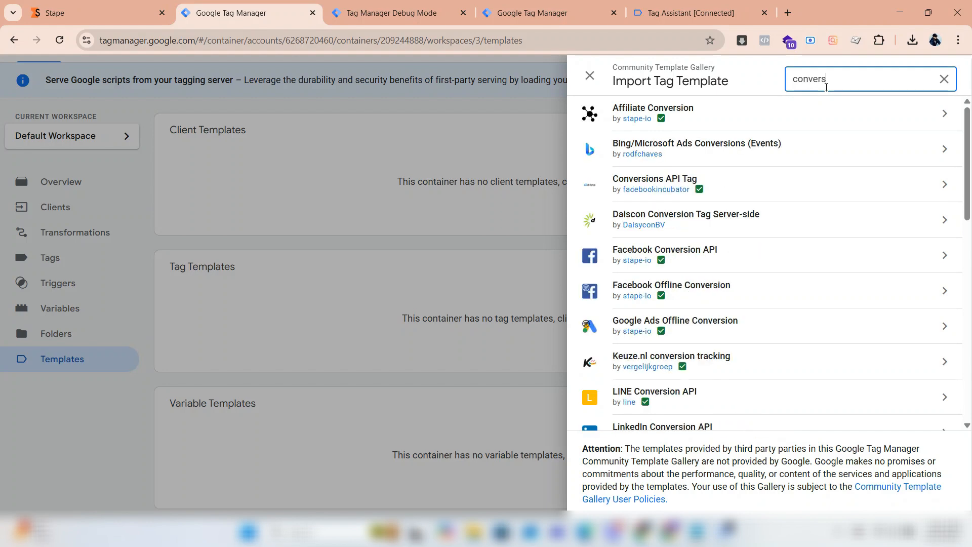
text(ion api)
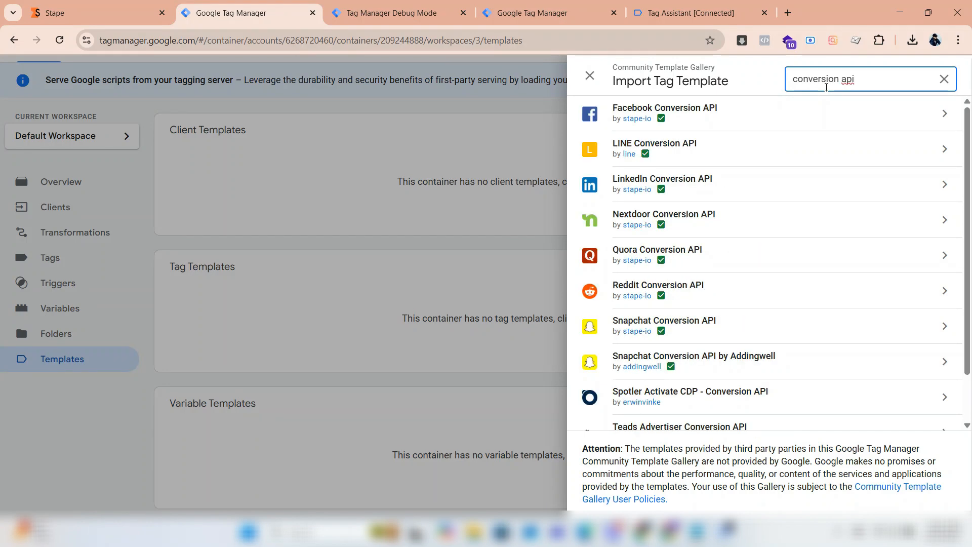
key(Backspace)
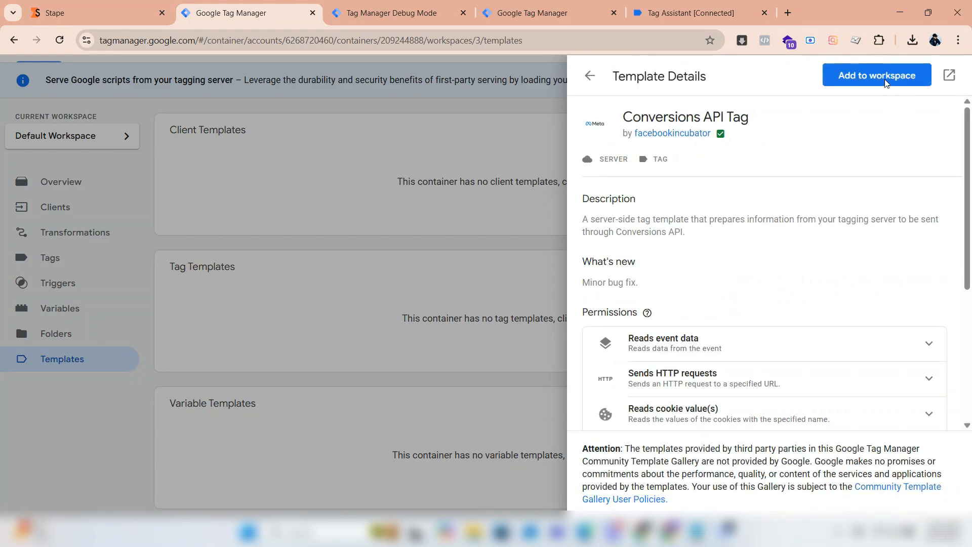
Add the Conversions API Tag template to the workspace, accepting its permissions
click(877, 75)
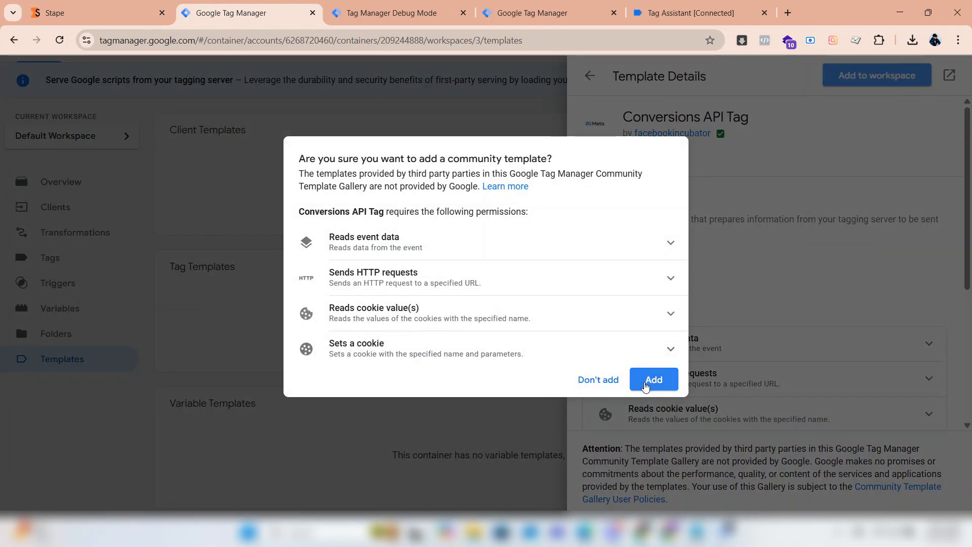
click(653, 379)
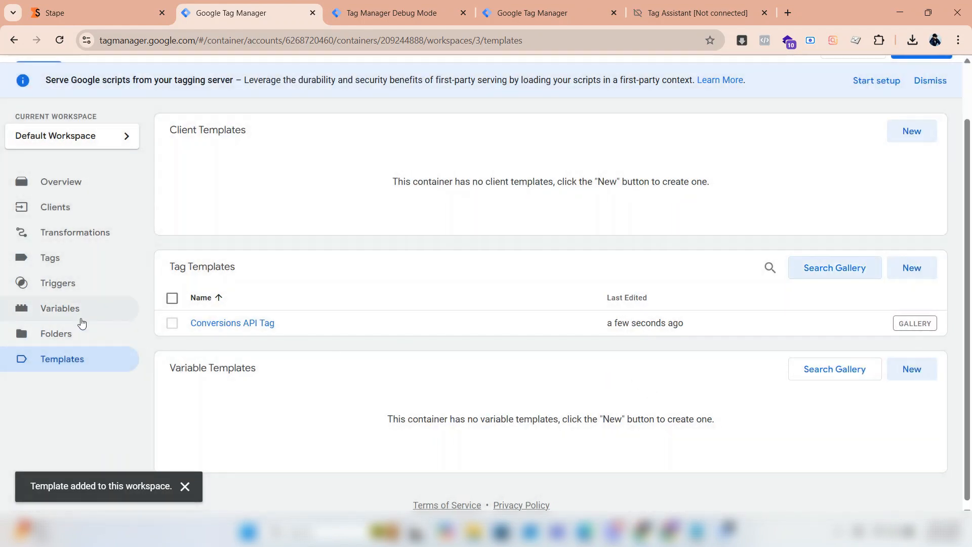
mouse_move(60, 307)
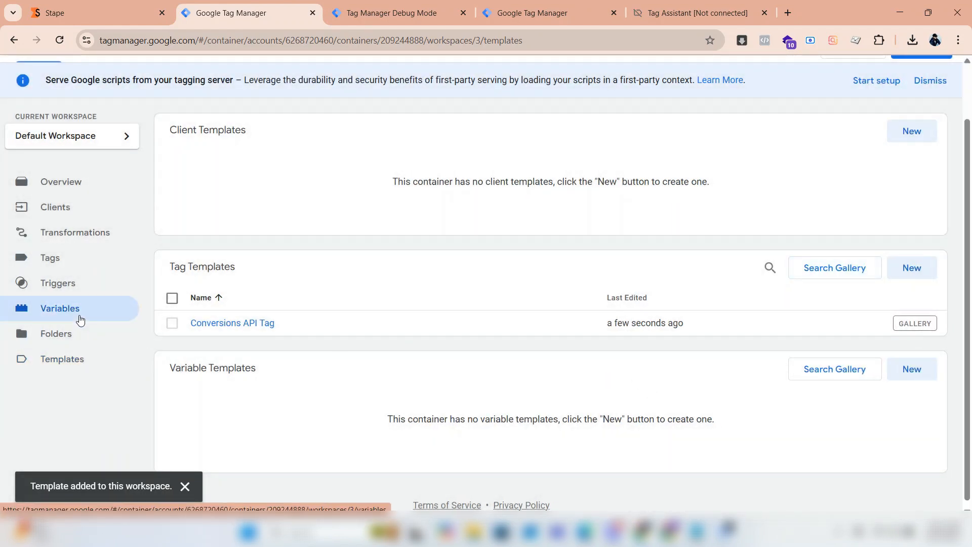
Enable the Client Name built-in variable under Utilities alongside Event Name
click(60, 308)
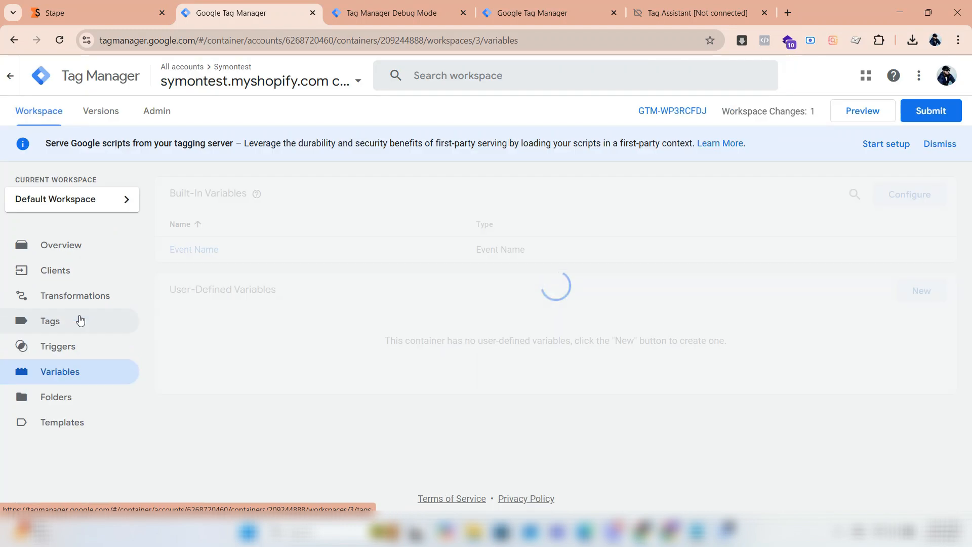
click(908, 195)
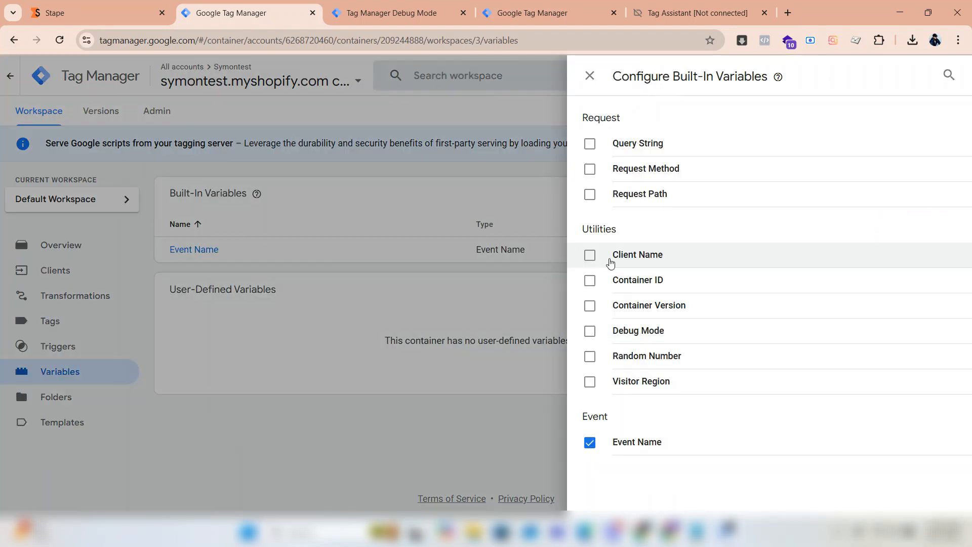
click(589, 255)
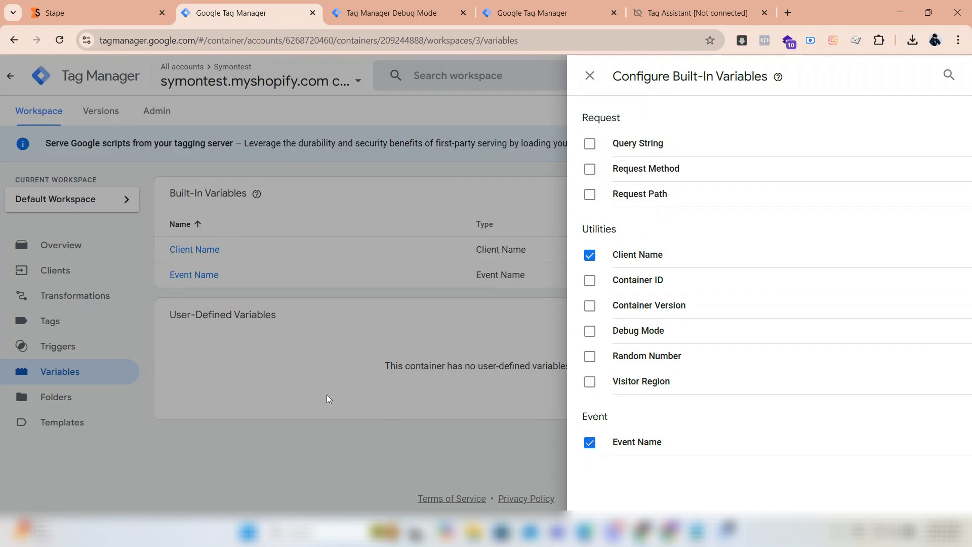
click(588, 76)
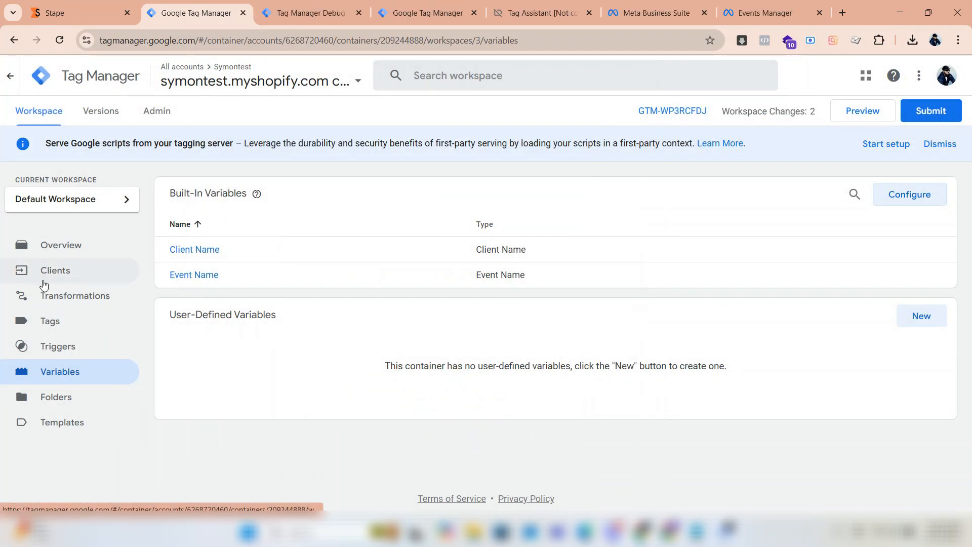
click(49, 321)
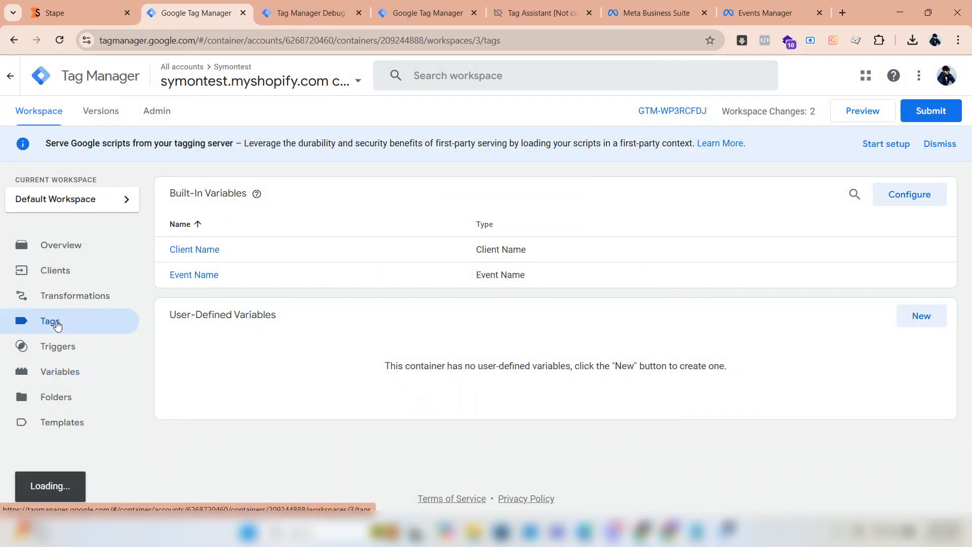
Create a new tag of type Conversions API Tag and focus its Pixel ID field
click(50, 321)
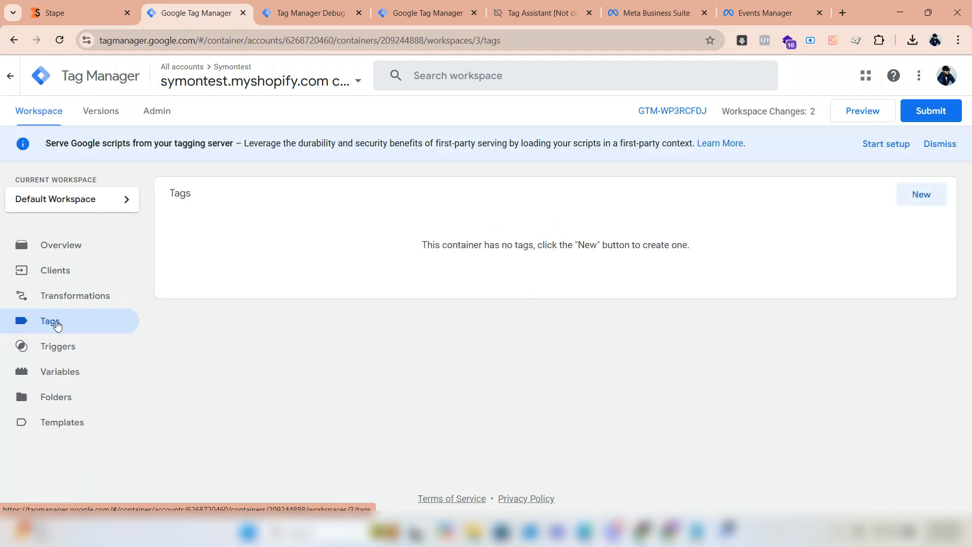
click(920, 194)
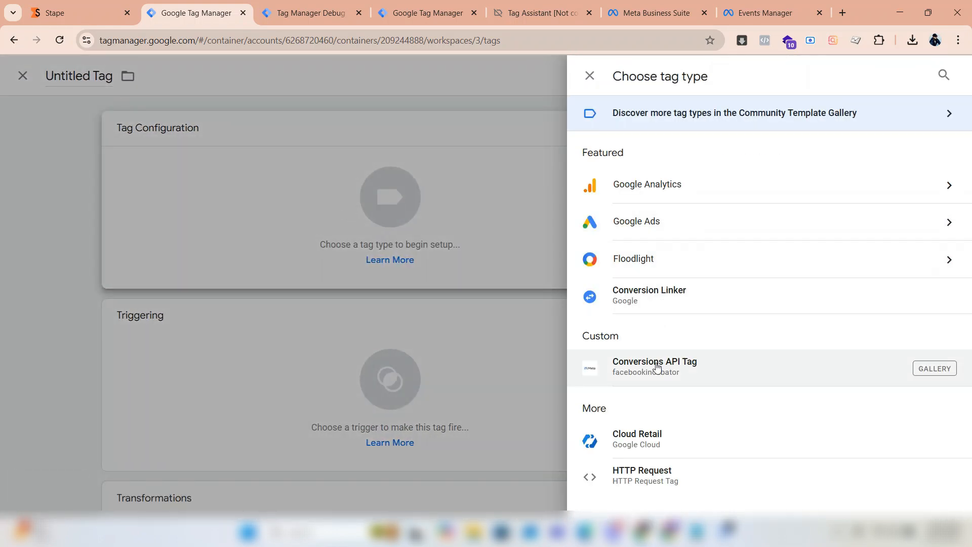
click(654, 366)
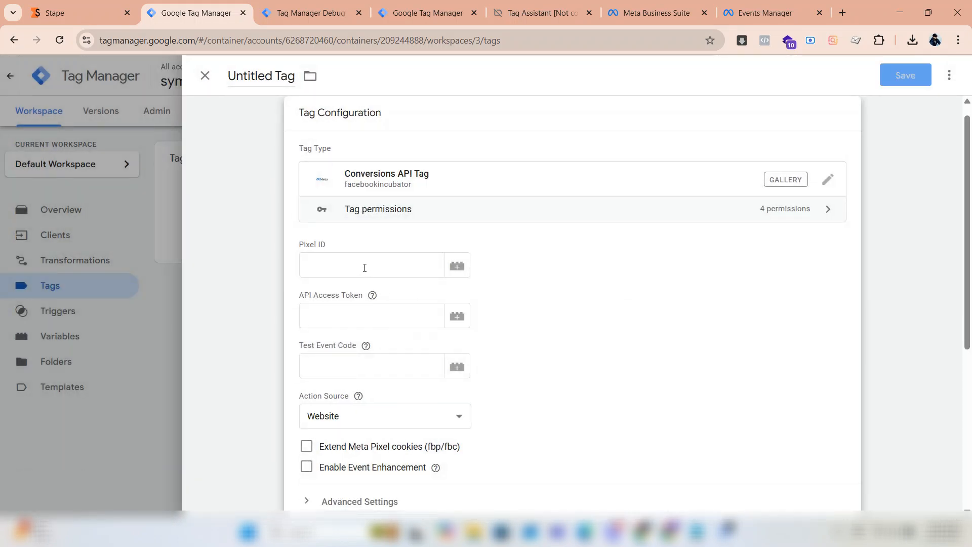
click(370, 264)
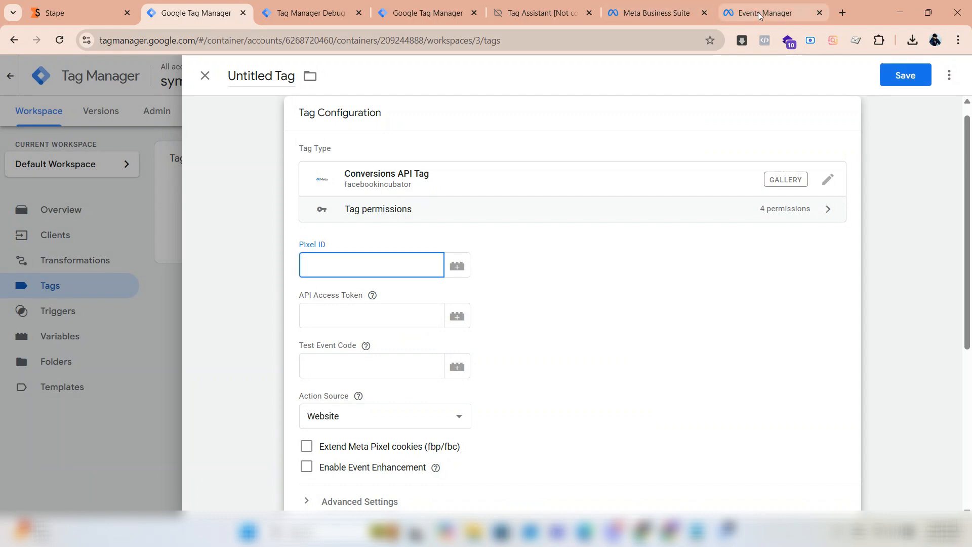
Copy the Test Datasets dataset ID from Meta Events Manager settings
click(771, 12)
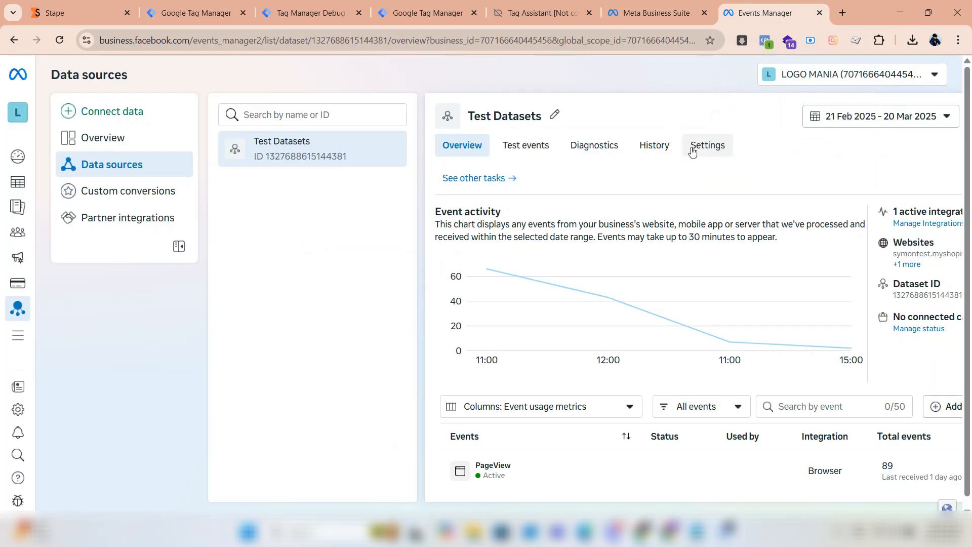
click(706, 145)
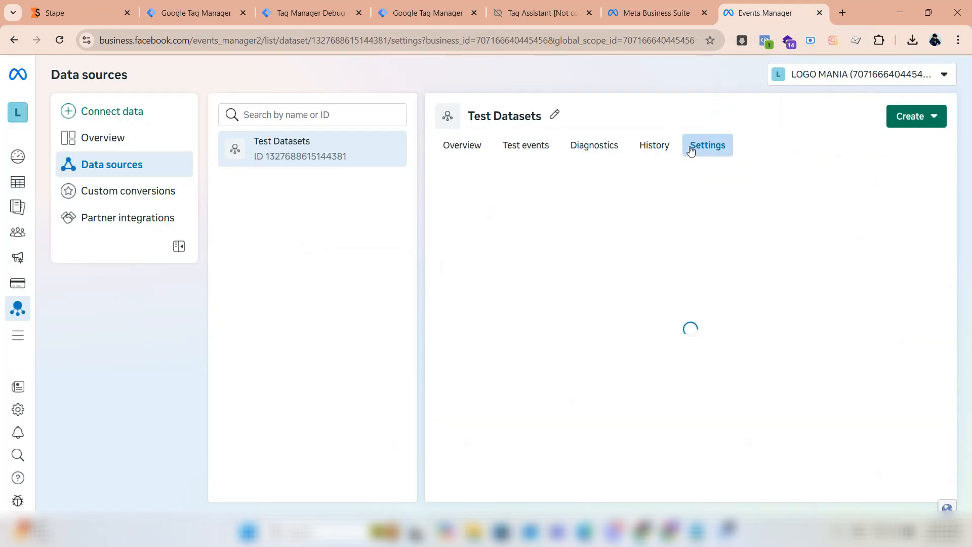
click(706, 145)
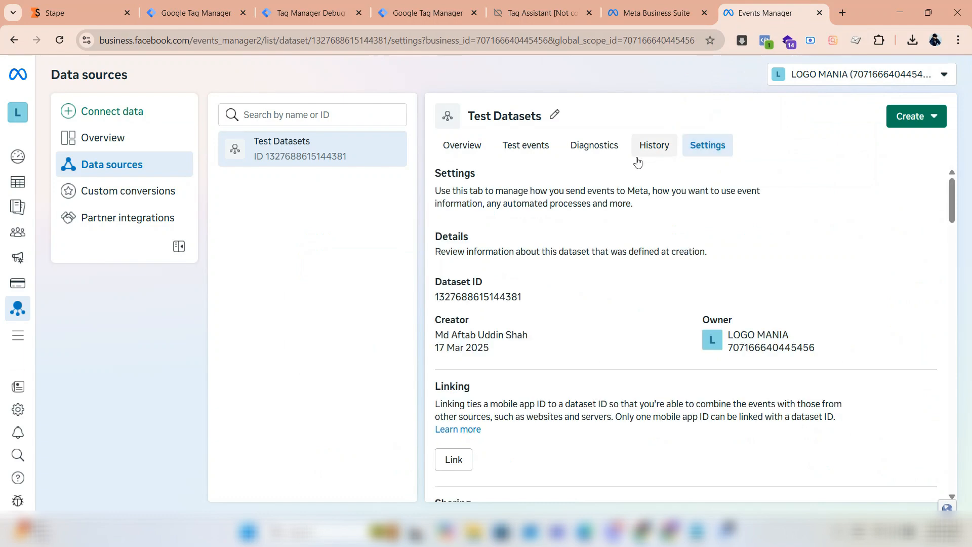
click(478, 296)
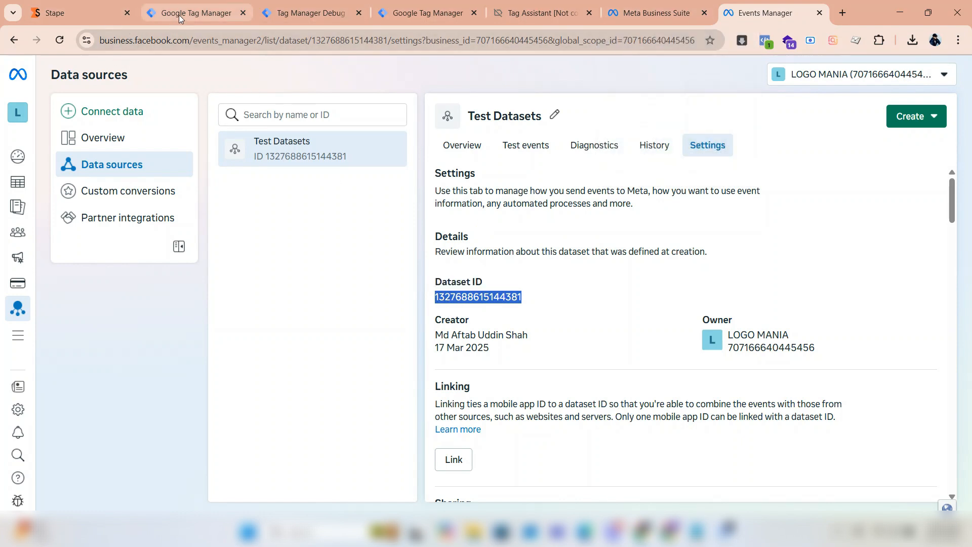
click(195, 13)
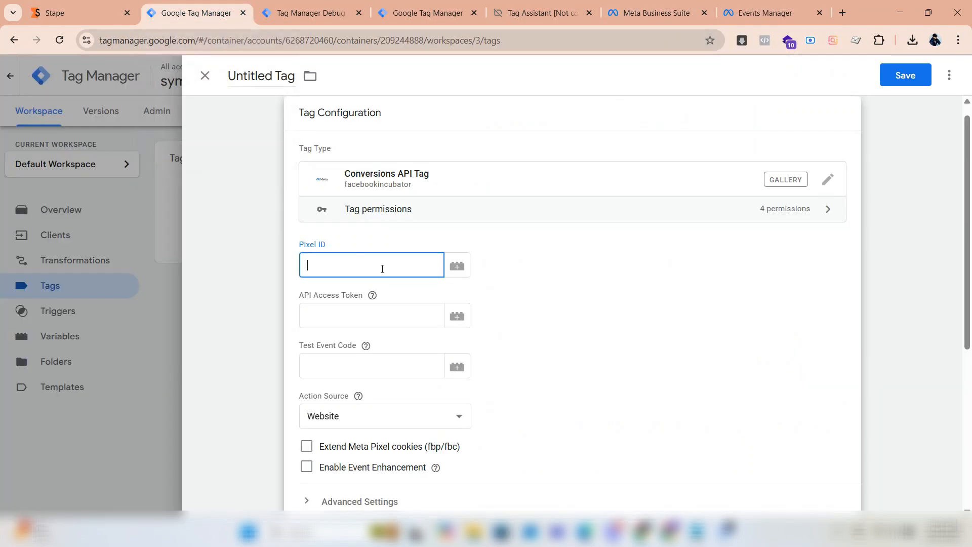
text(1327688615144381)
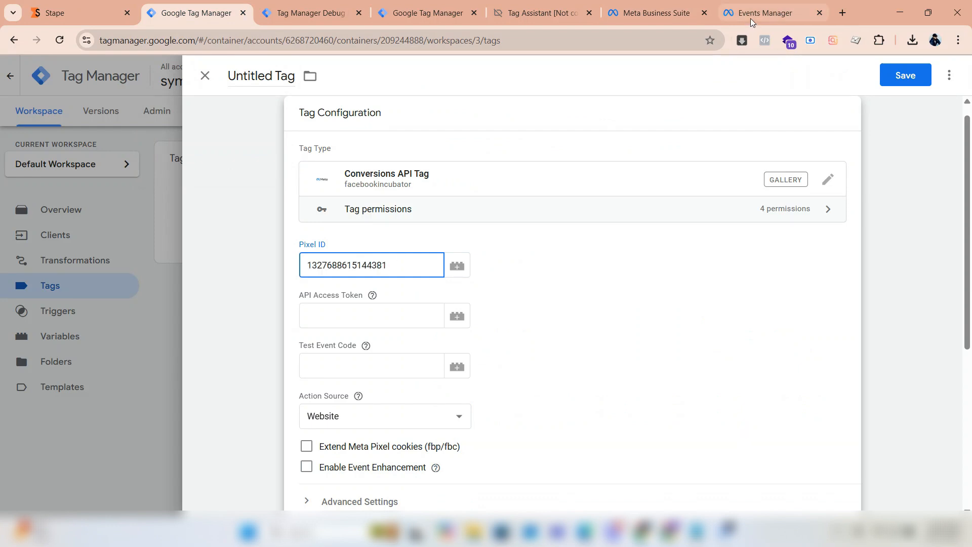
click(771, 12)
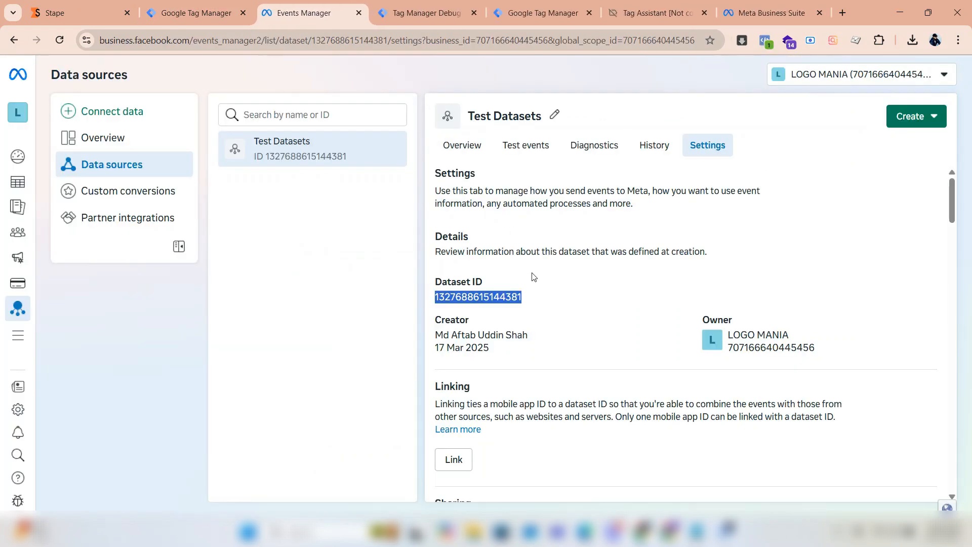
click(195, 12)
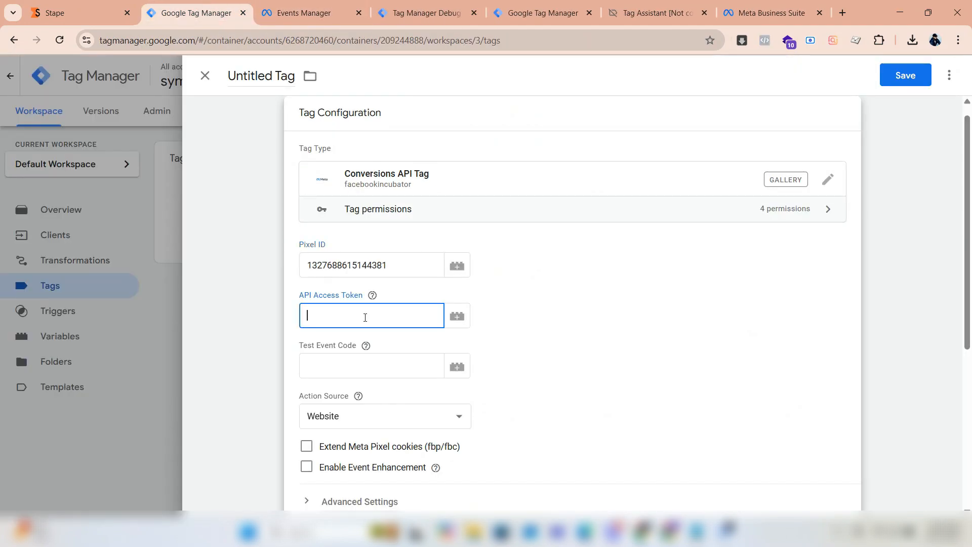
Scroll the Test Datasets settings down to the Set up direct integration section
click(311, 12)
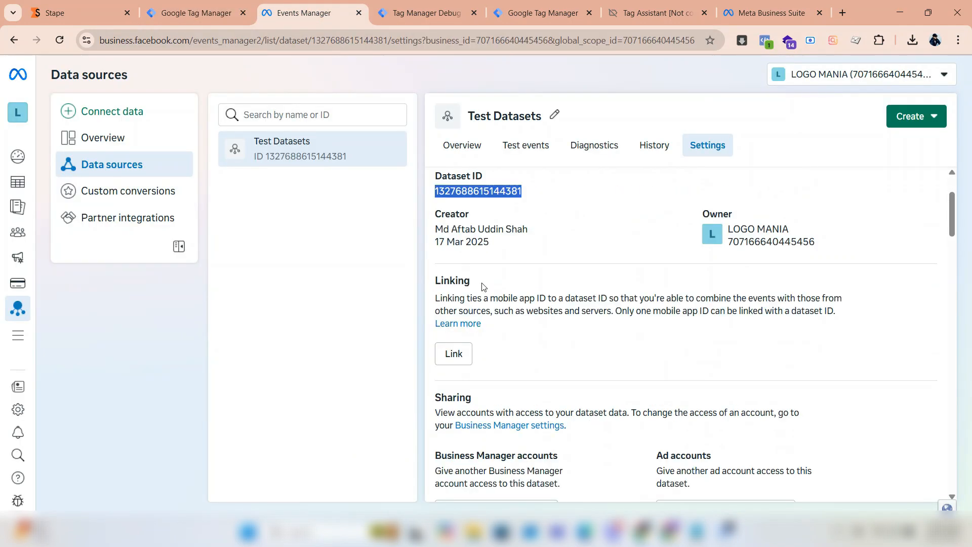
scroll(down, 3)
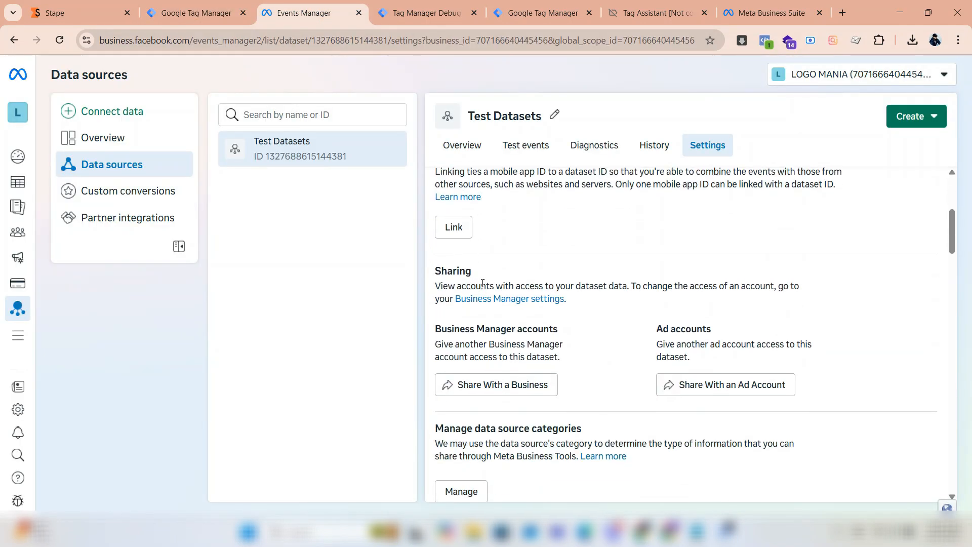
scroll(down, 3)
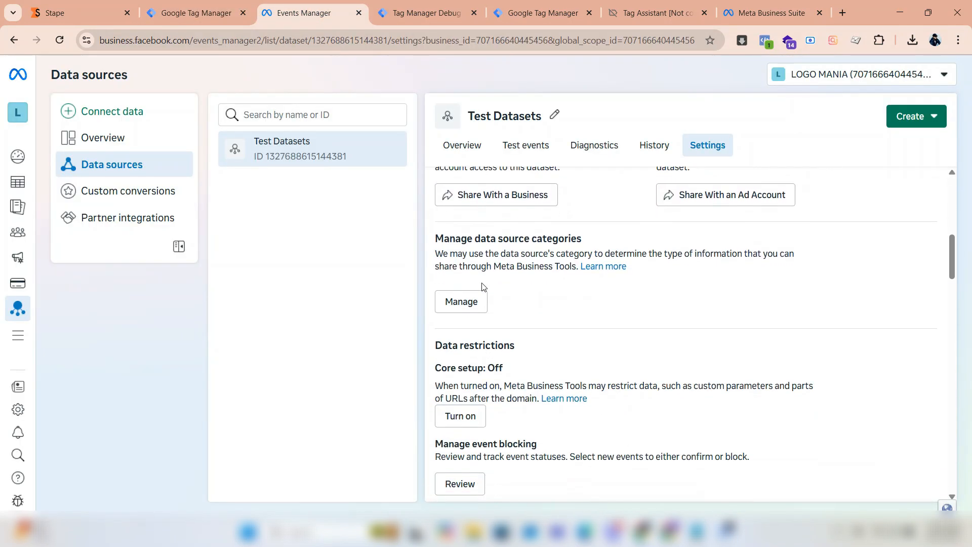
scroll(down, 3)
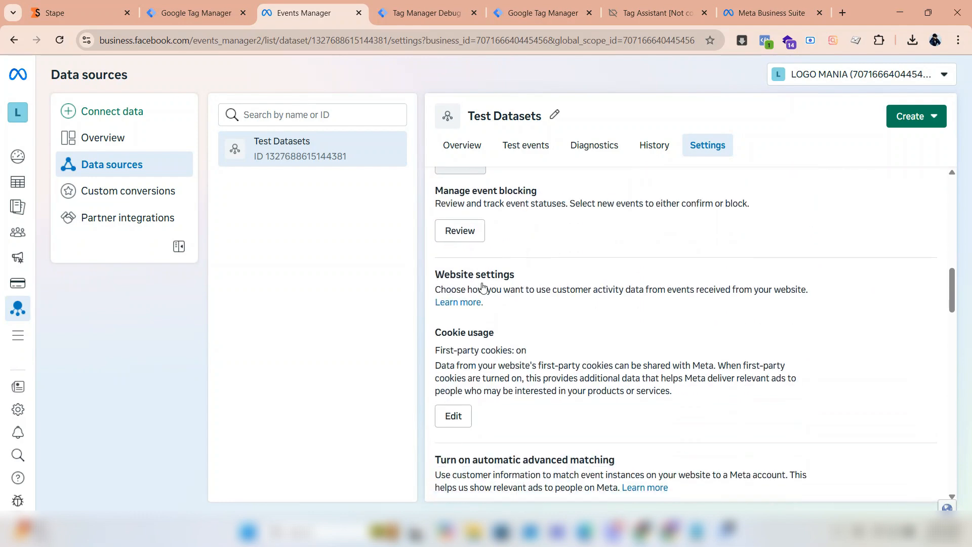
scroll(down, 3)
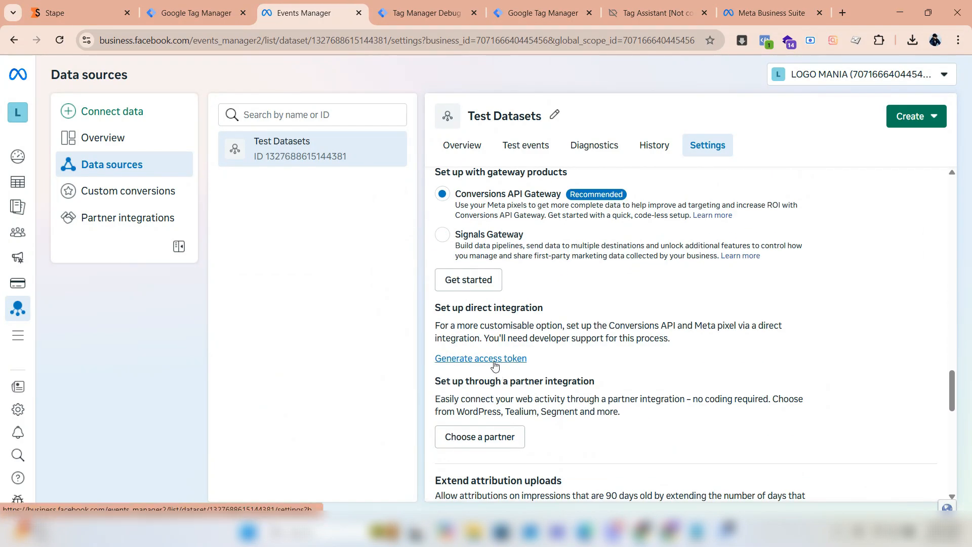
mouse_move(477, 368)
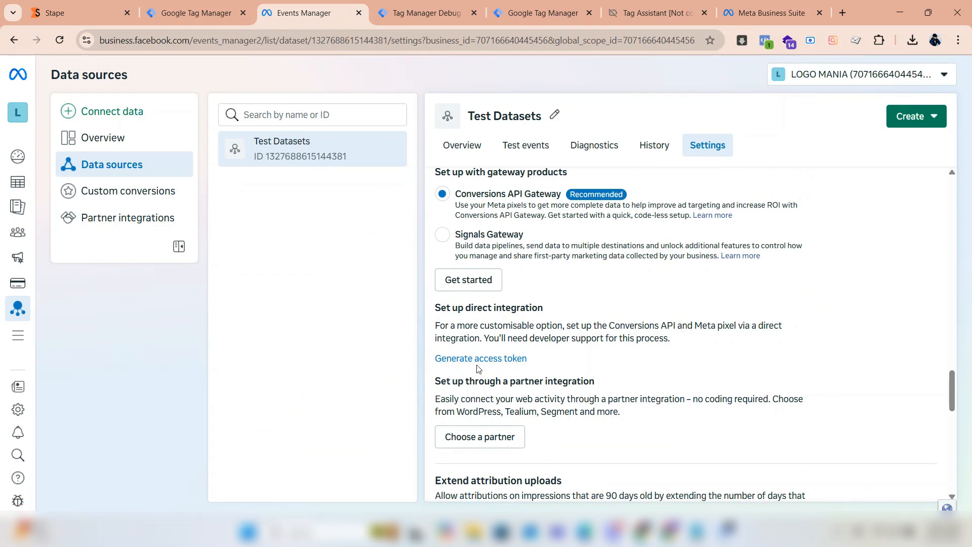
Generate the dataset access token and paste it into the Conversions API Tag's API Access Token field
click(480, 357)
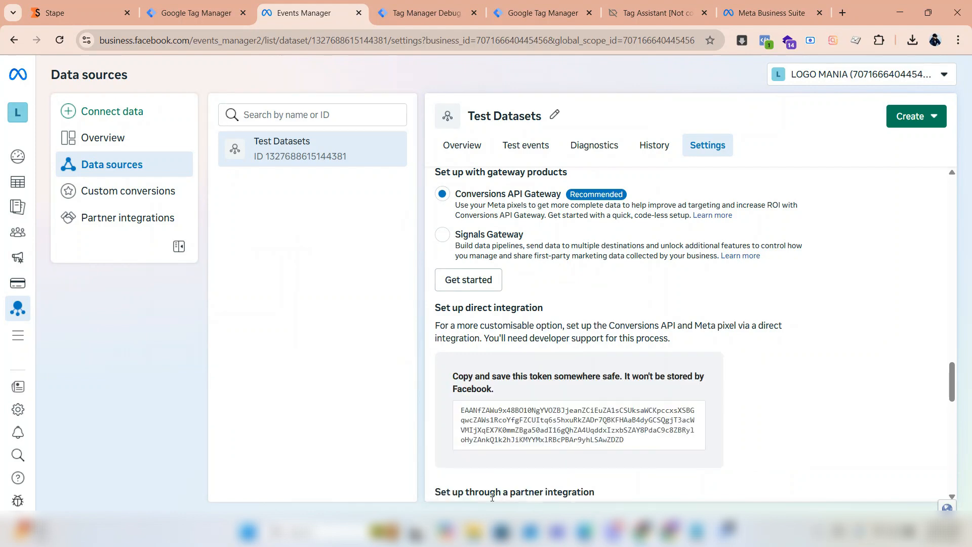
mouse_move(594, 454)
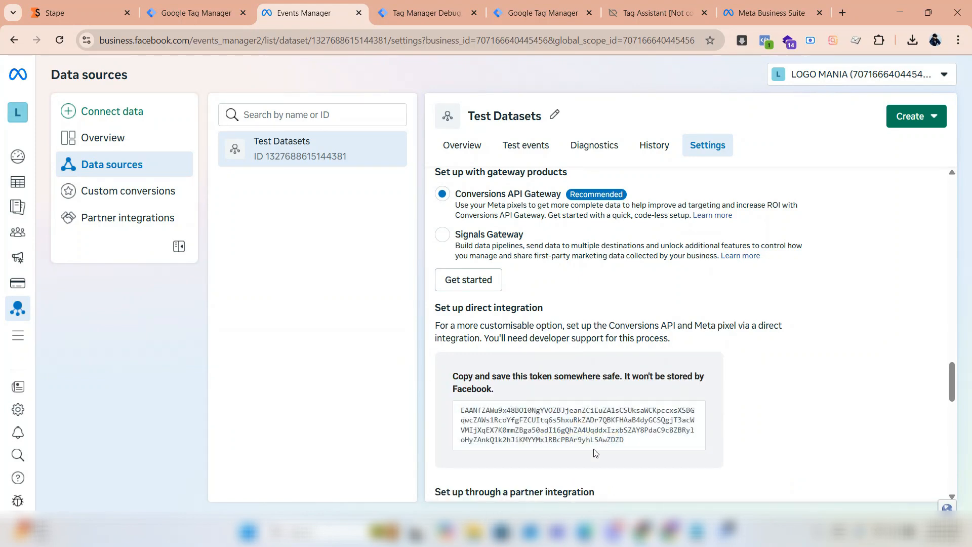
click(195, 12)
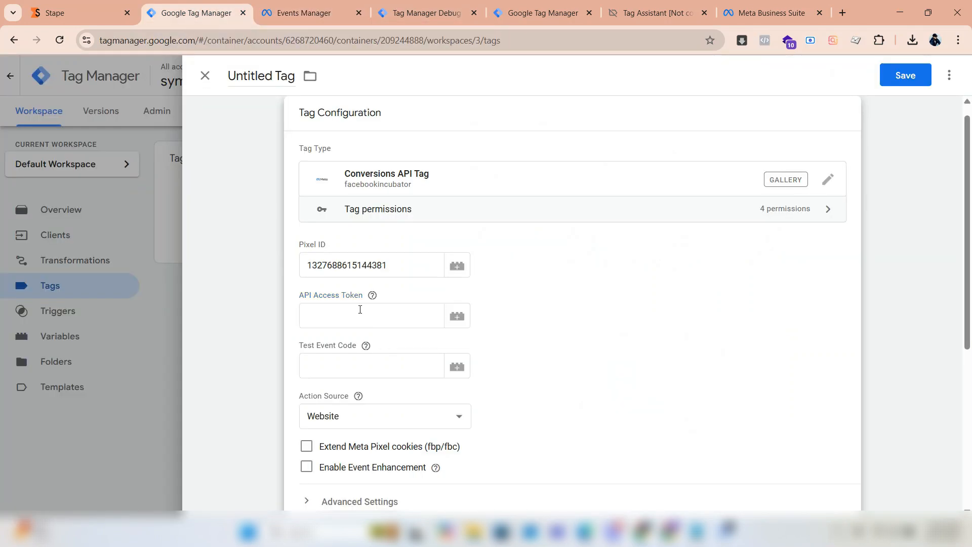
click(311, 13)
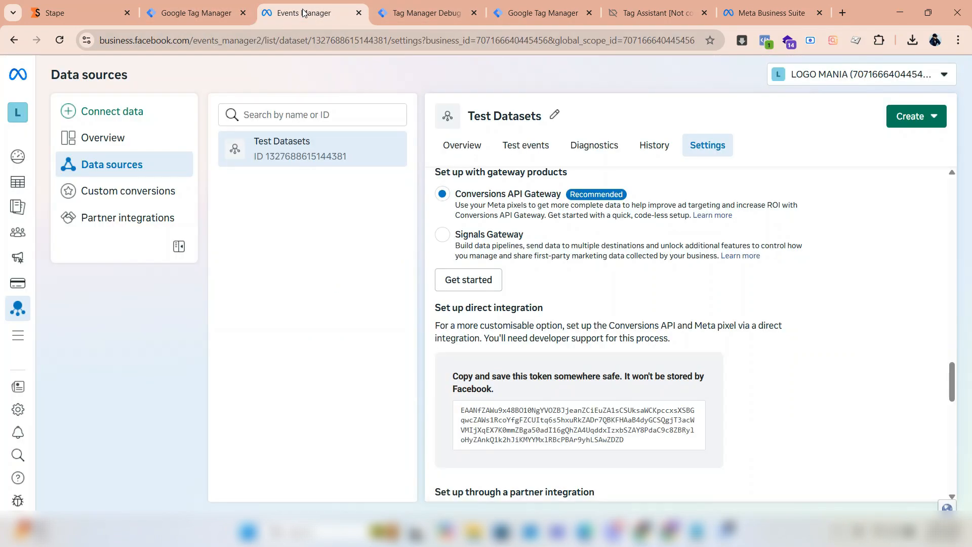
click(195, 12)
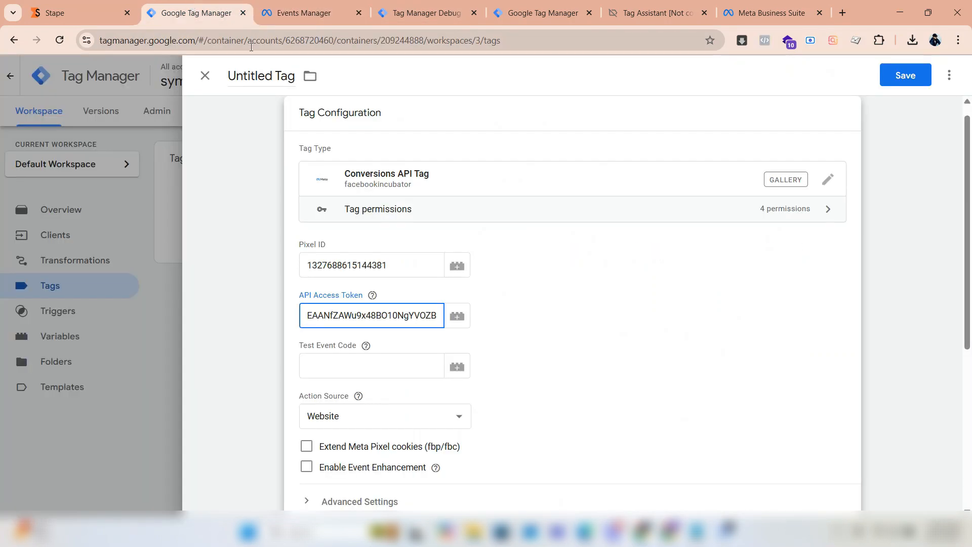
click(372, 366)
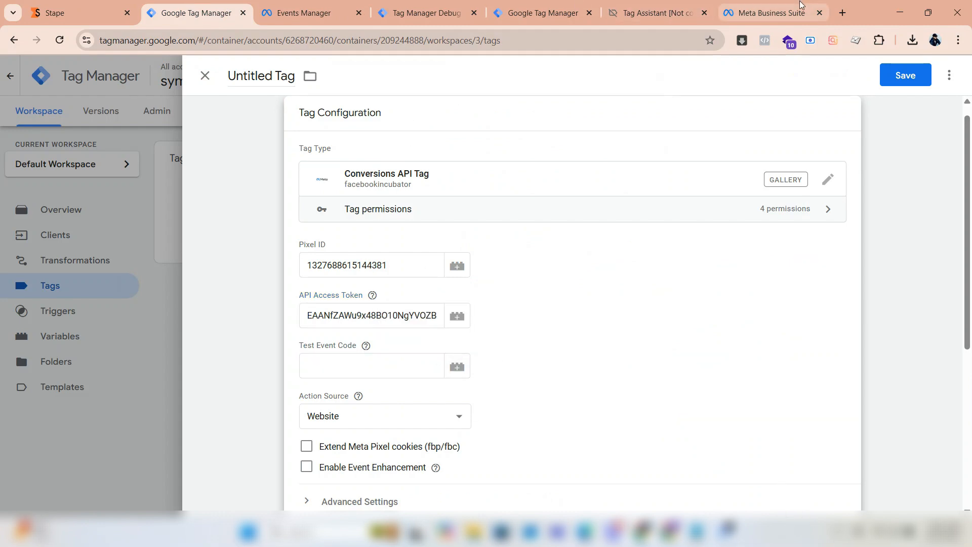
Copy server test event code TEST83277 from Test Events into the tag's Test Event Code field
click(308, 12)
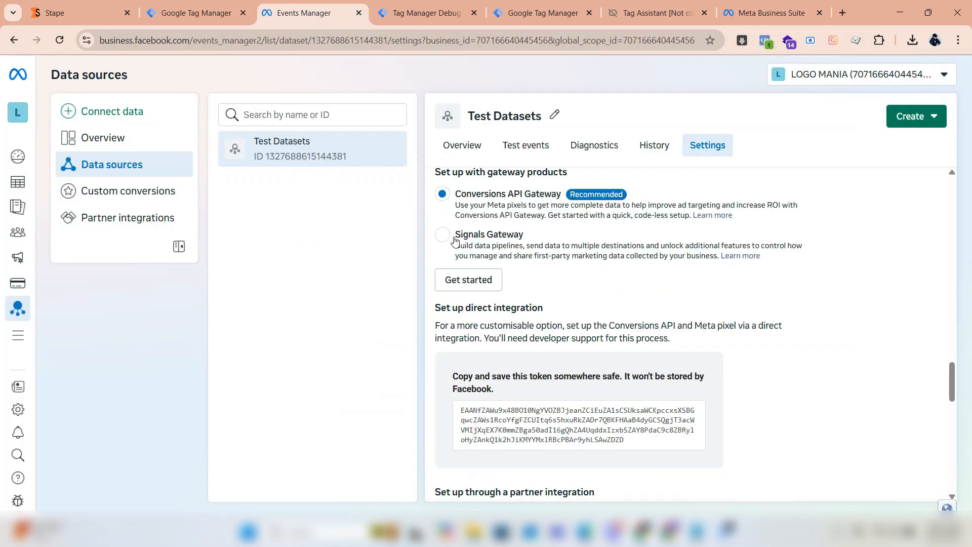
click(524, 144)
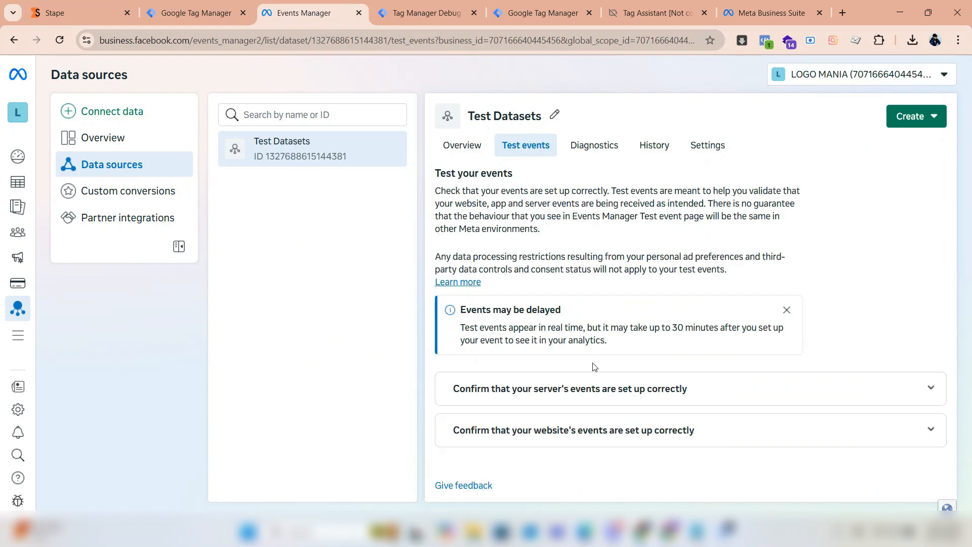
click(573, 429)
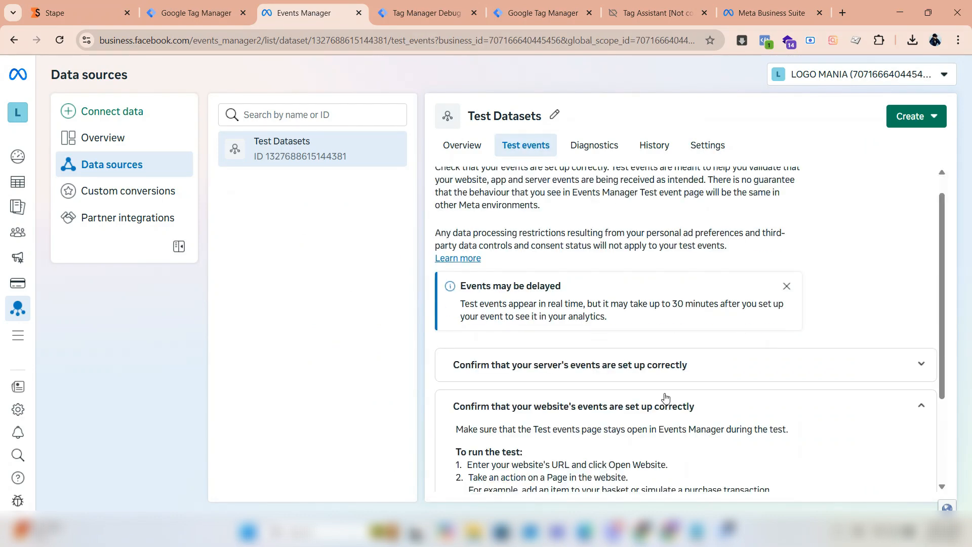
click(569, 364)
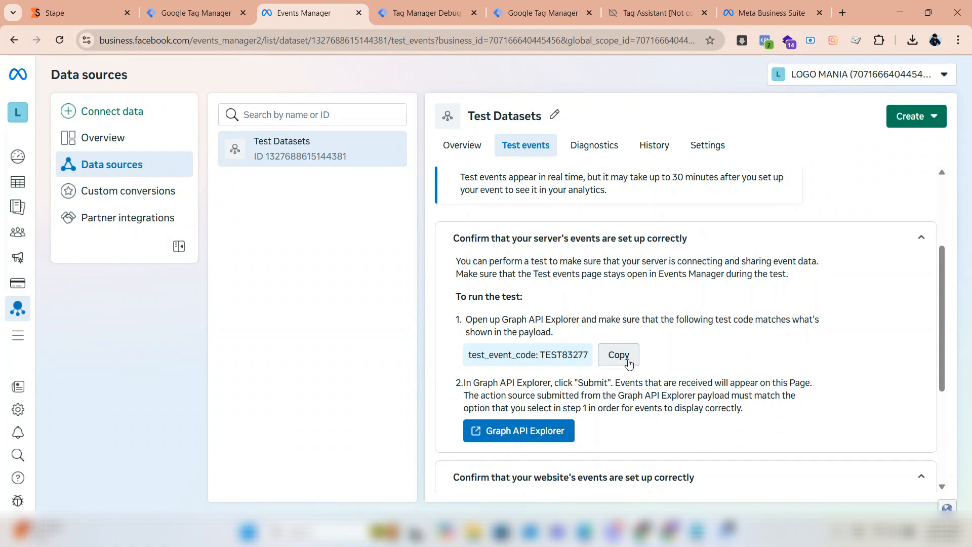
click(195, 12)
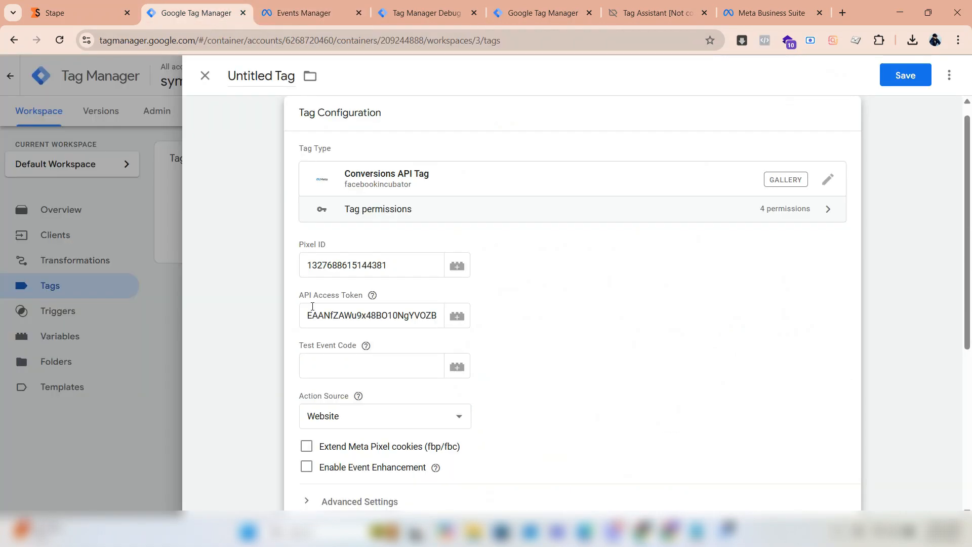
text(TEST83277)
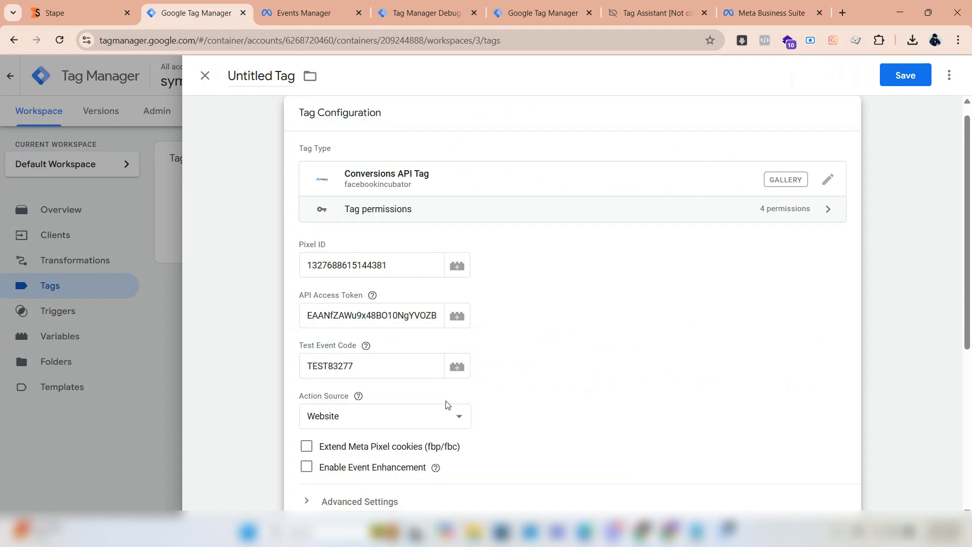
scroll(down, 3)
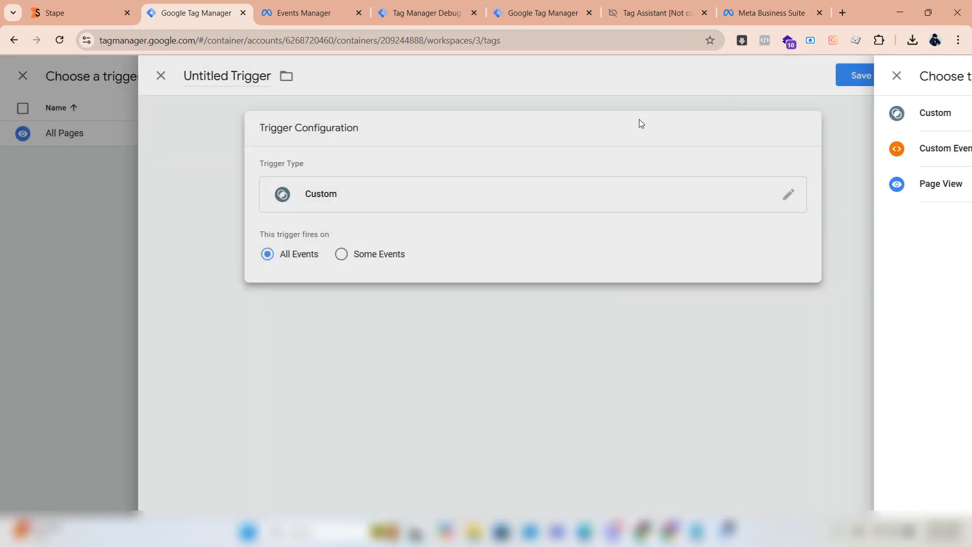
Limit the Custom trigger to Some Events where Client Name contains GA4
click(341, 253)
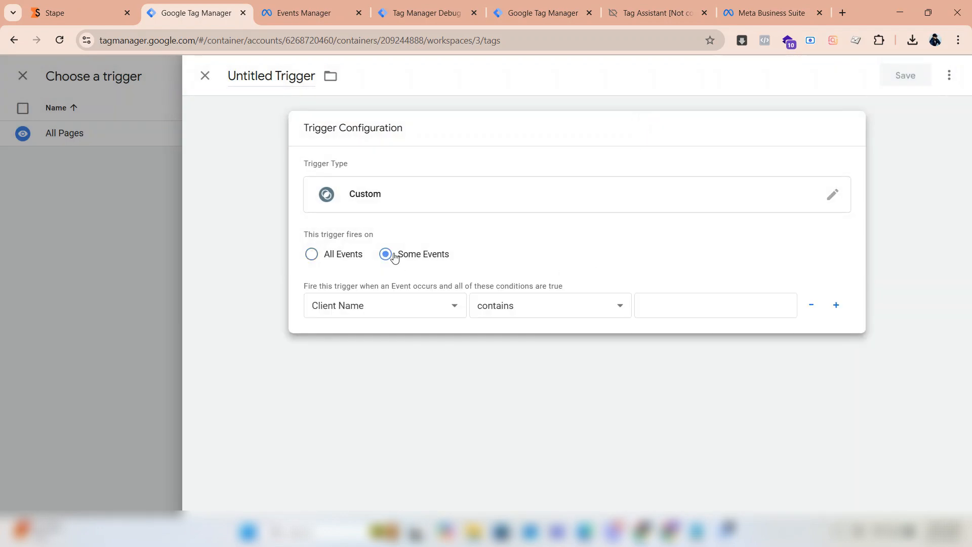
mouse_move(417, 306)
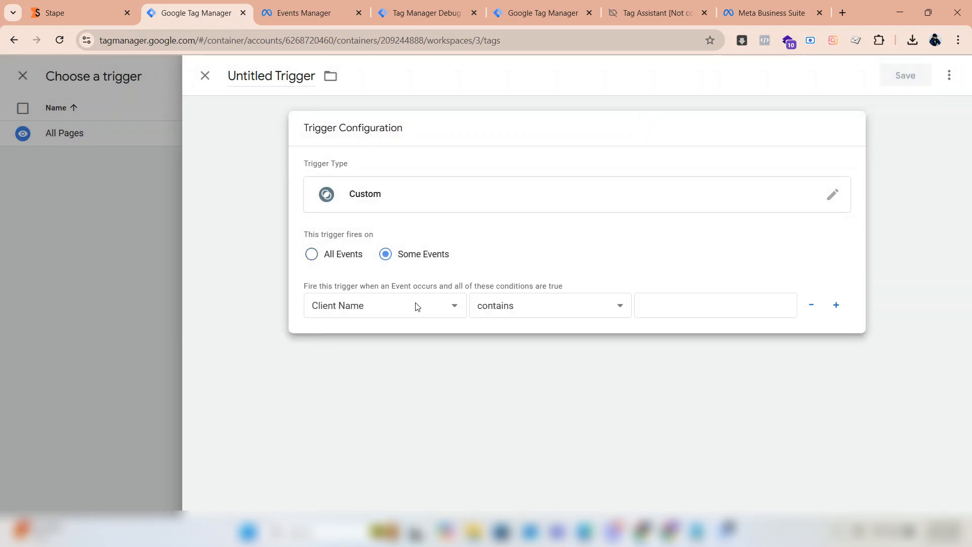
click(714, 305)
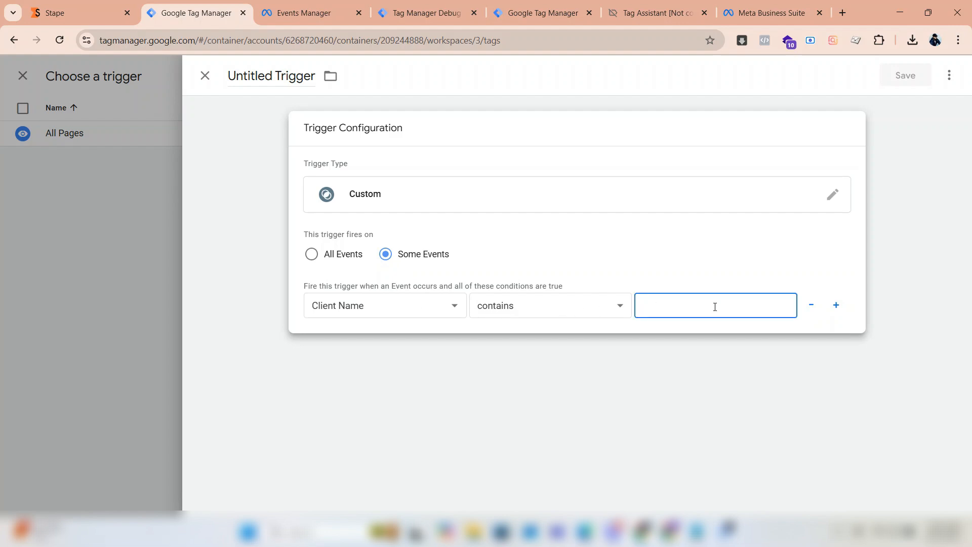
text(GA)
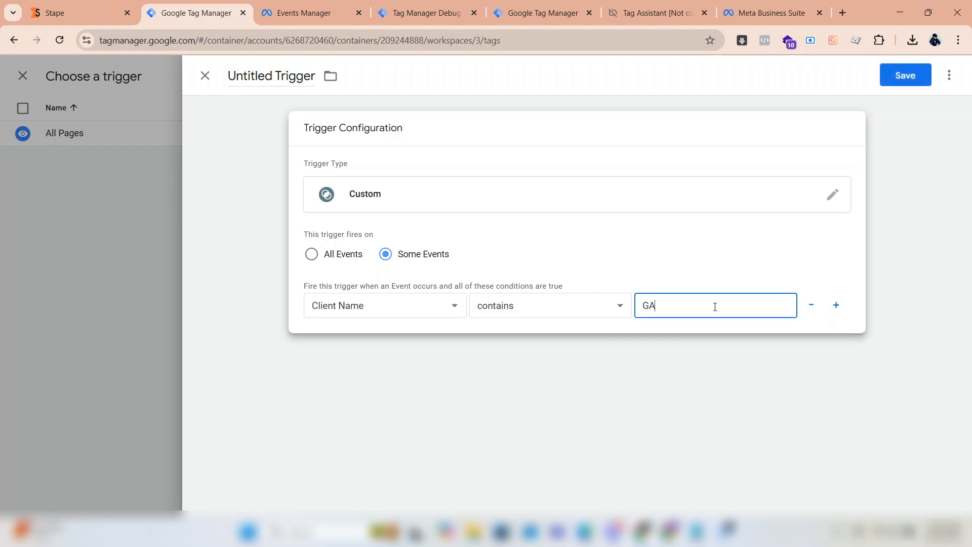
text($)
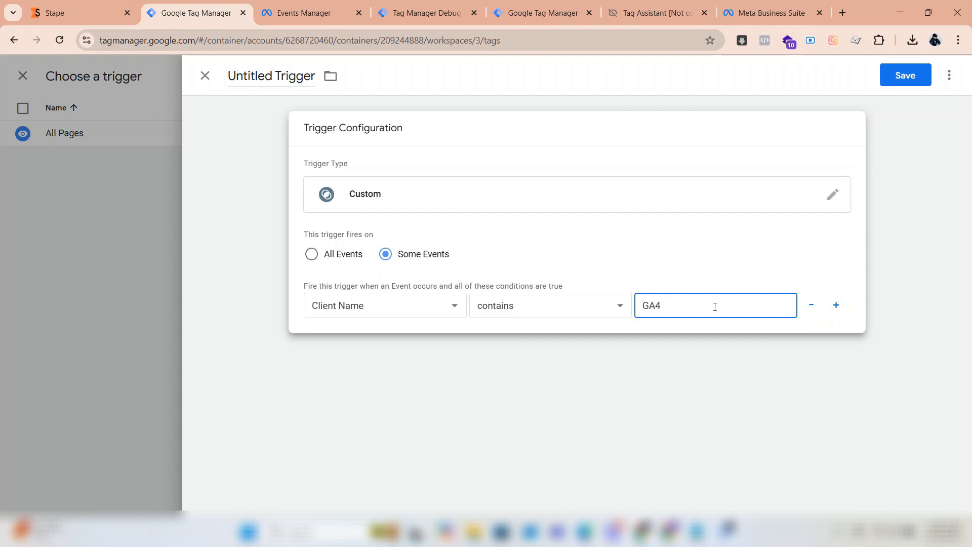
mouse_move(831, 194)
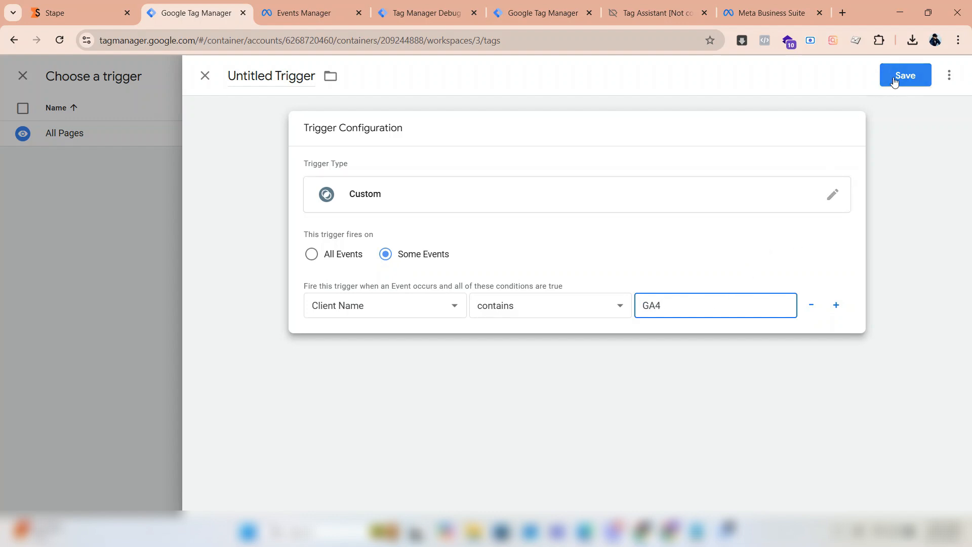
click(904, 75)
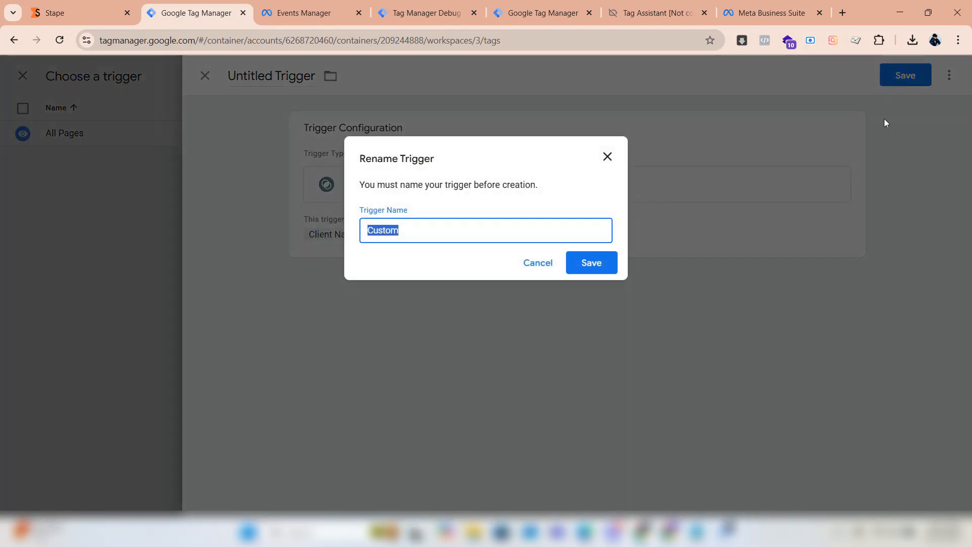
Name the trigger 'client name GA4' and save it to the tag
text(client name)
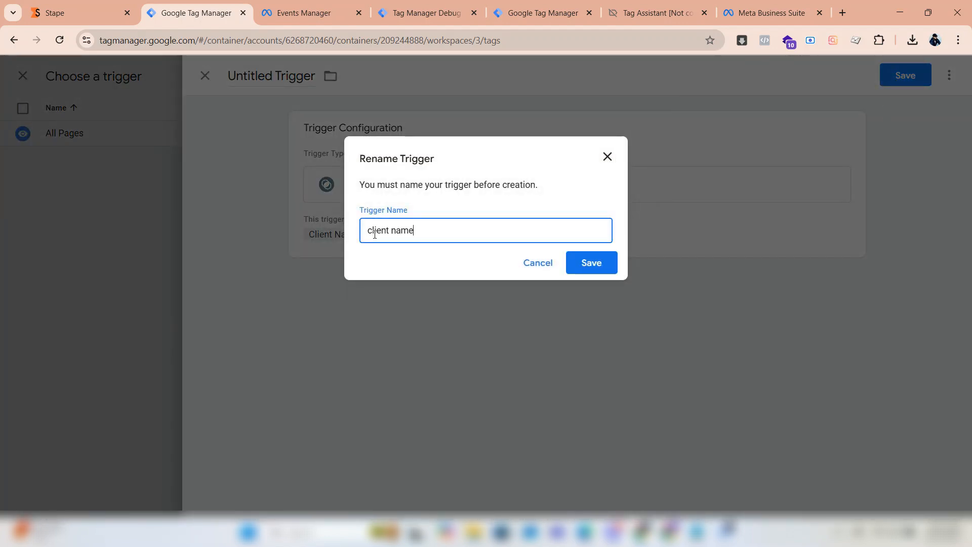
text(GA4)
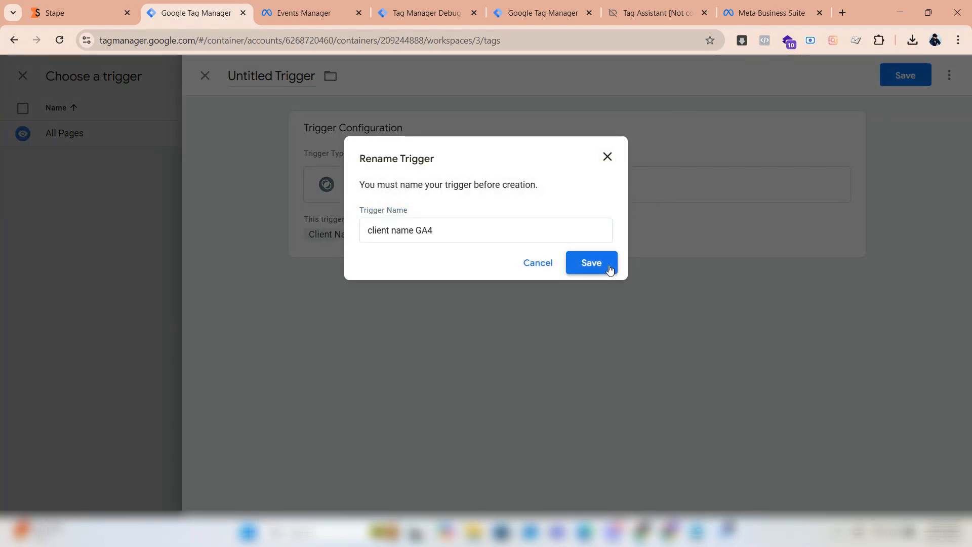
click(589, 262)
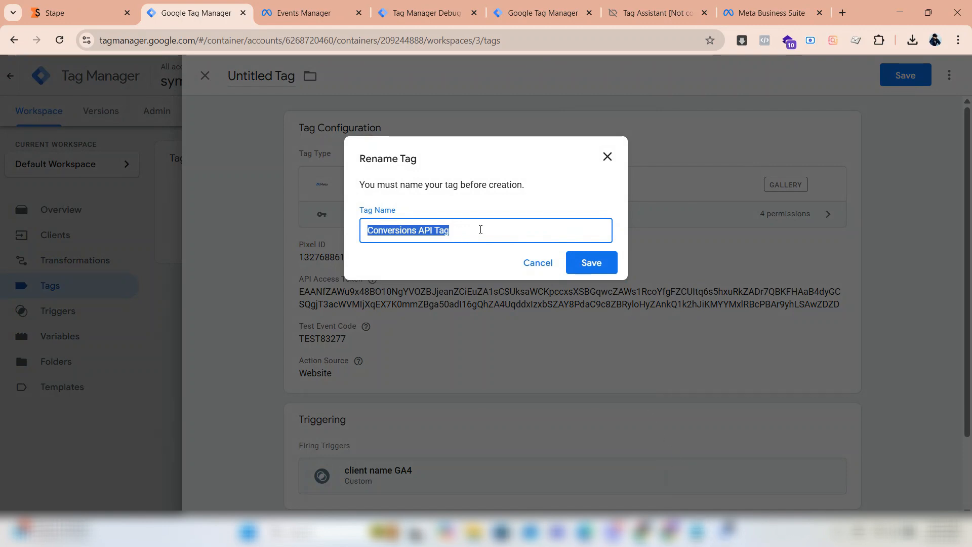
Save the tag as 'Conversions API Tag' in the server container and begin submitting the changes
click(590, 262)
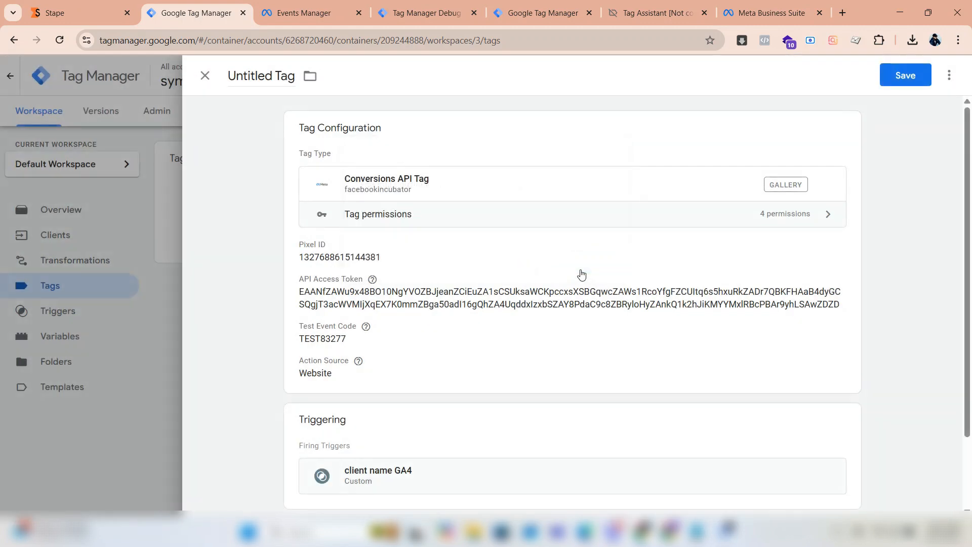
click(904, 75)
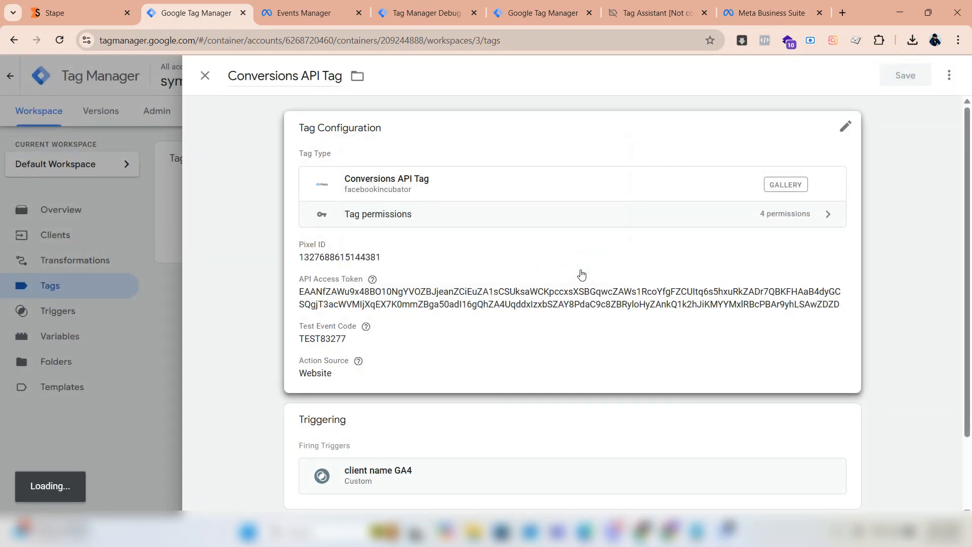
click(205, 75)
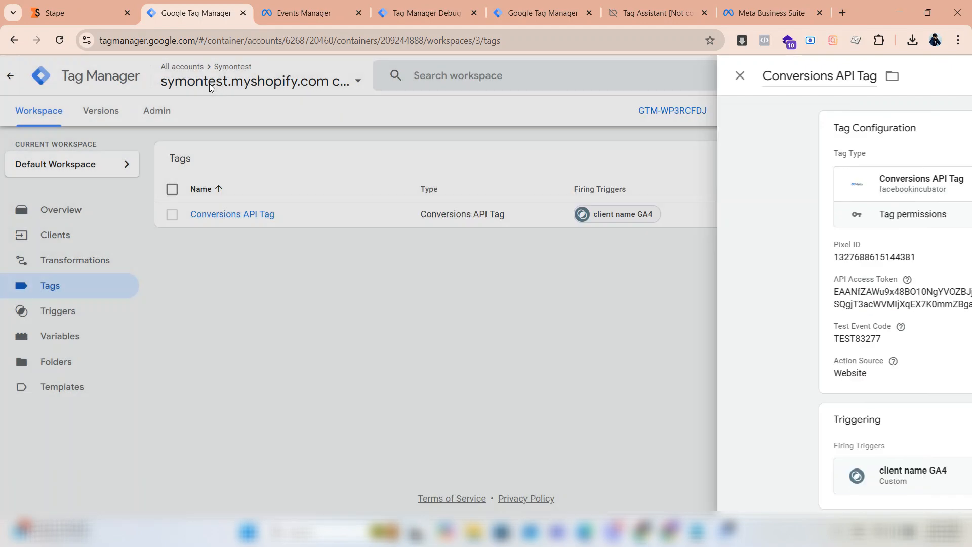
click(738, 76)
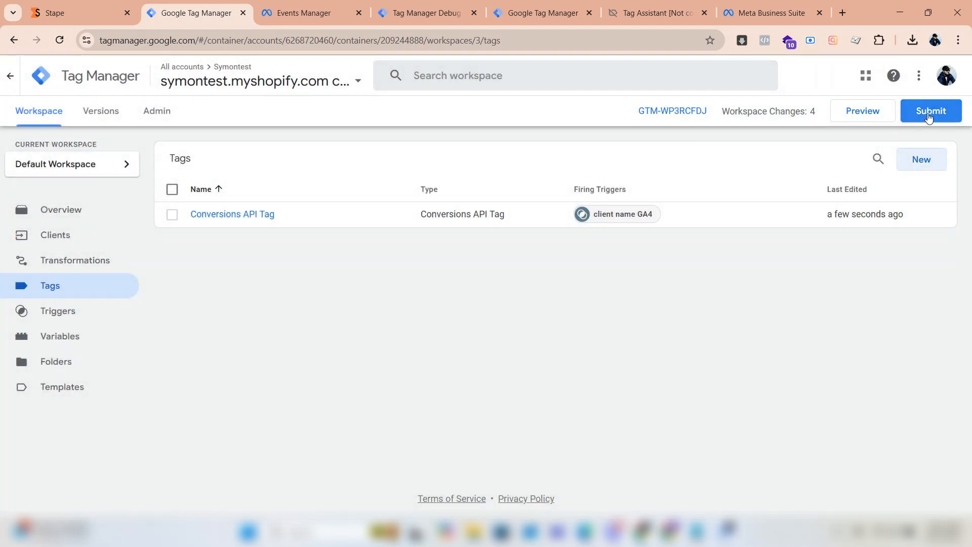
click(930, 110)
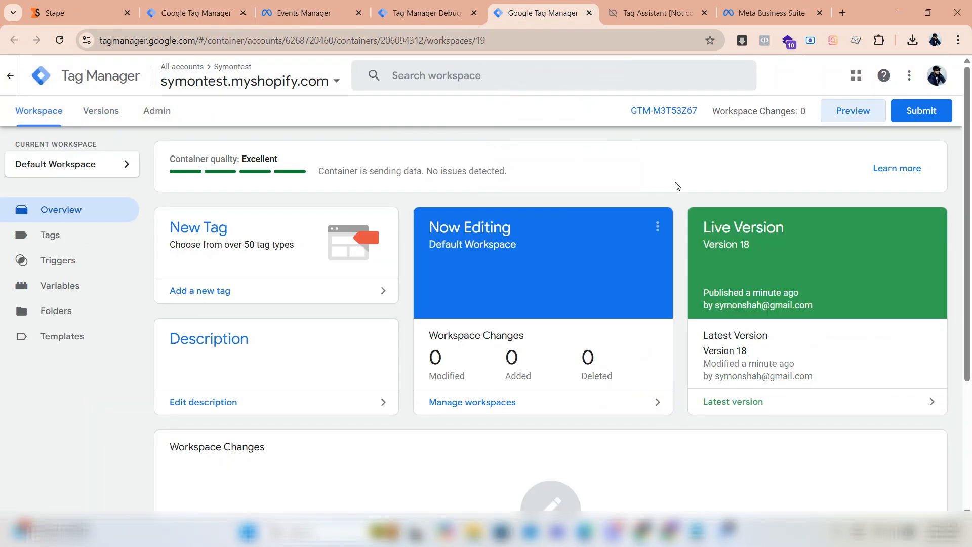
In the web container, add a new event parameter row to the GA4- begin_checkout tag
click(49, 234)
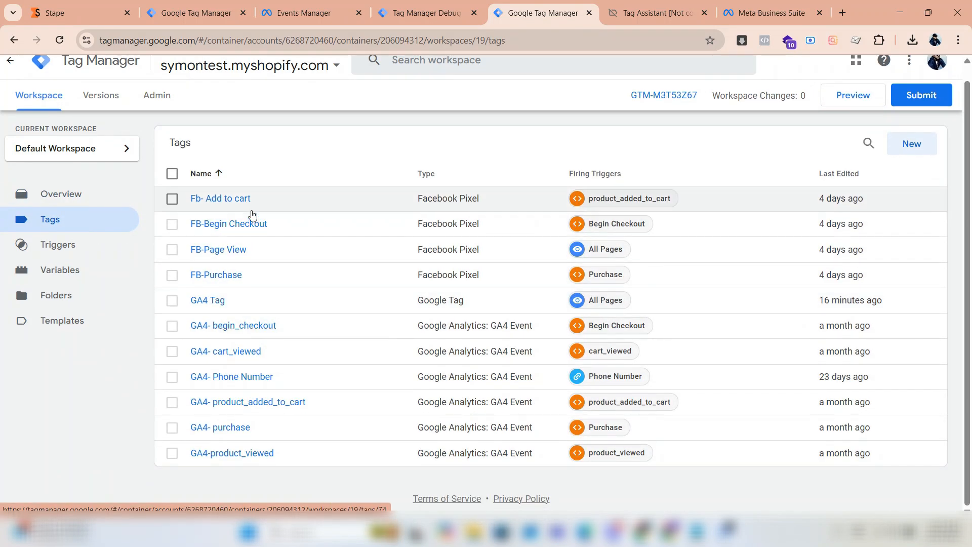
mouse_move(233, 325)
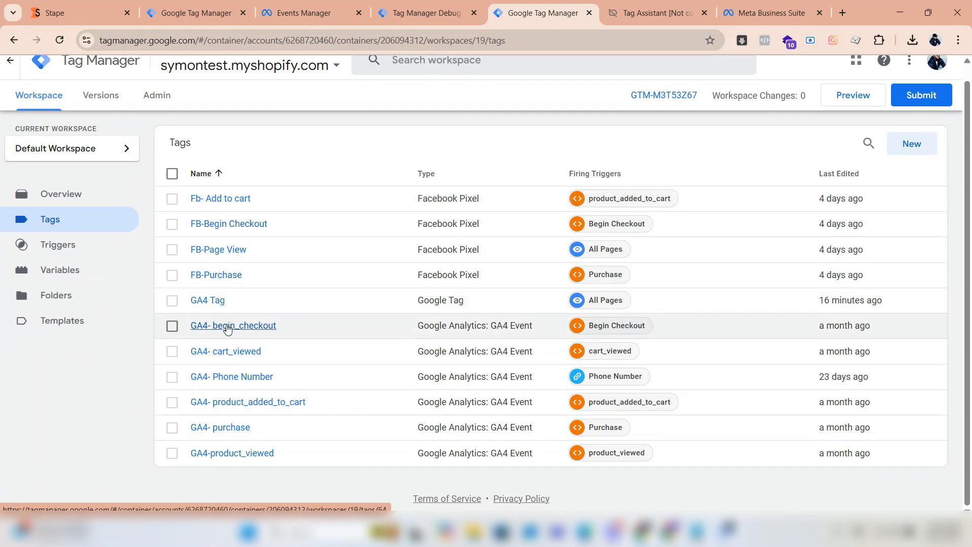
click(232, 325)
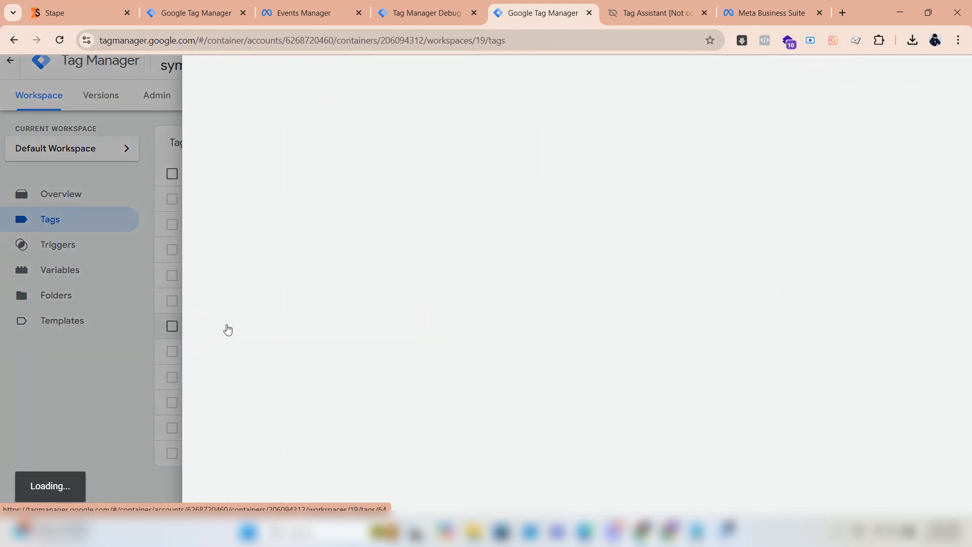
click(217, 325)
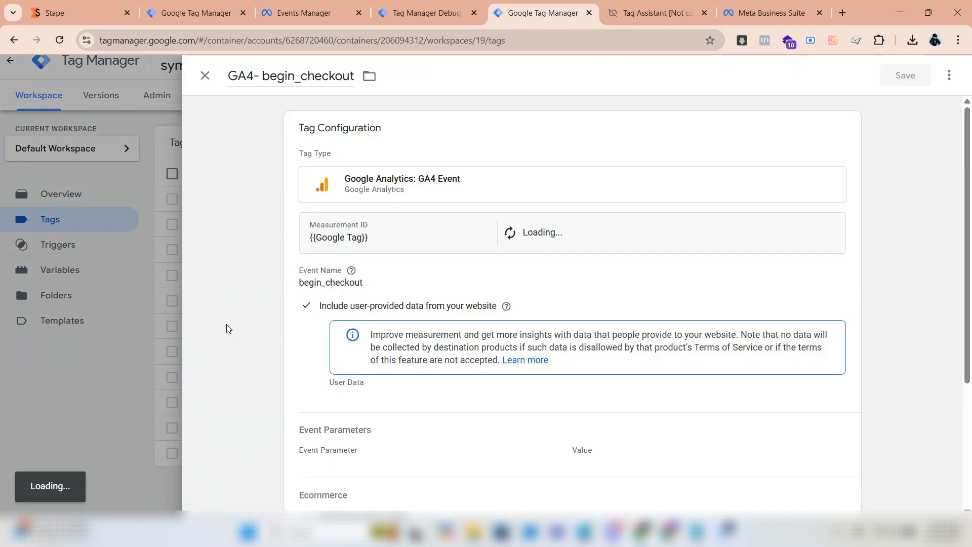
scroll(down, 3)
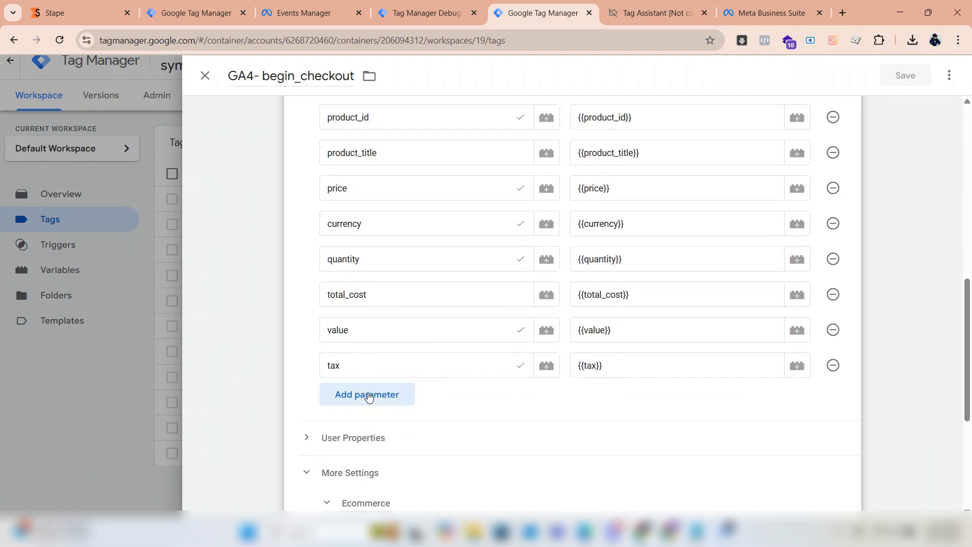
click(366, 394)
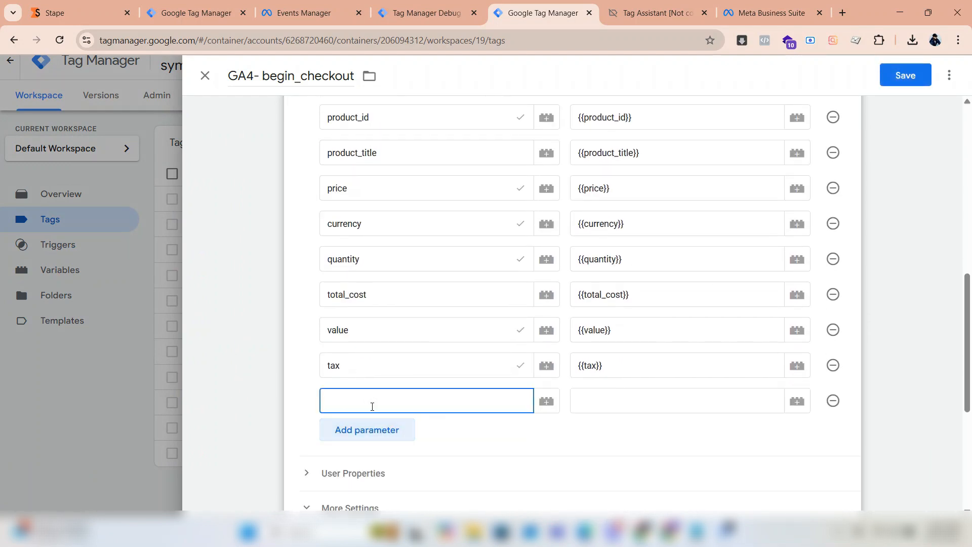
Set the parameter event_id to {{Event ID}} and save the begin_checkout tag
text(event_)
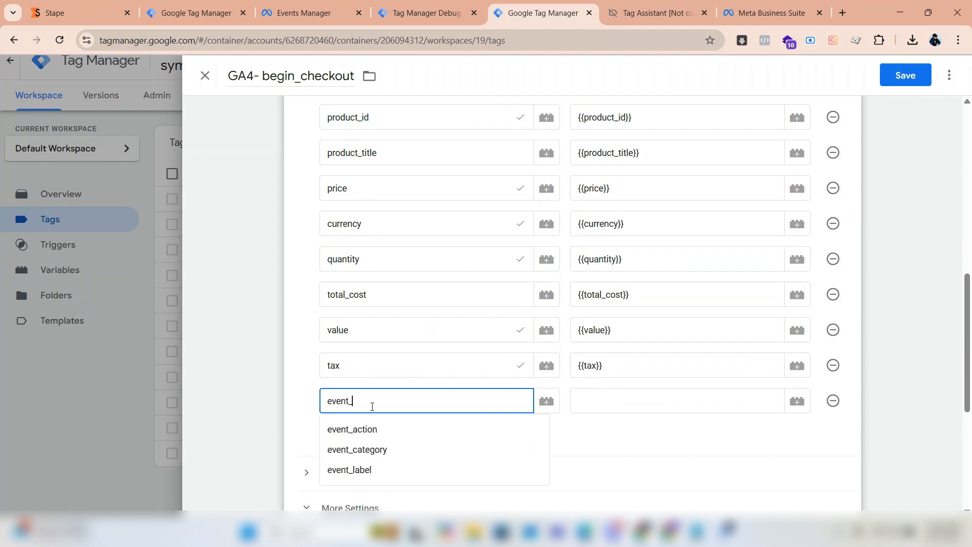
text(id)
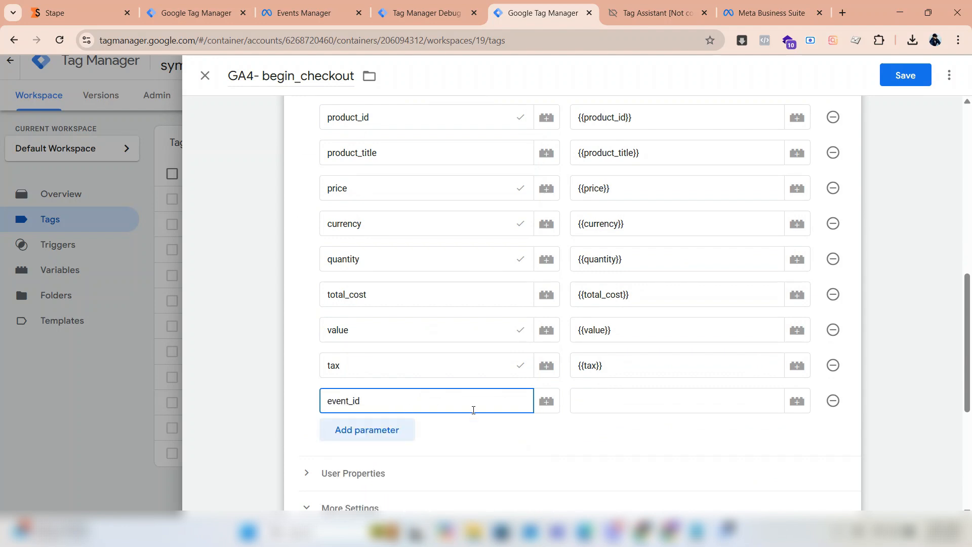
click(676, 400)
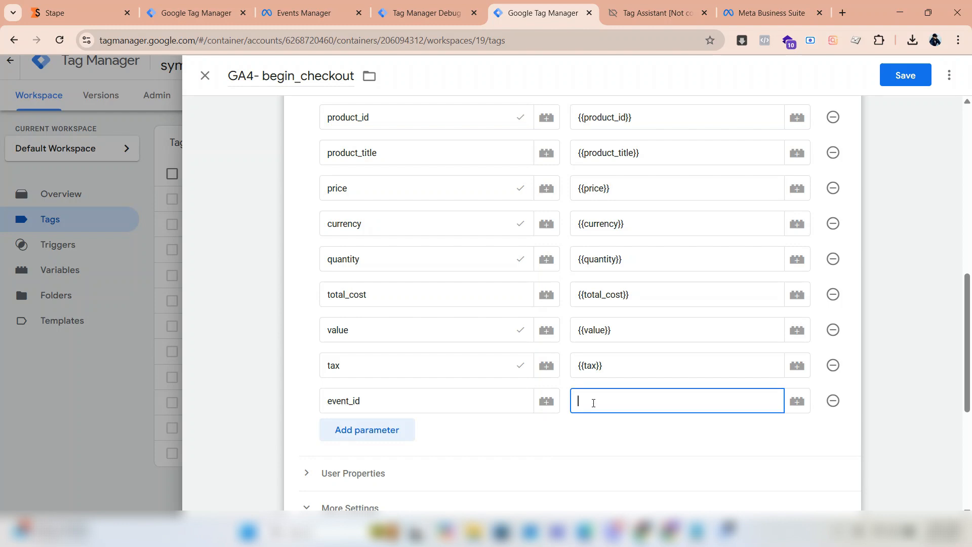
text({{)
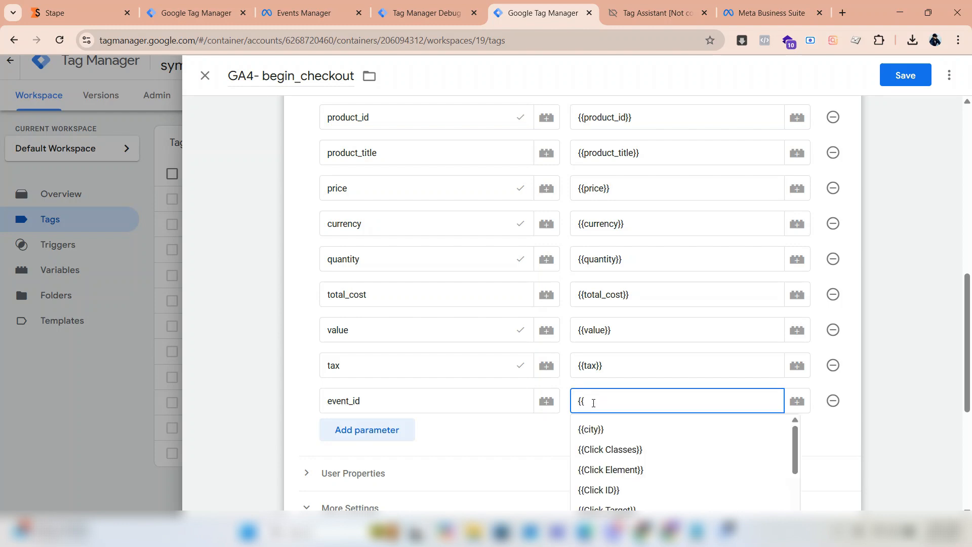
text(event)
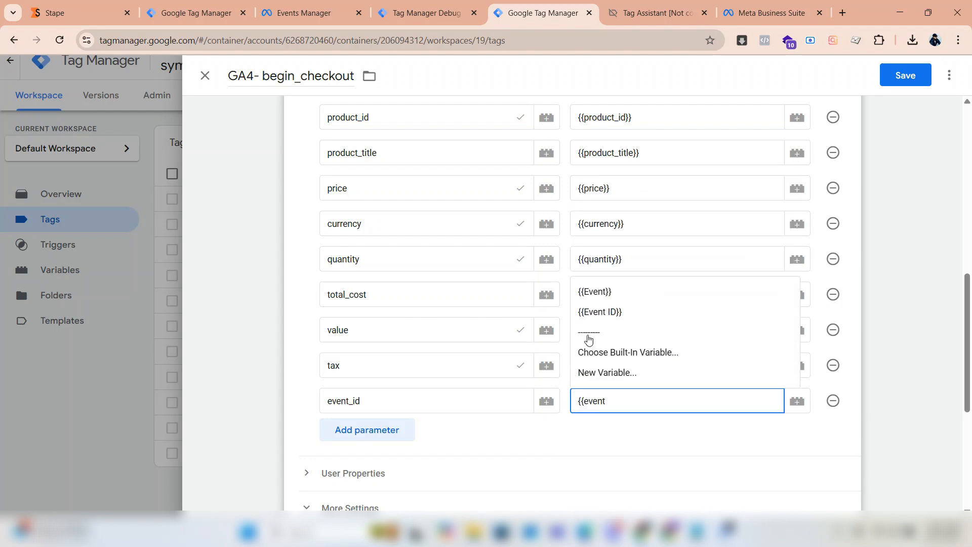
click(598, 311)
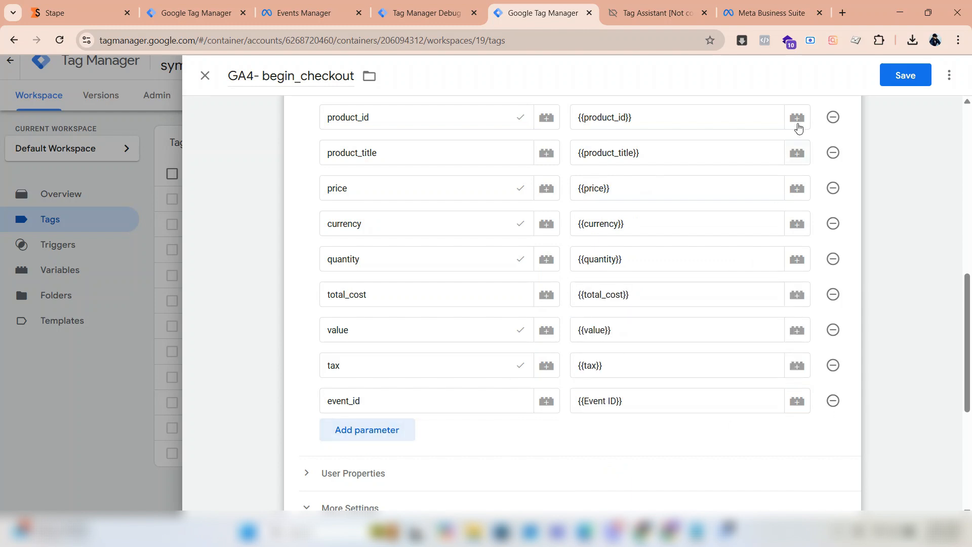
click(904, 74)
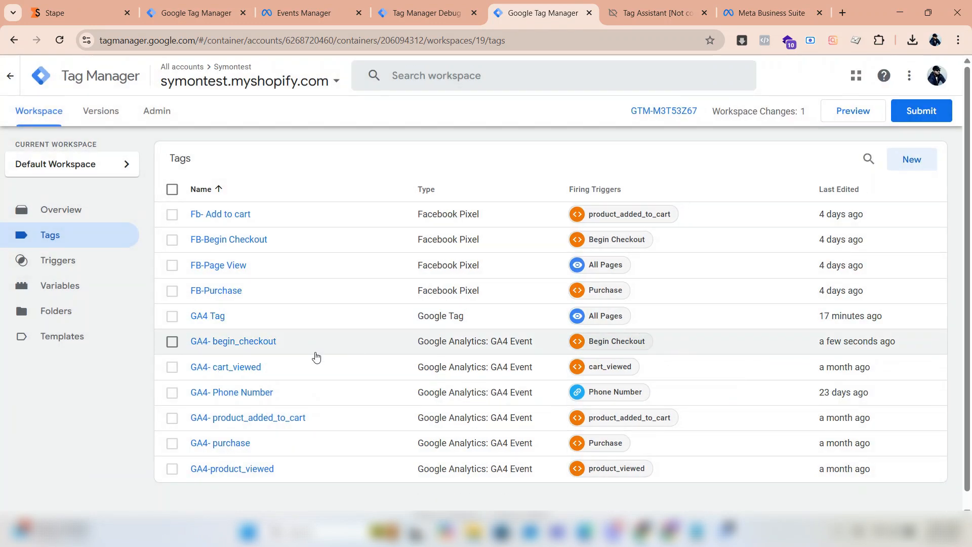
Add parameter event_id = {{Event ID}} to the GA4- cart_viewed tag and save it
click(225, 367)
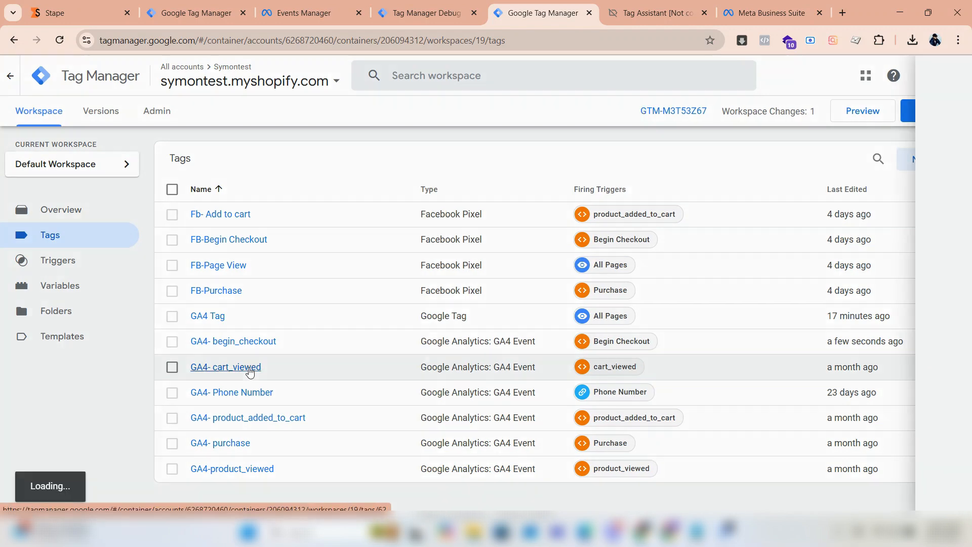
click(224, 366)
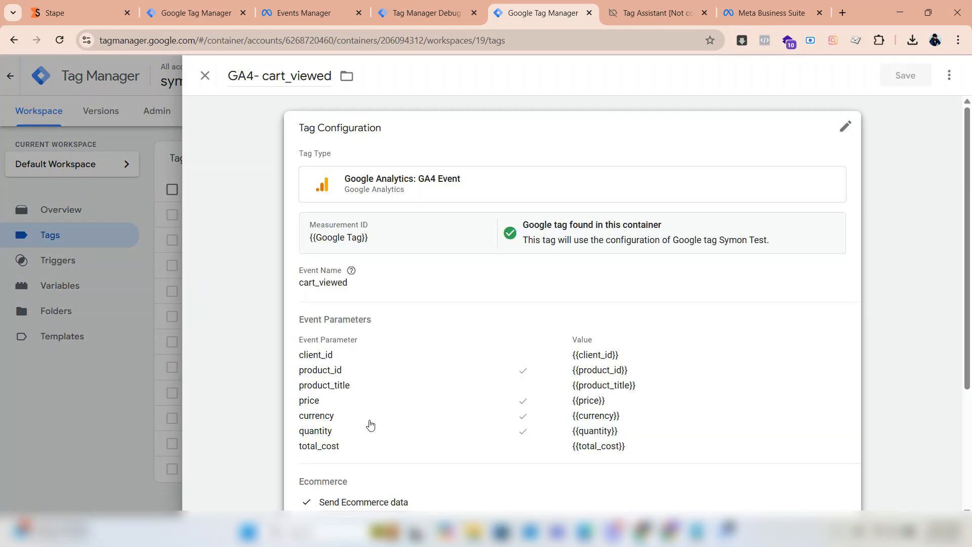
click(845, 127)
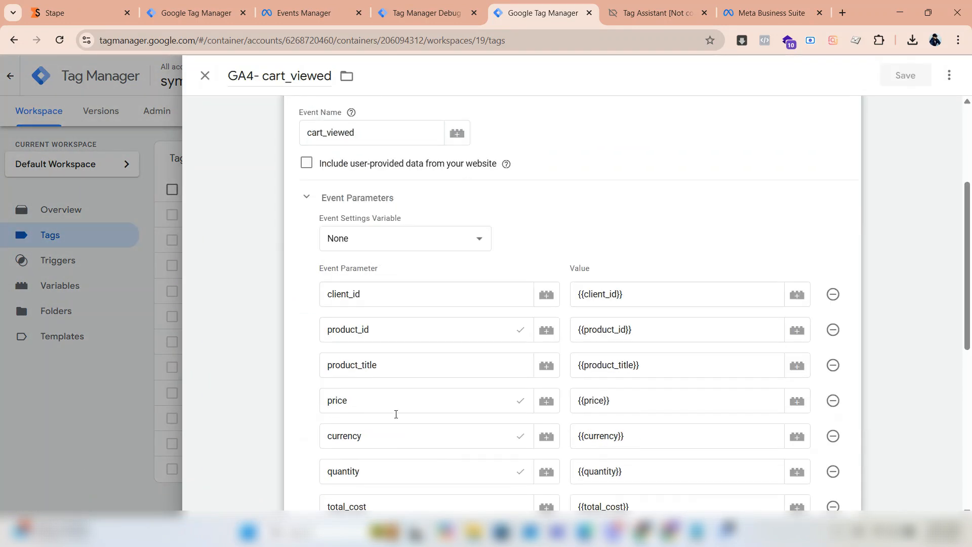
text(event_id)
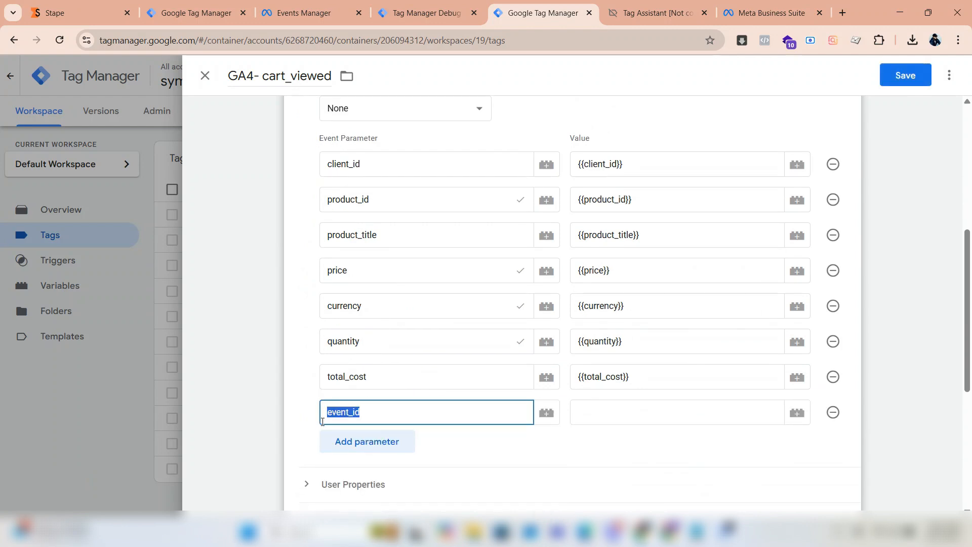
text({{)
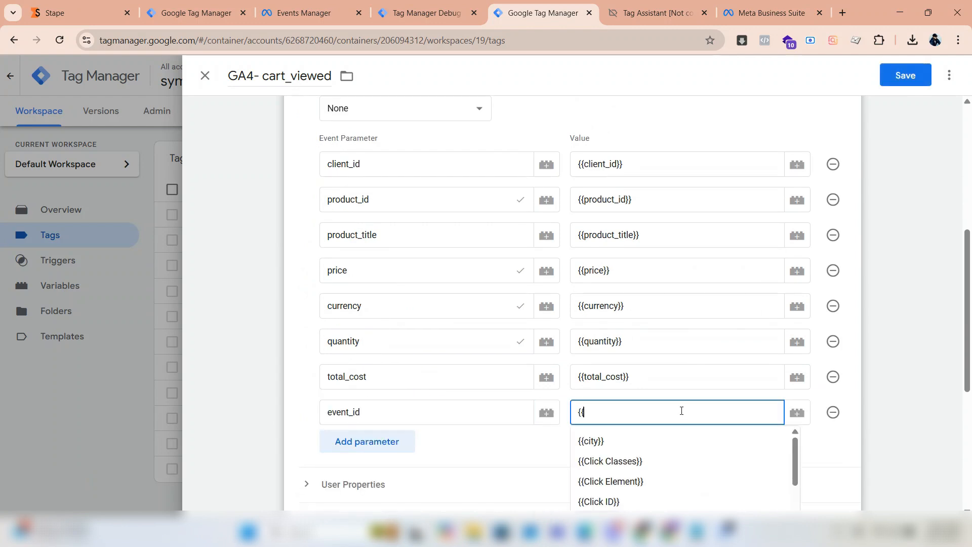
text(event)
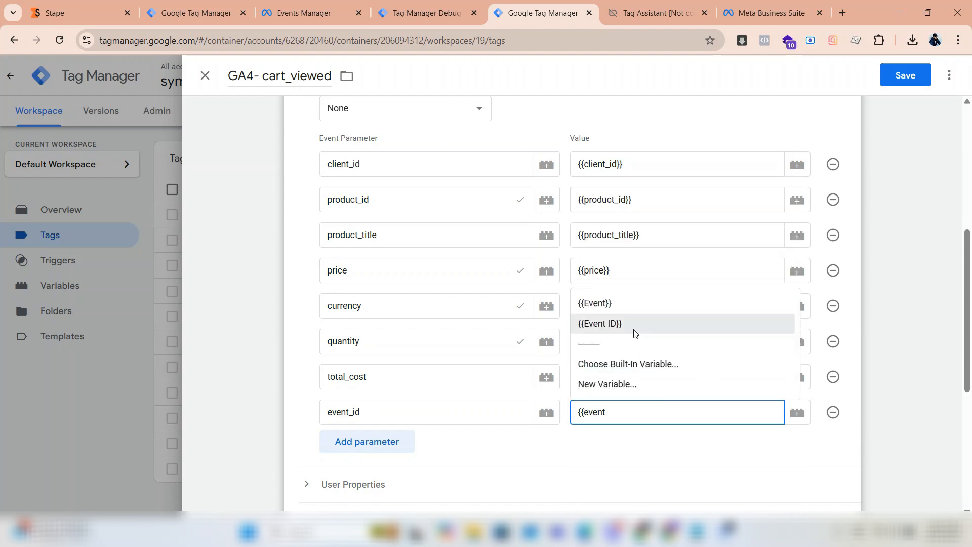
click(599, 323)
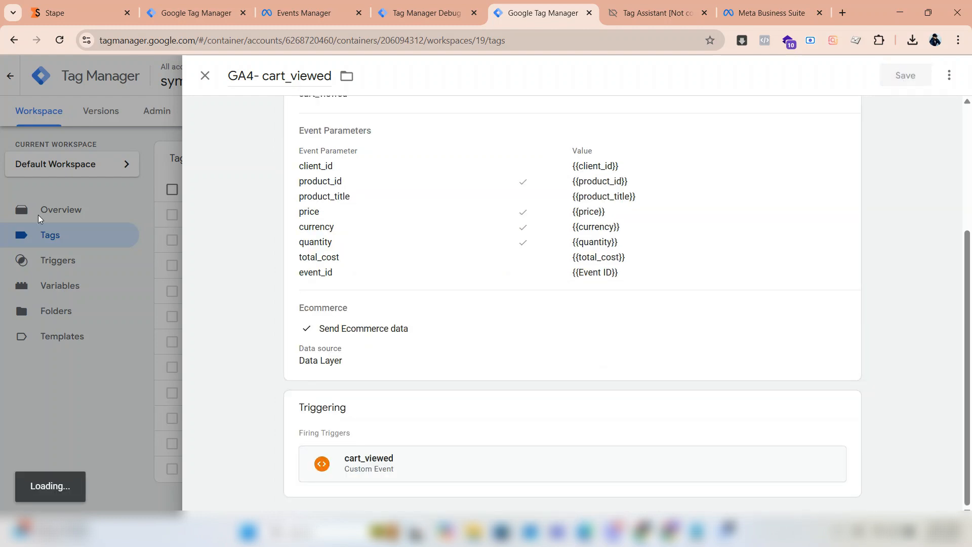
click(205, 76)
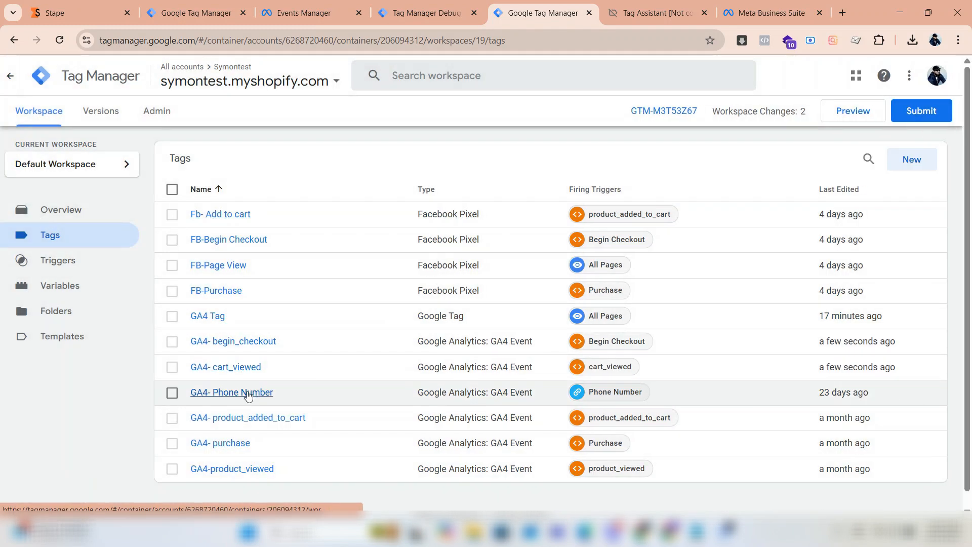
mouse_move(247, 417)
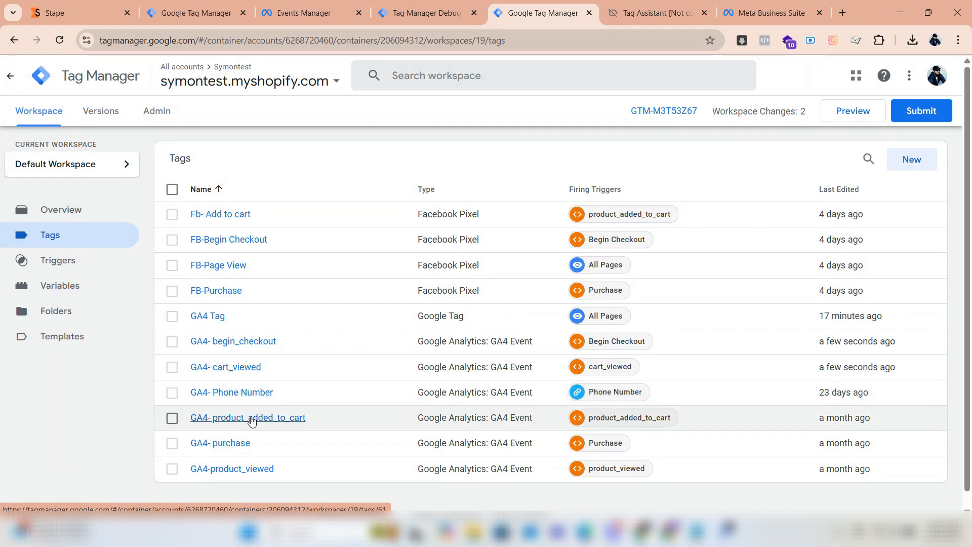
Add parameter event_id = {{Event ID}} to the GA4- product_added_to_cart tag and save it
click(248, 417)
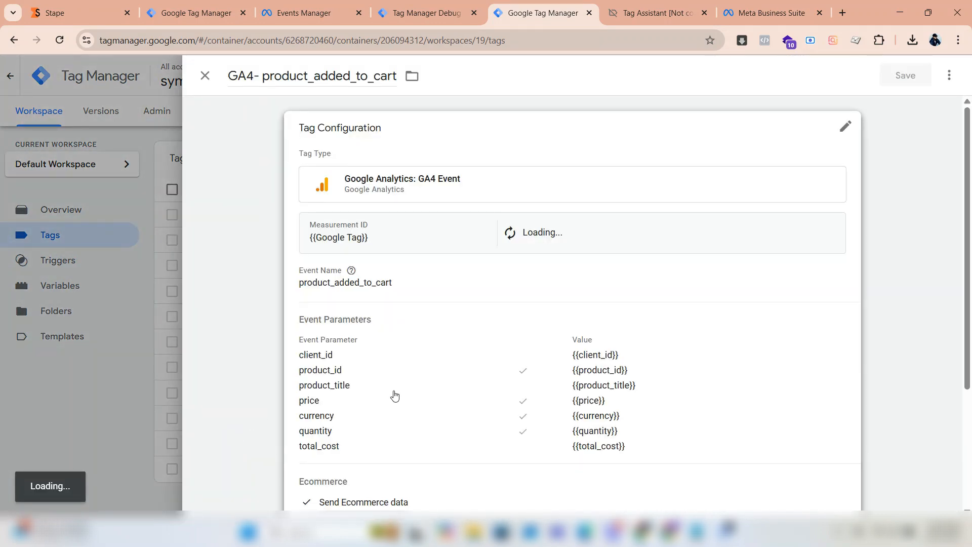
click(366, 378)
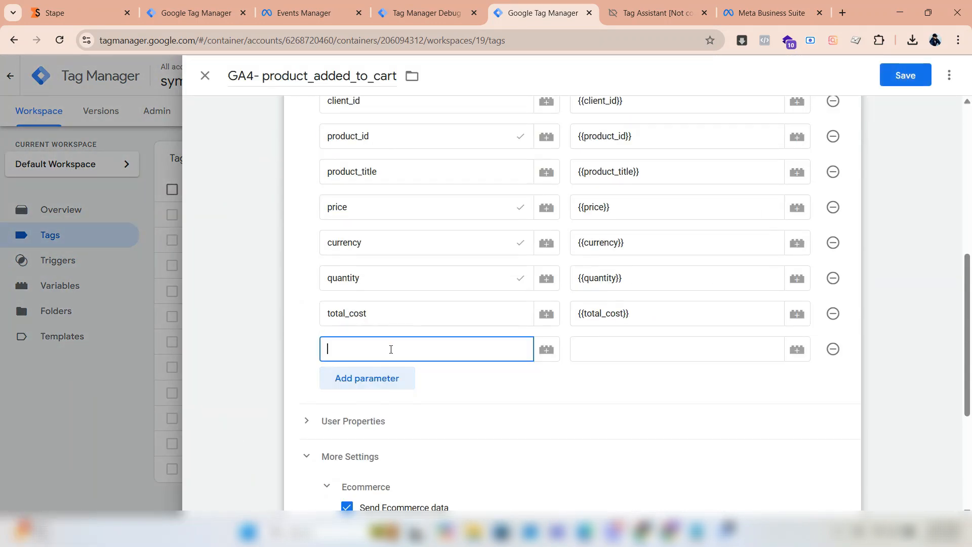
text(event_id)
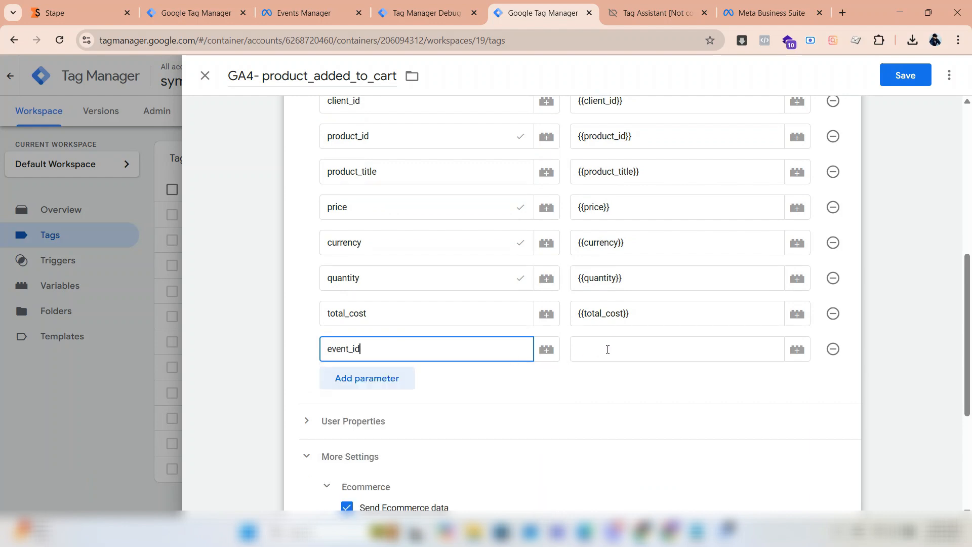
text({{event)
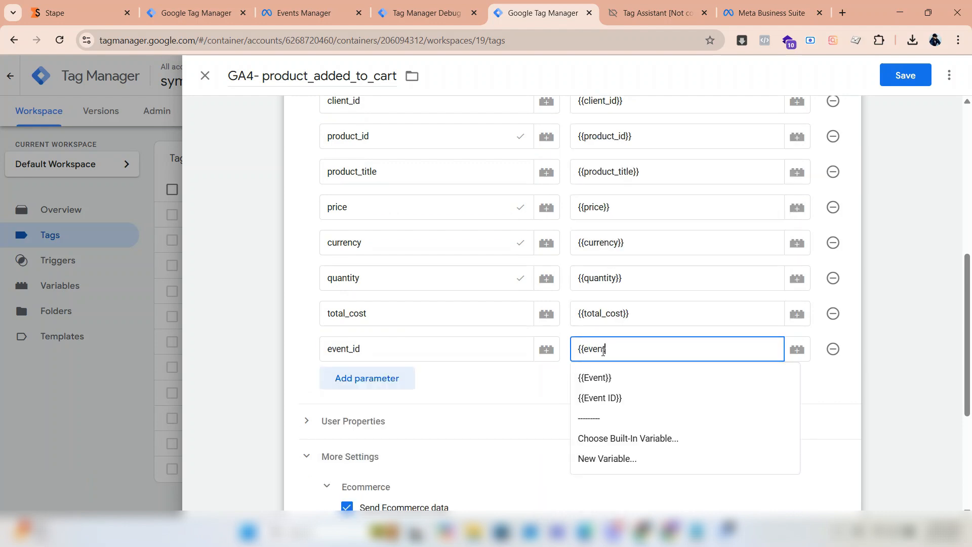
click(599, 396)
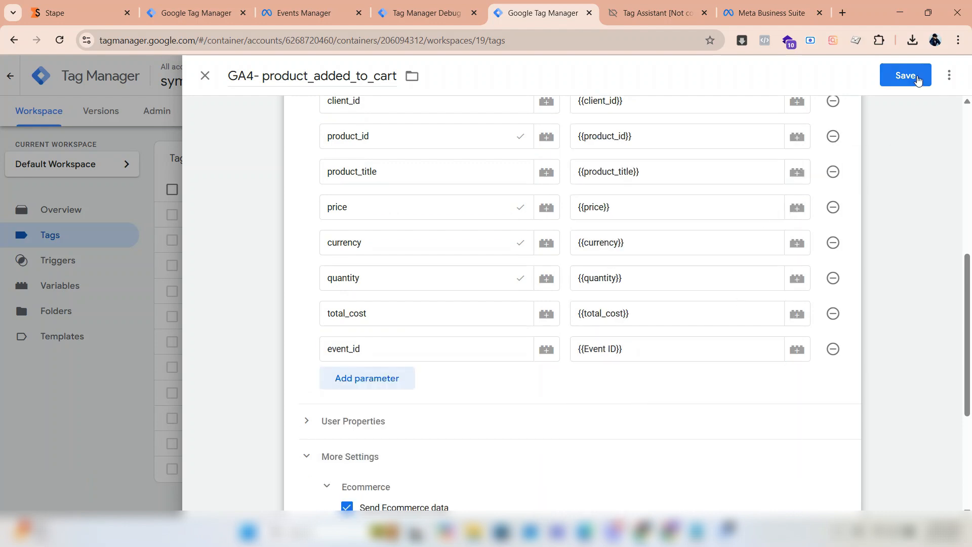
click(903, 75)
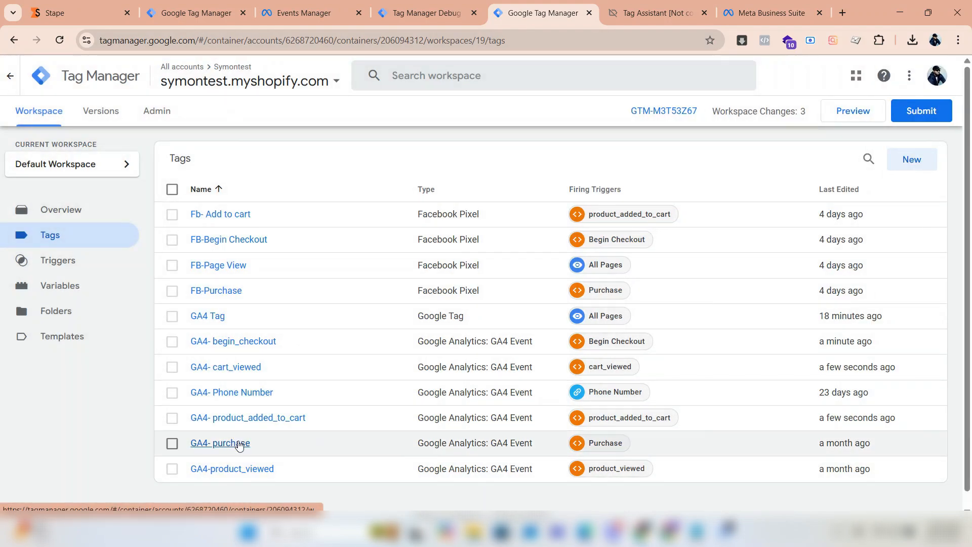
Add parameter event_id with the Event ID variable to the GA4- purchase tag
click(220, 443)
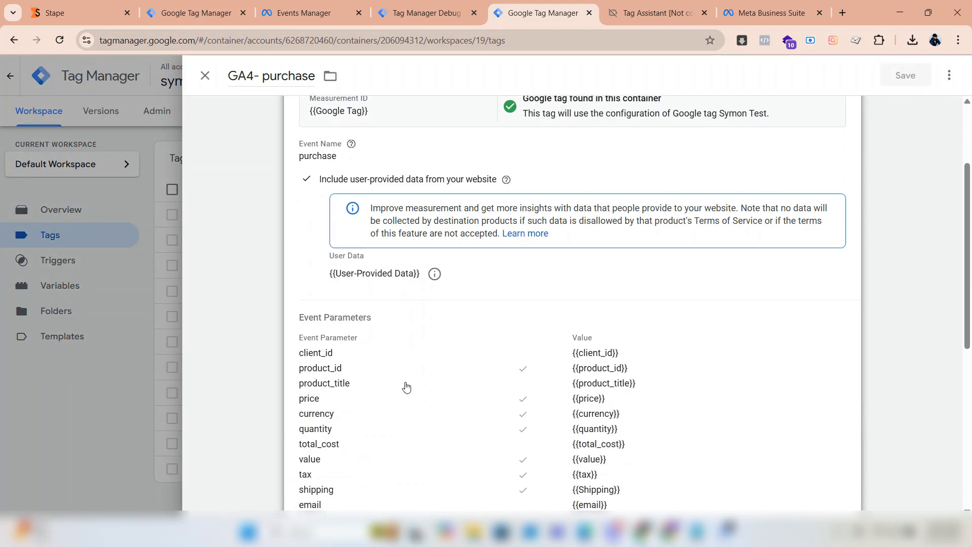
scroll(down, 3)
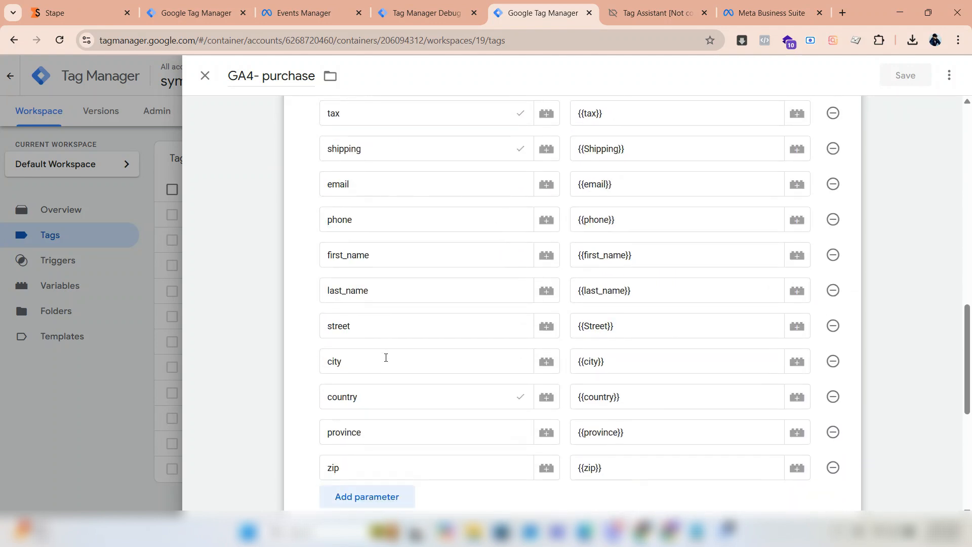
click(367, 496)
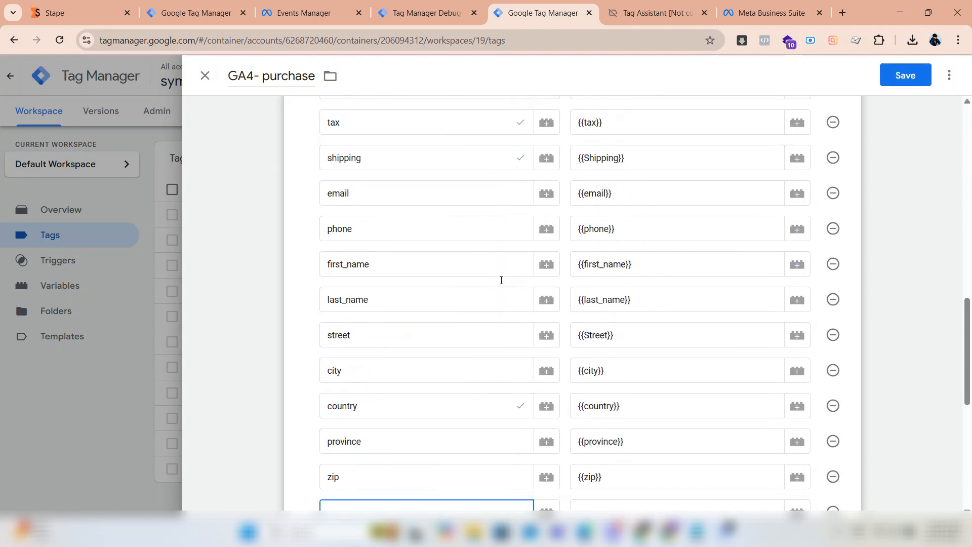
text(event_id)
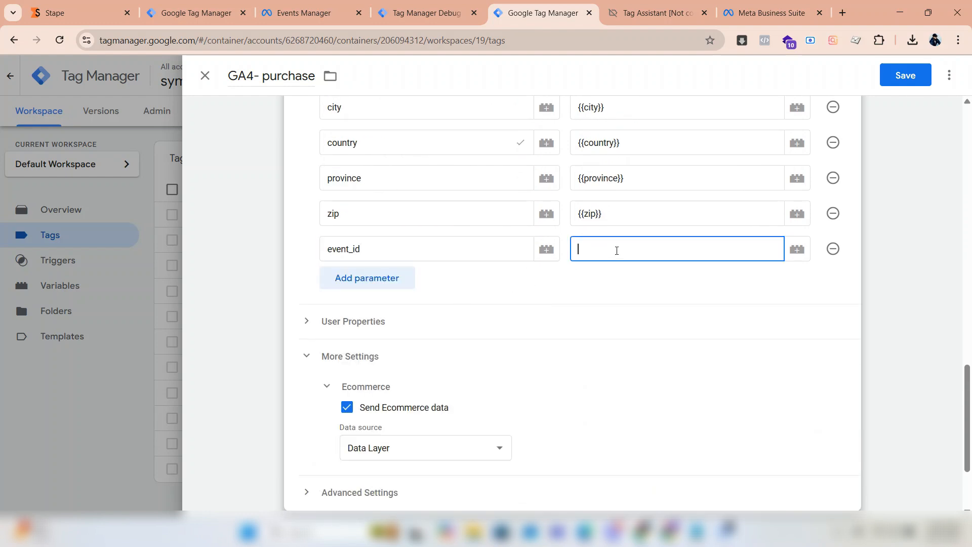
text({{even)
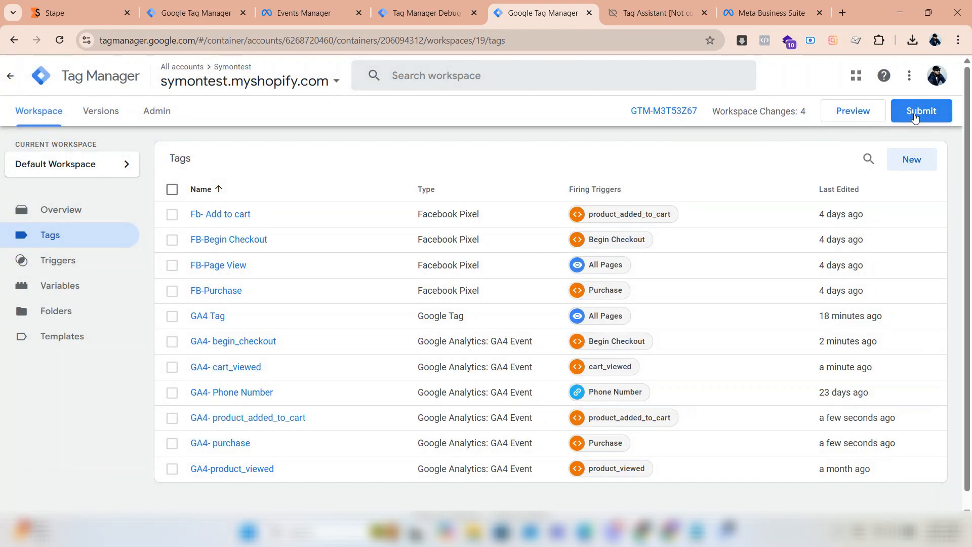
Submit the four workspace changes and publish them as a new live version
click(921, 111)
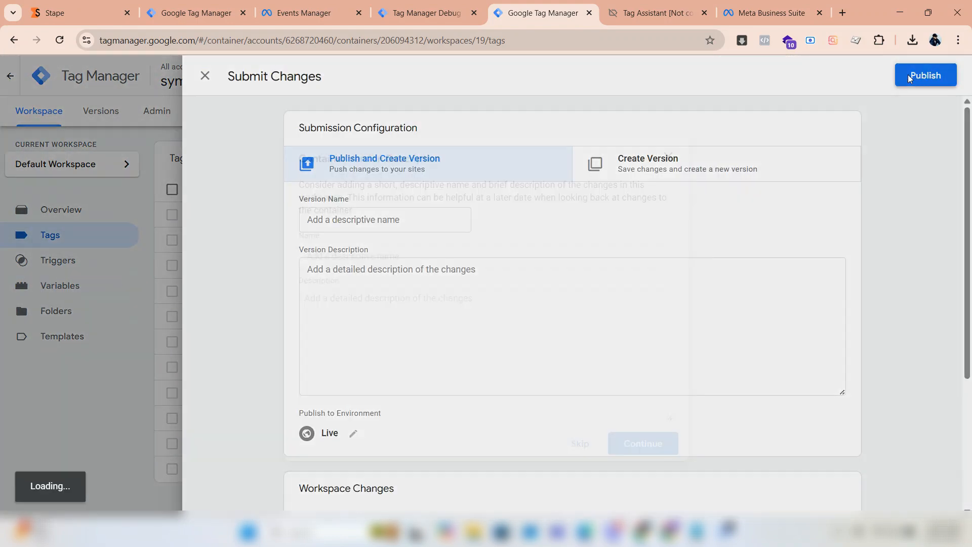
click(925, 75)
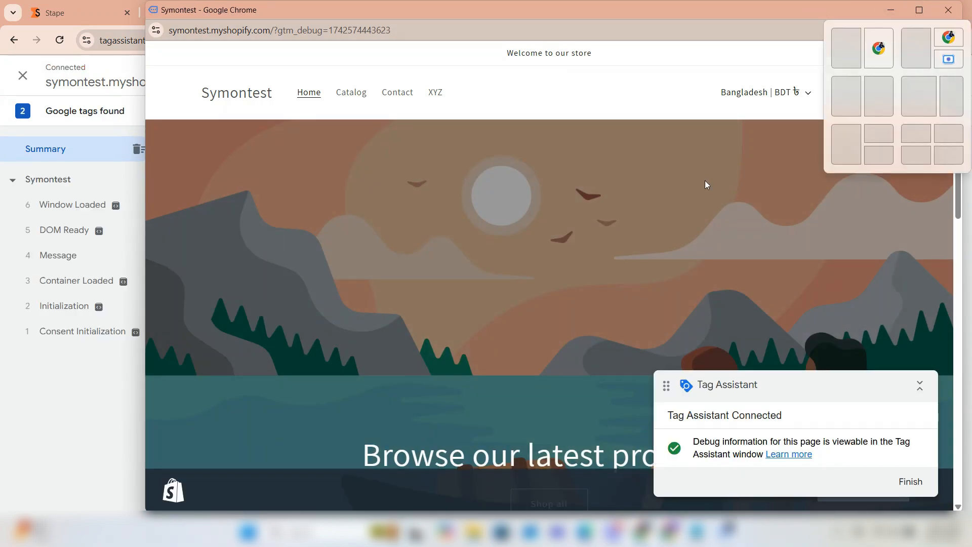
Minimize the old store preview and start a fresh Tag Assistant preview of the container
scroll(down, 3)
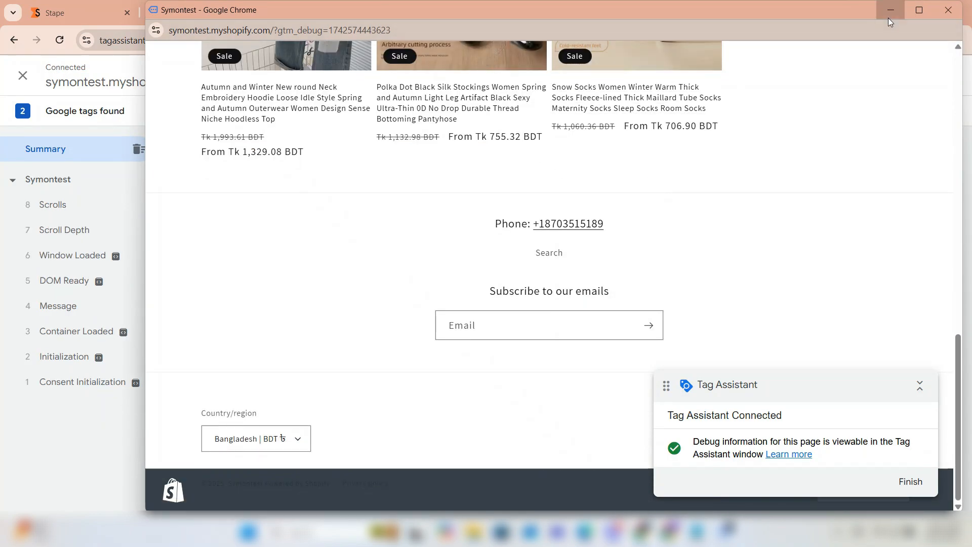
click(423, 12)
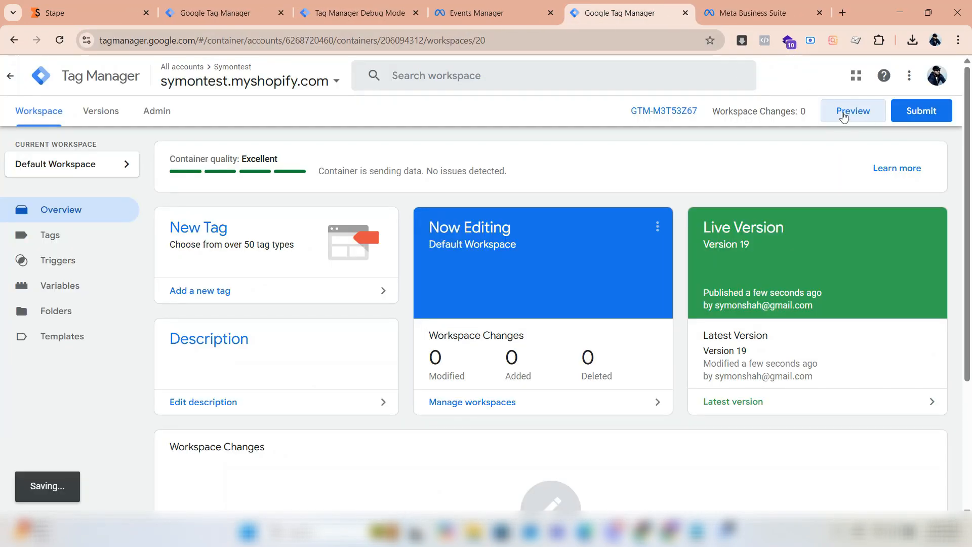
click(851, 111)
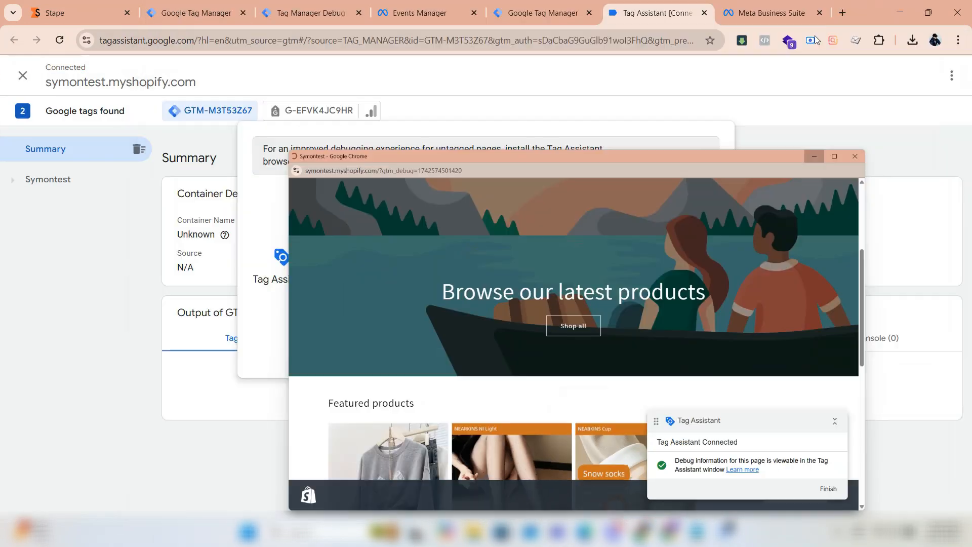
click(311, 12)
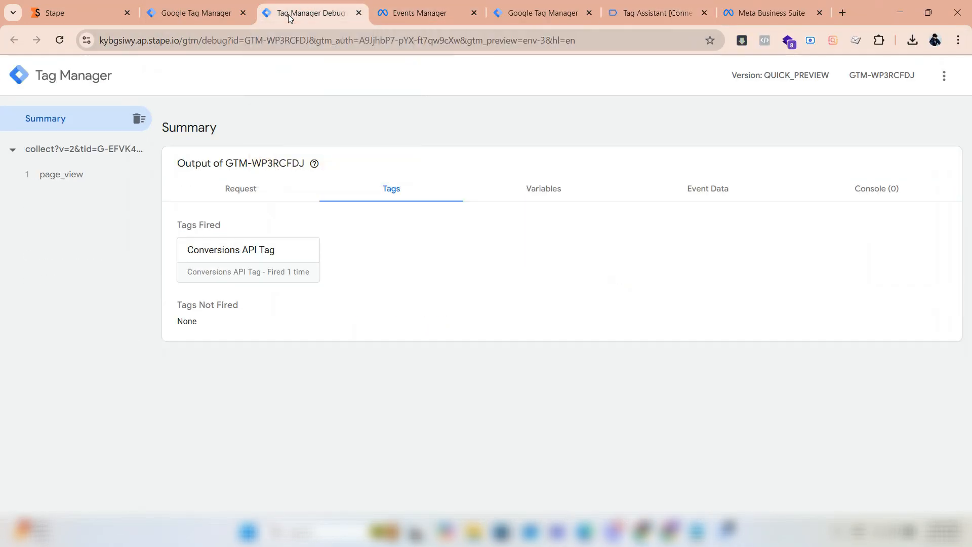
mouse_move(228, 226)
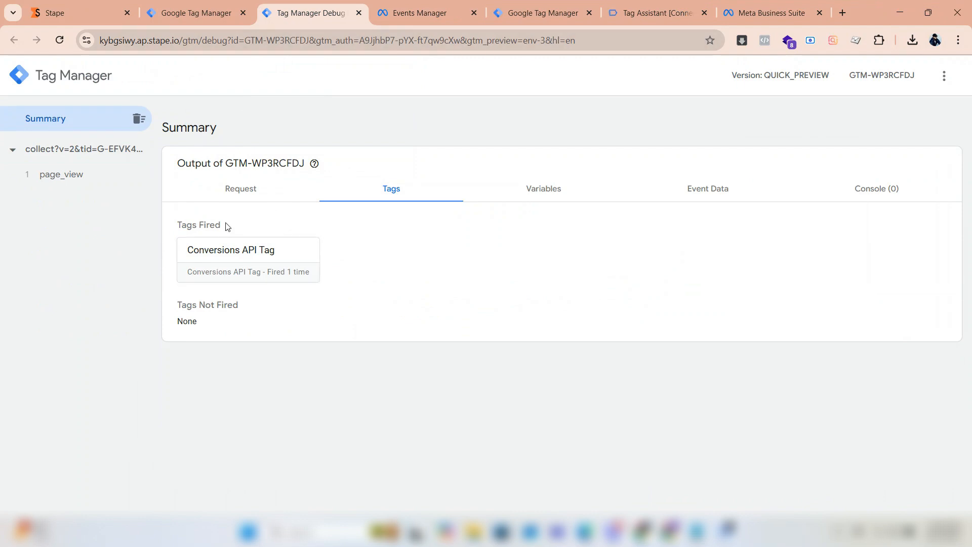
mouse_move(485, 98)
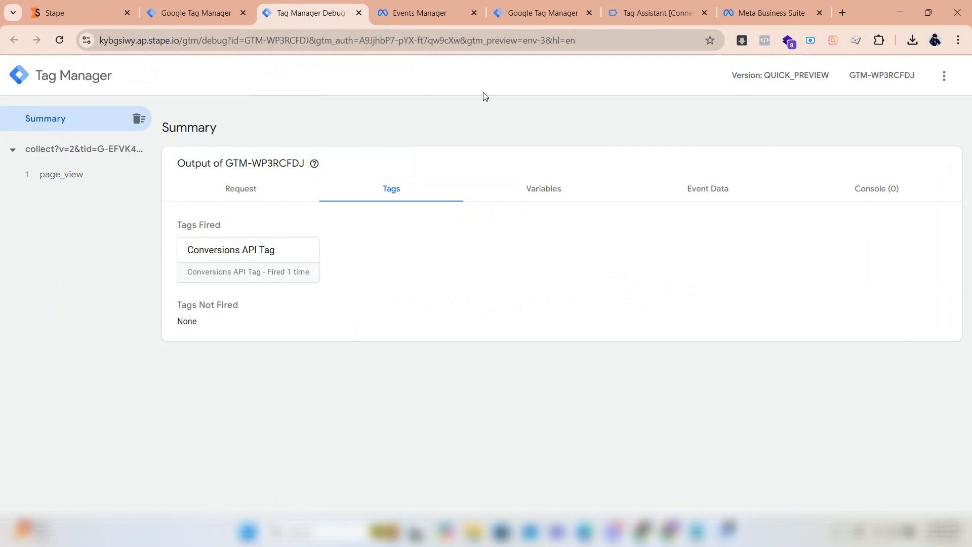
click(656, 12)
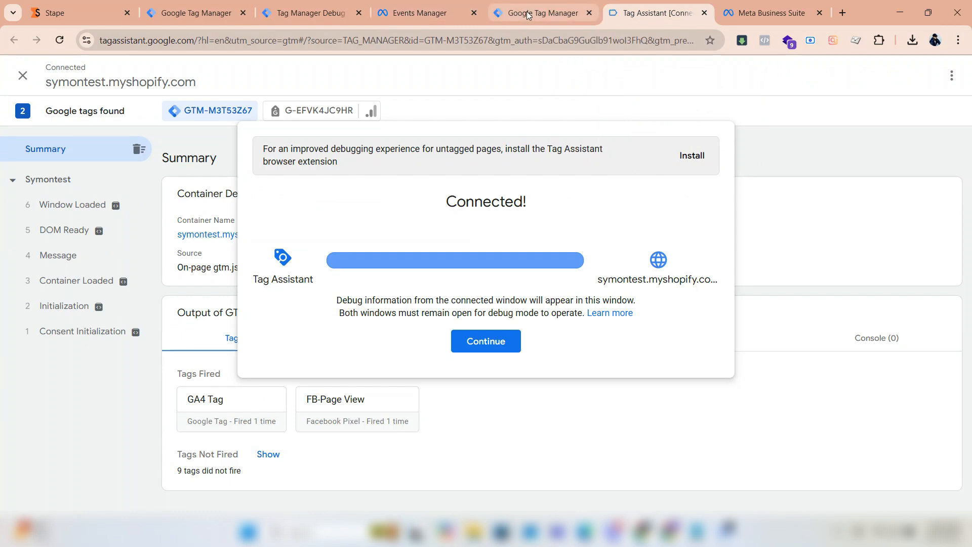
View Meta's Test events showing PageView and scroll arriving from both Server and Browser
click(424, 12)
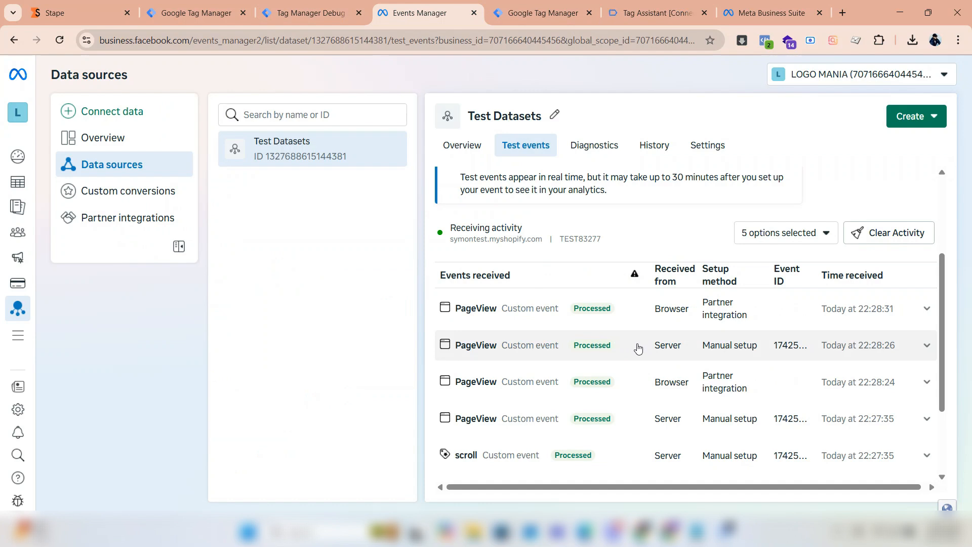
mouse_move(312, 12)
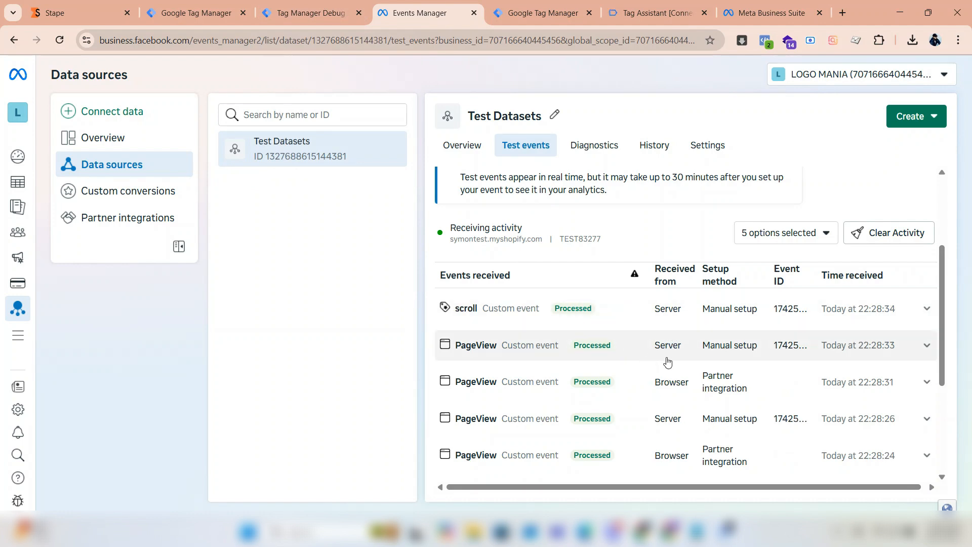
mouse_move(590, 178)
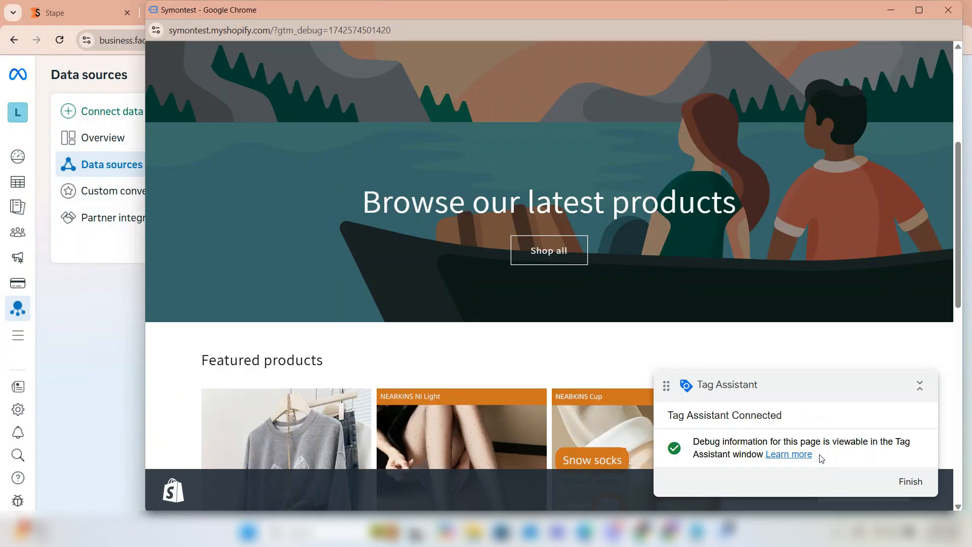
Add the Polka Dot Black Silk Stockings to the cart and proceed to checkout
scroll(down, 3)
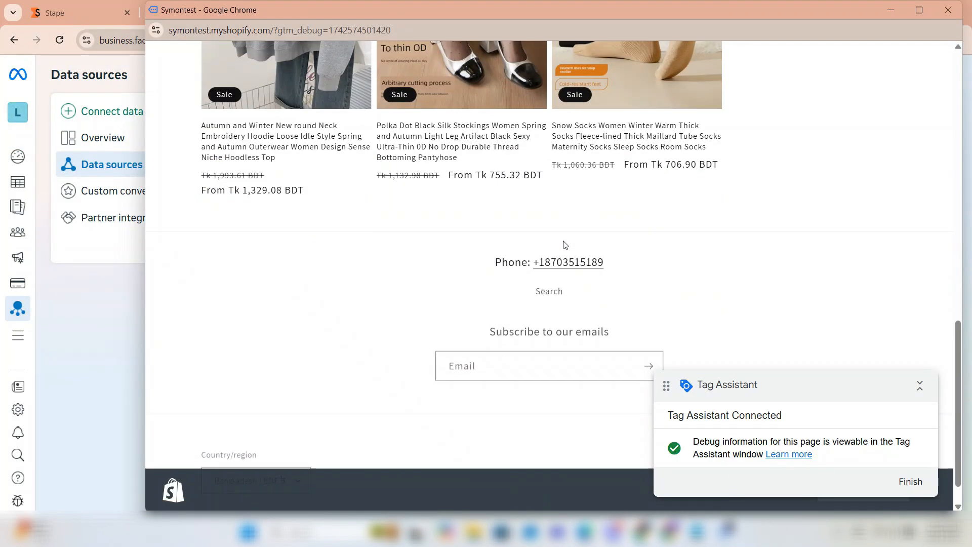
scroll(up, 3)
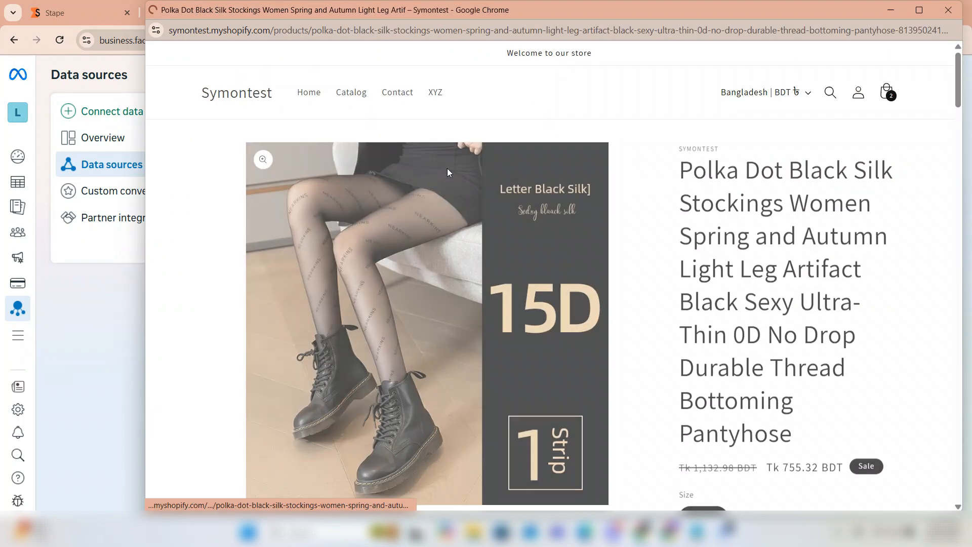
scroll(down, 3)
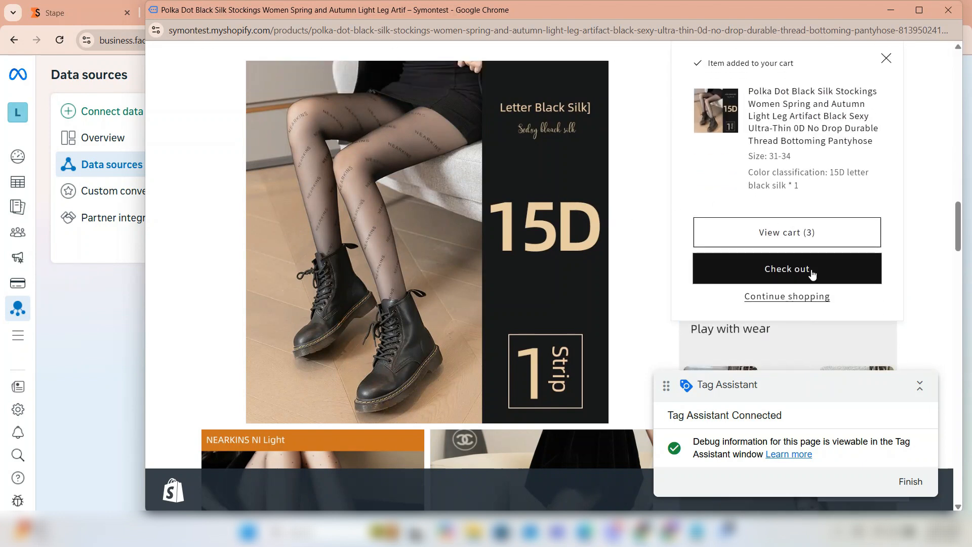
click(786, 268)
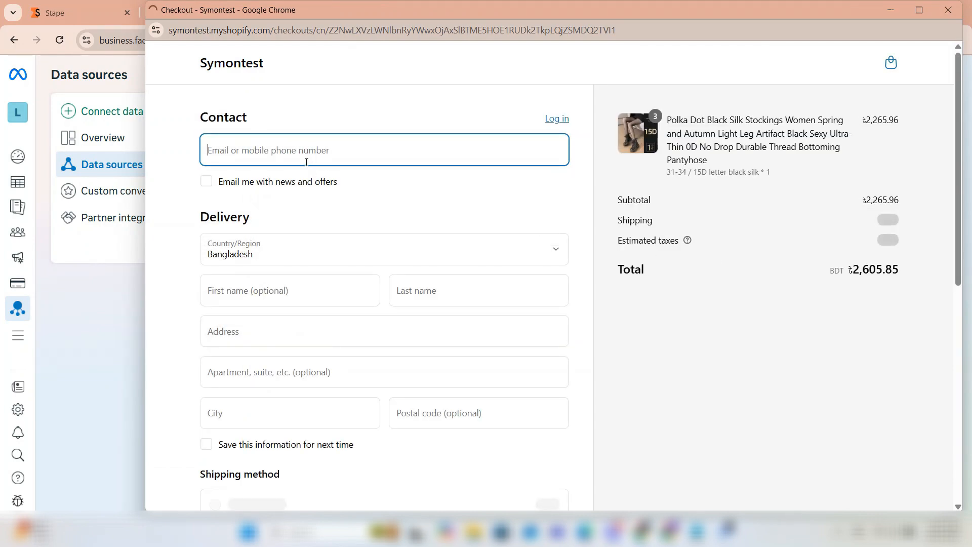
Fill the checkout contact email from a saved suggestion and enter the test card details
text(a)
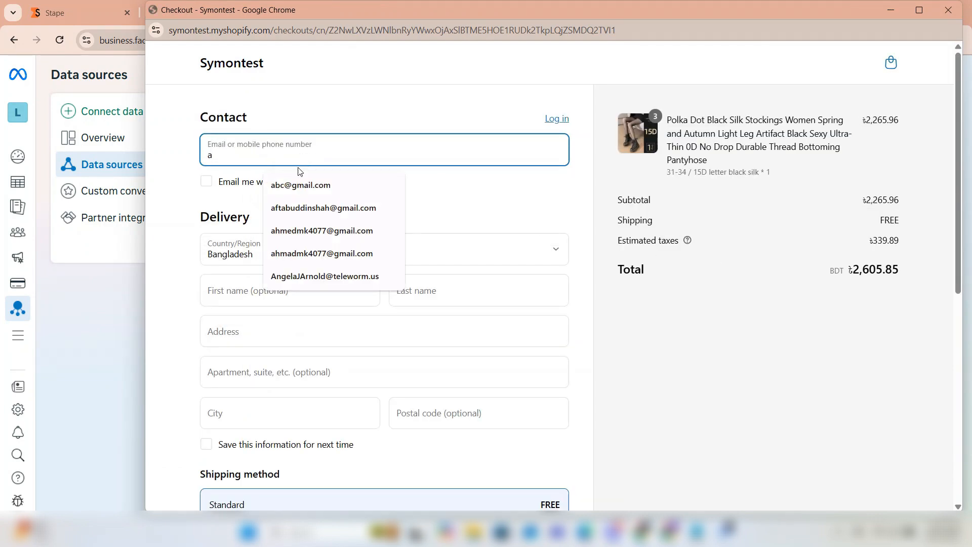
click(300, 184)
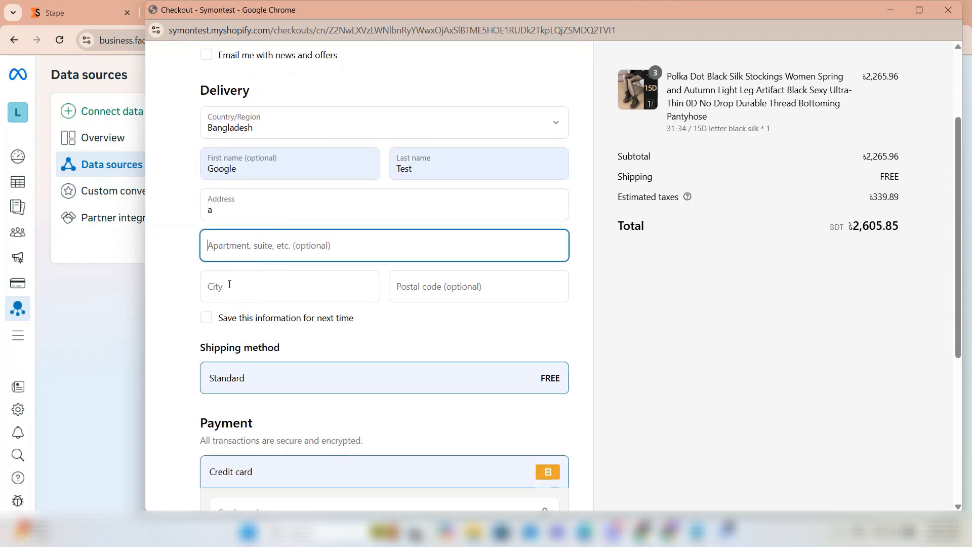
text(4261)
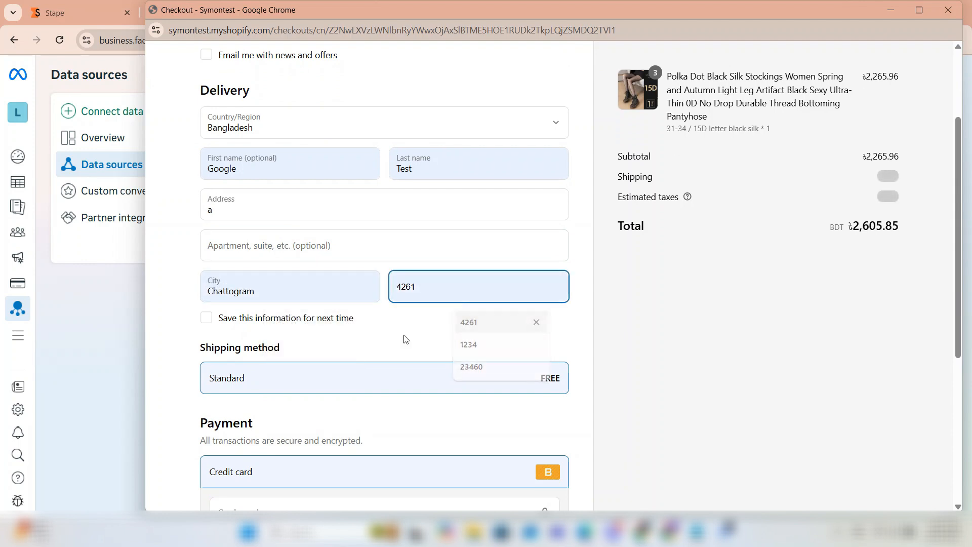
scroll(down, 3)
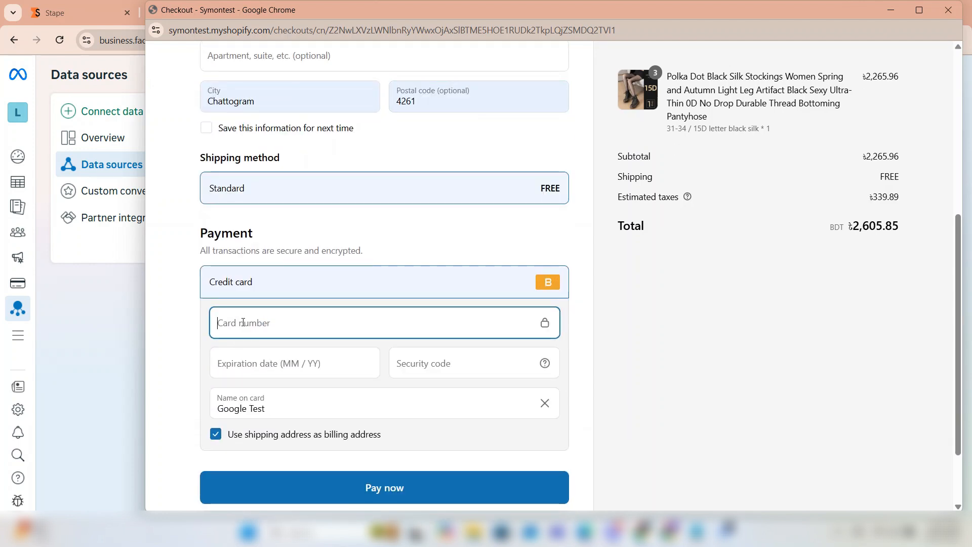
text(1)
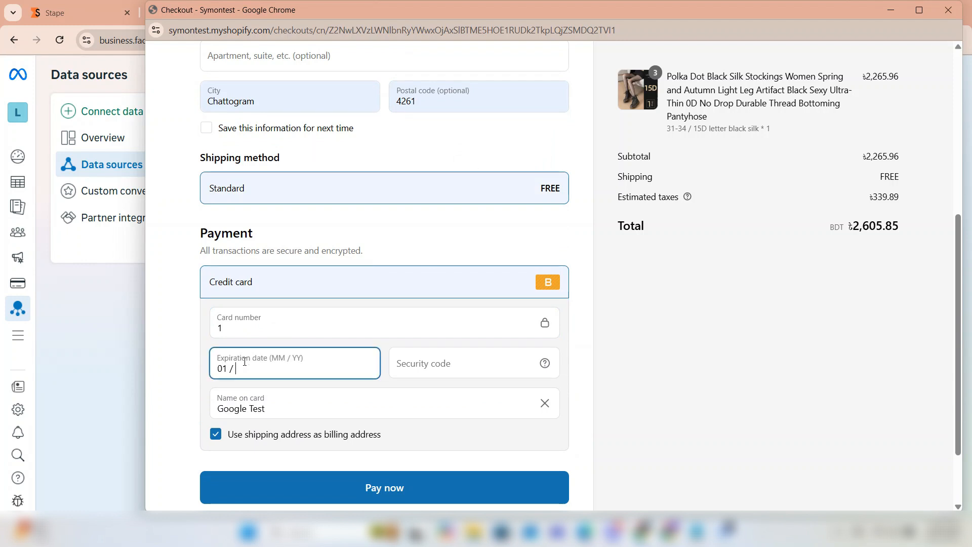
text(27)
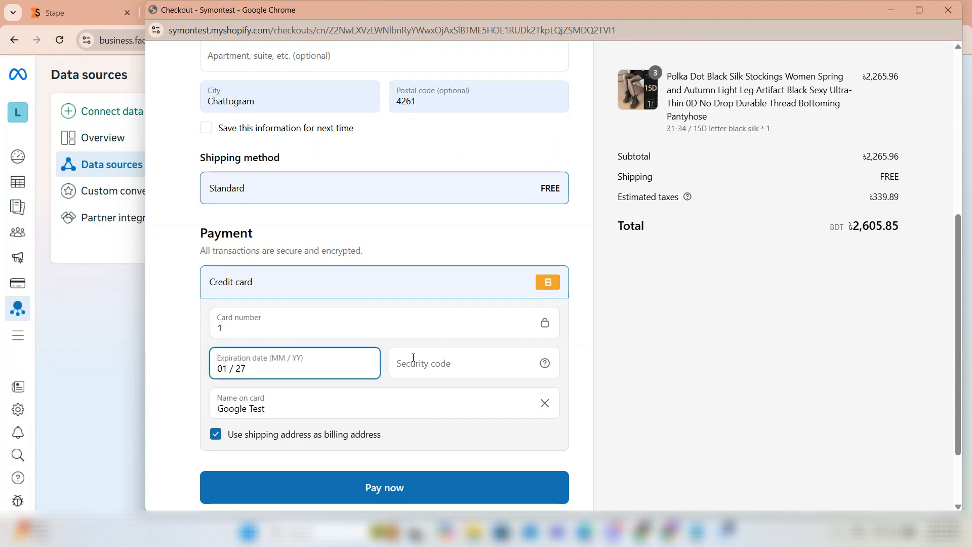
text(123)
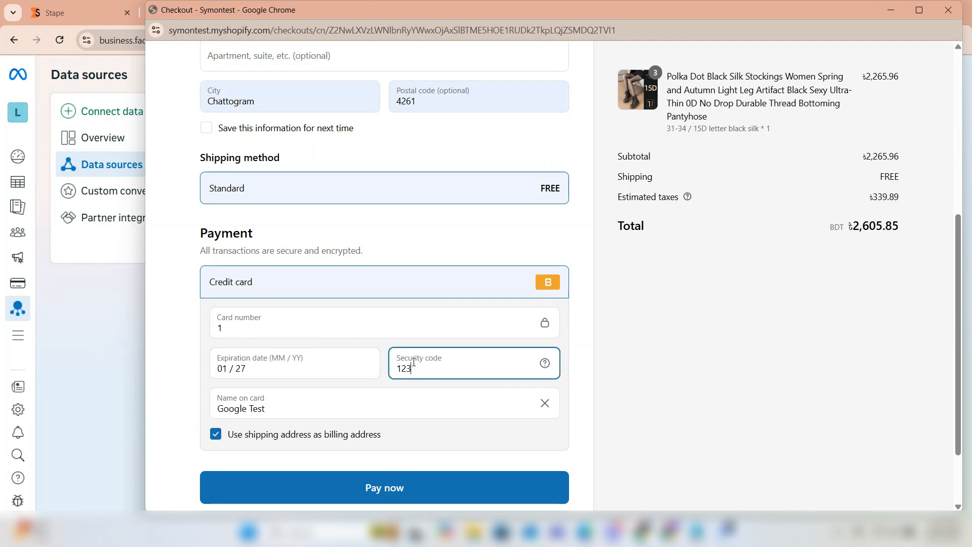
Pay now to confirm the test order, then return to Meta's test events
click(384, 487)
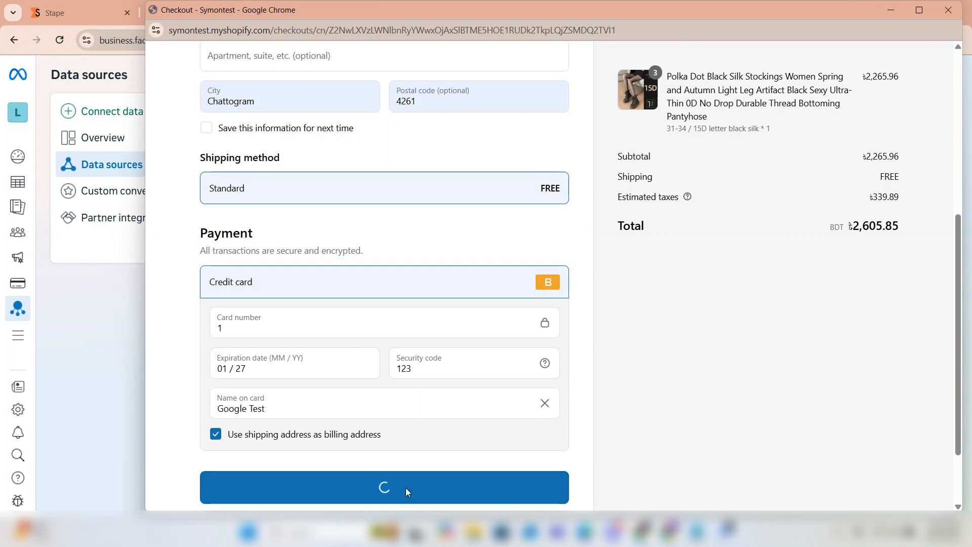
click(384, 487)
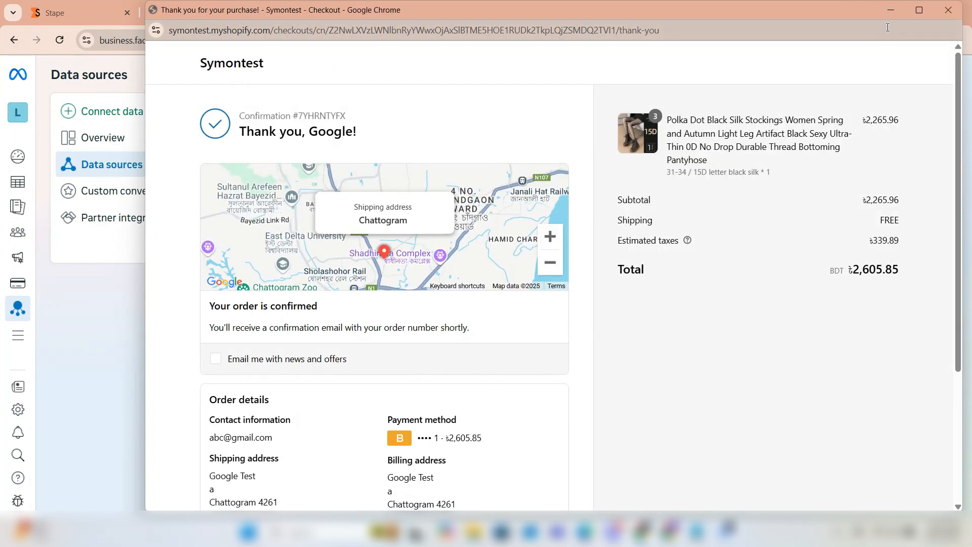
click(336, 12)
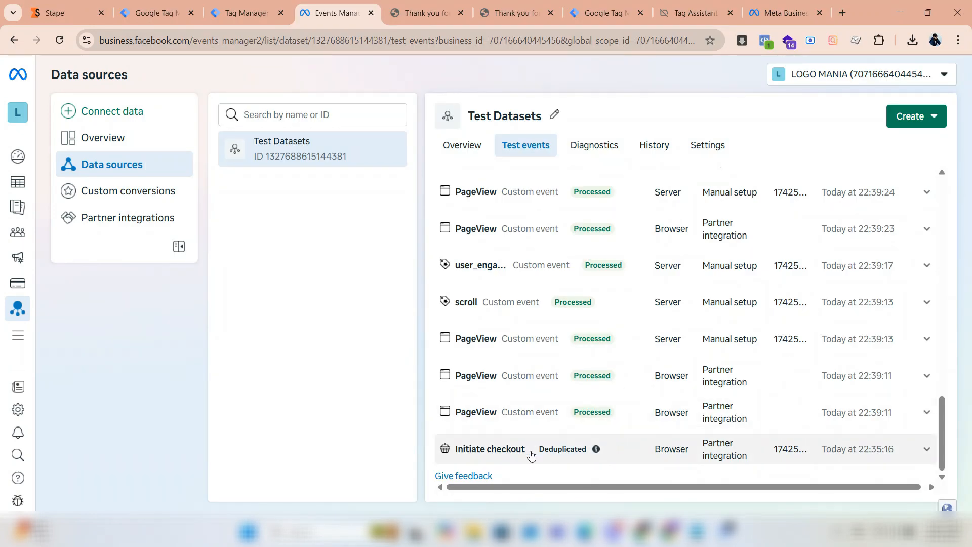
Scroll to the Purchase entries: Server Processed, Browser Deduplicated, with Initiate checkout and Add to cart
scroll(up, 3)
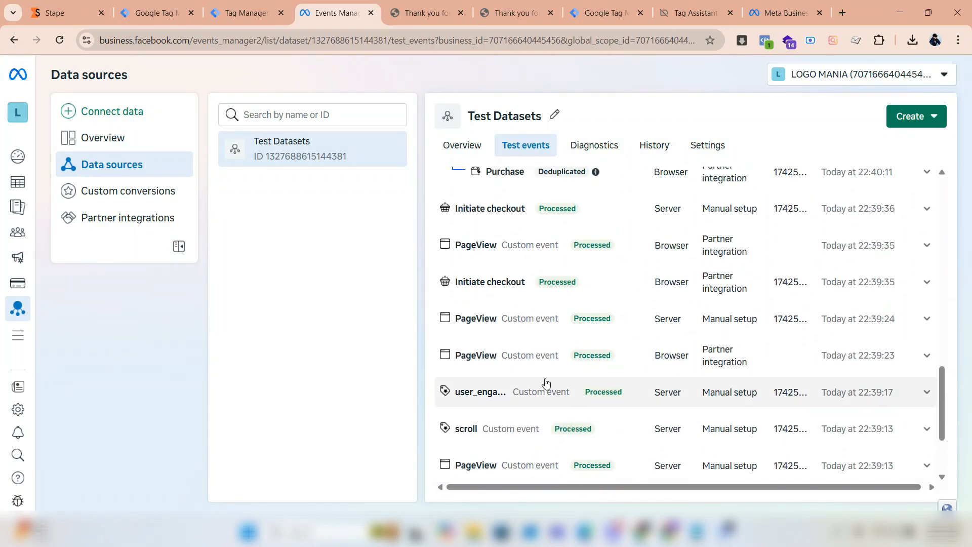
scroll(up, 3)
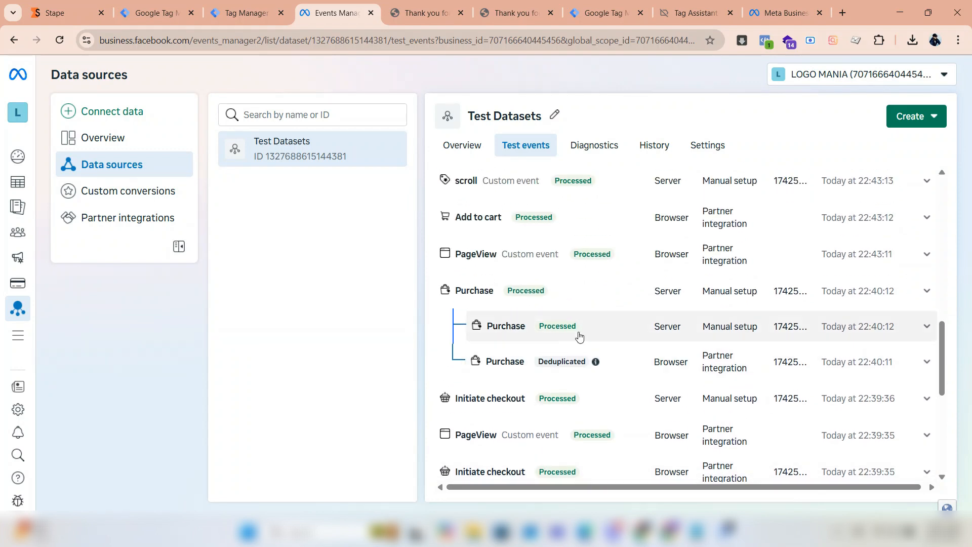
mouse_move(518, 353)
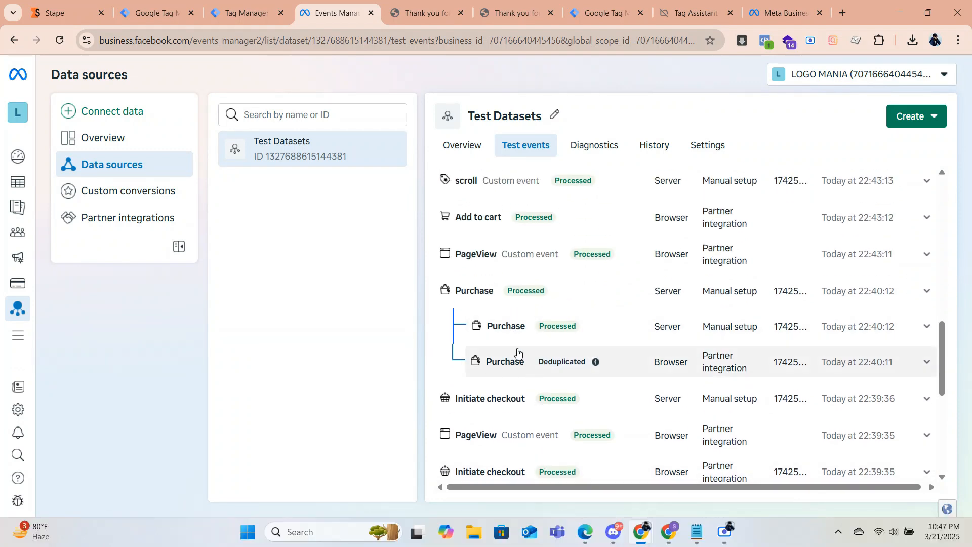
mouse_move(505, 365)
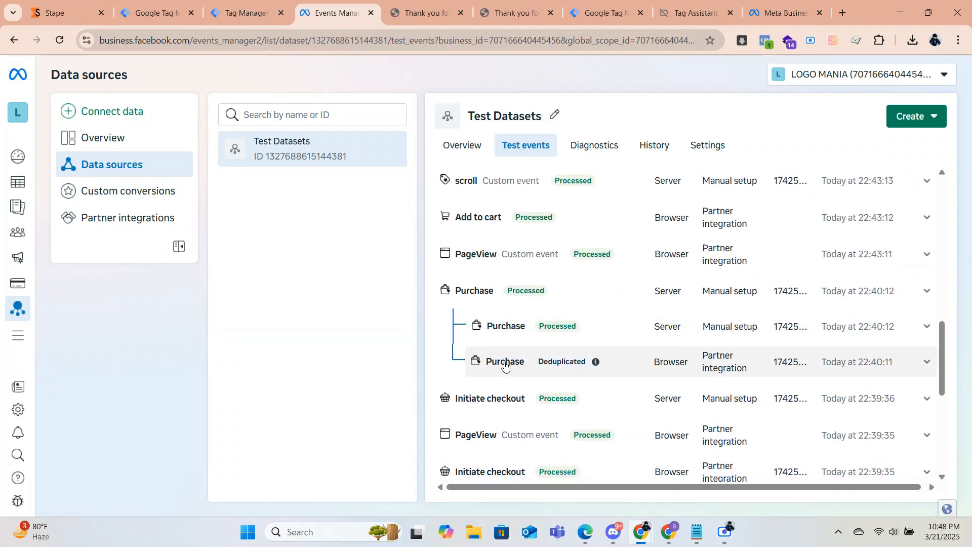